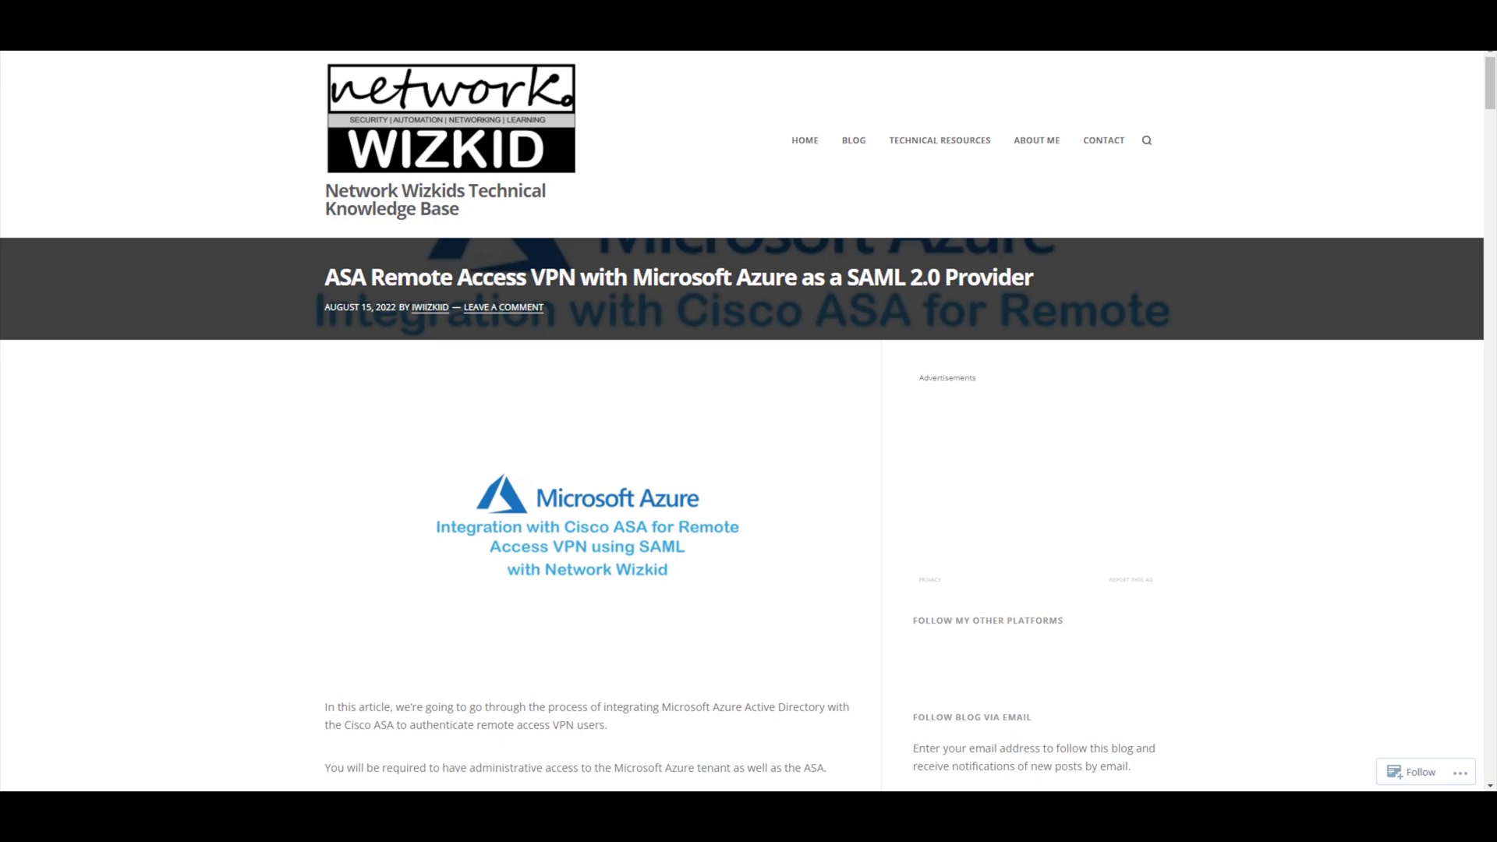
# Scroll through the Azure portal home page's services overview.
pyautogui.scroll(-3)
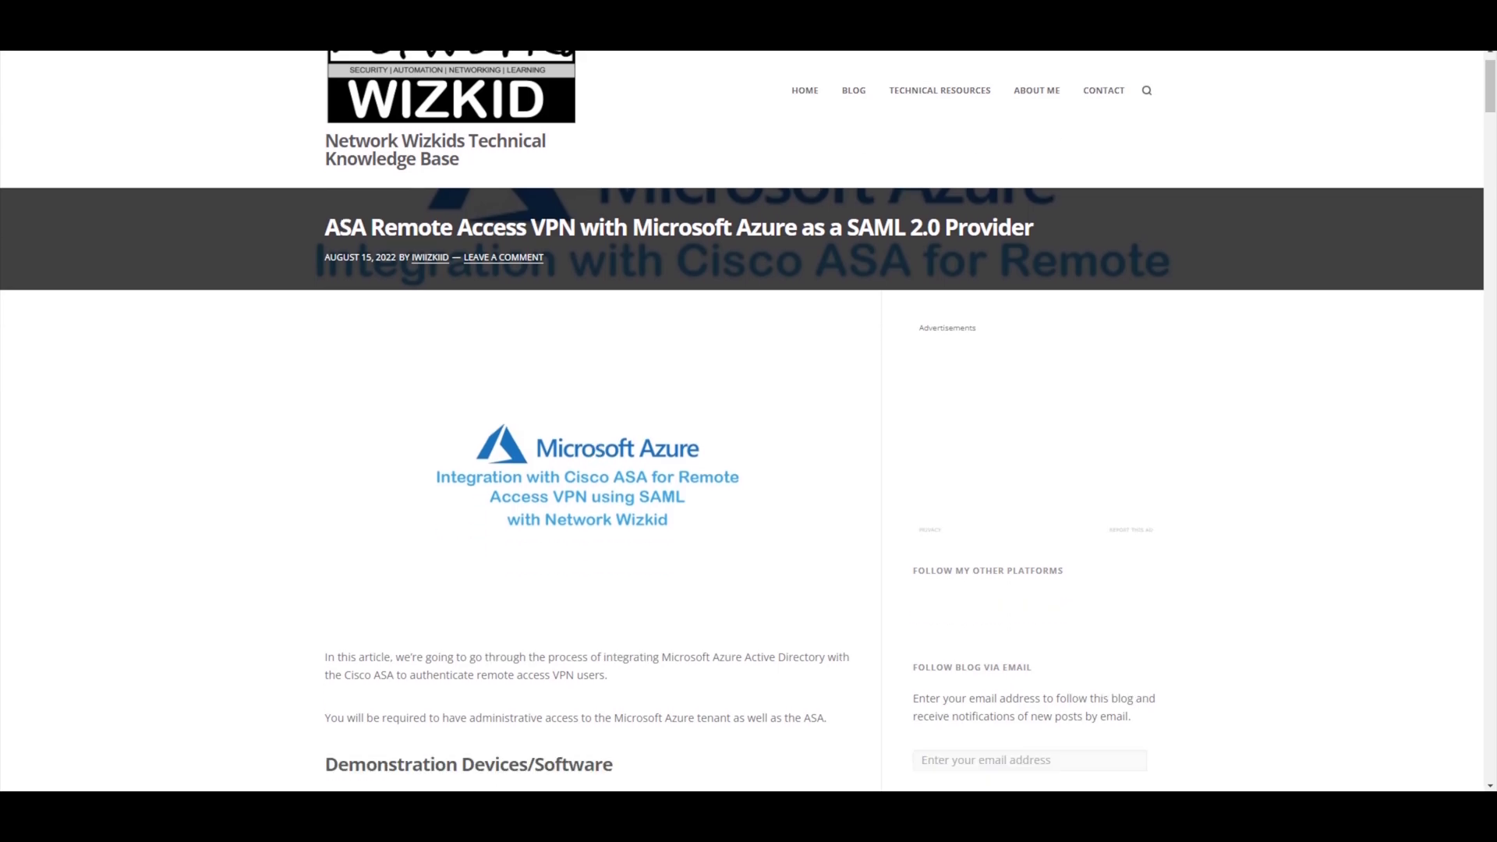
pyautogui.scroll(-3)
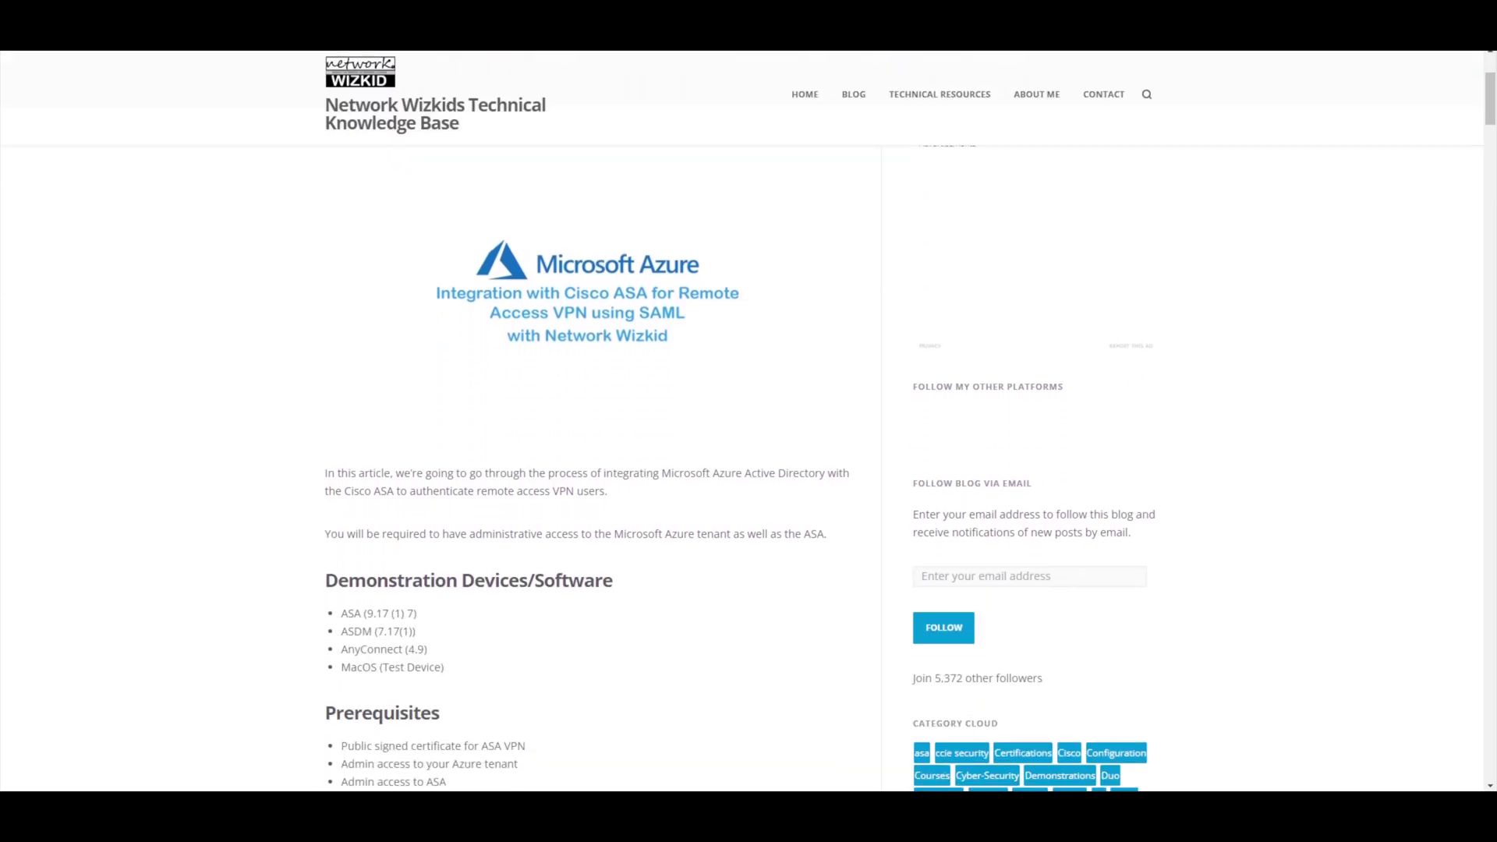
pyautogui.scroll(-3)
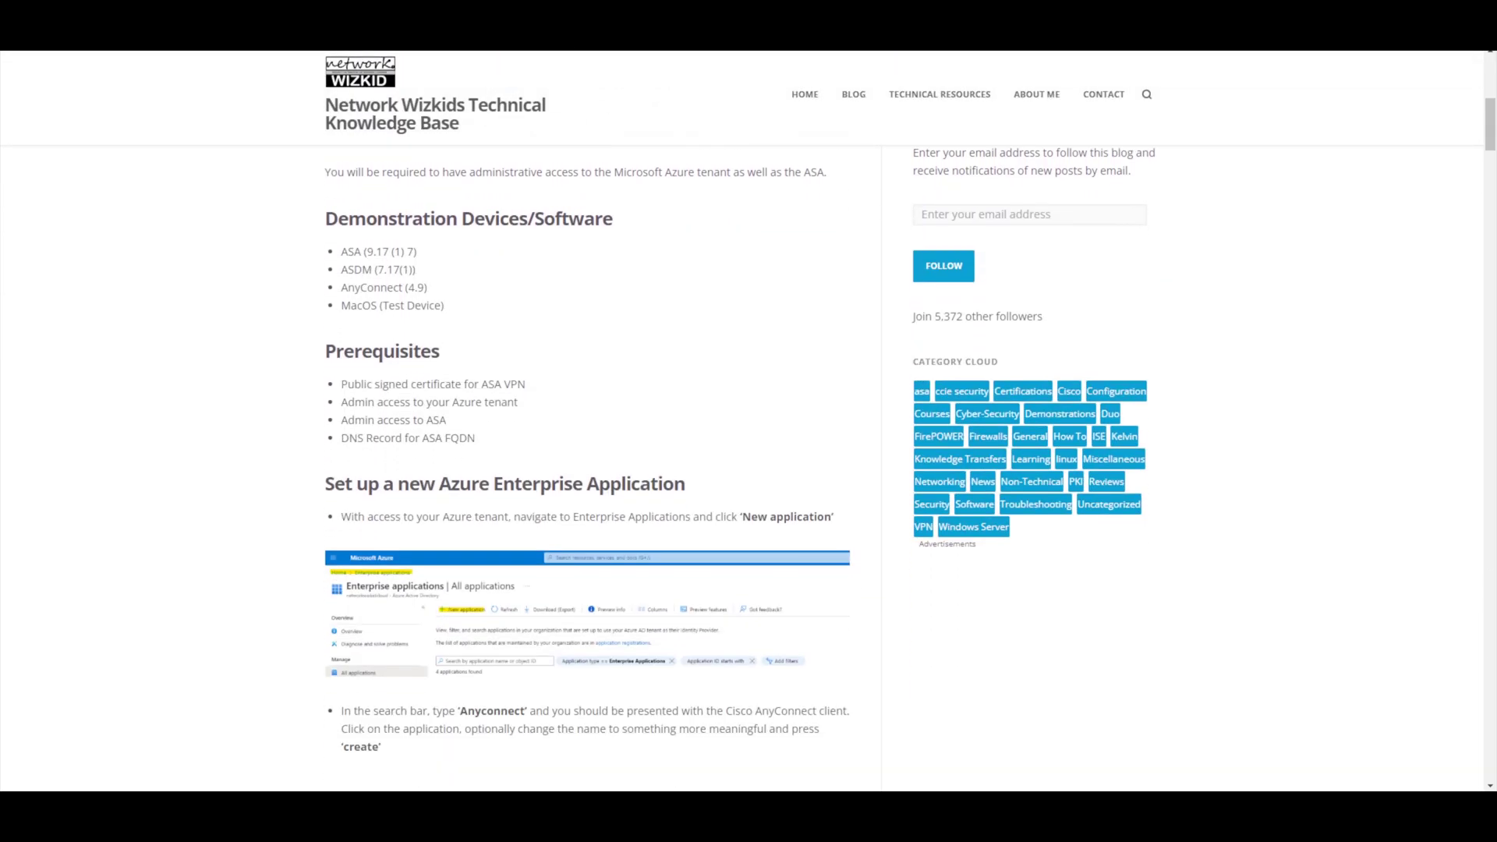
pyautogui.scroll(-3)
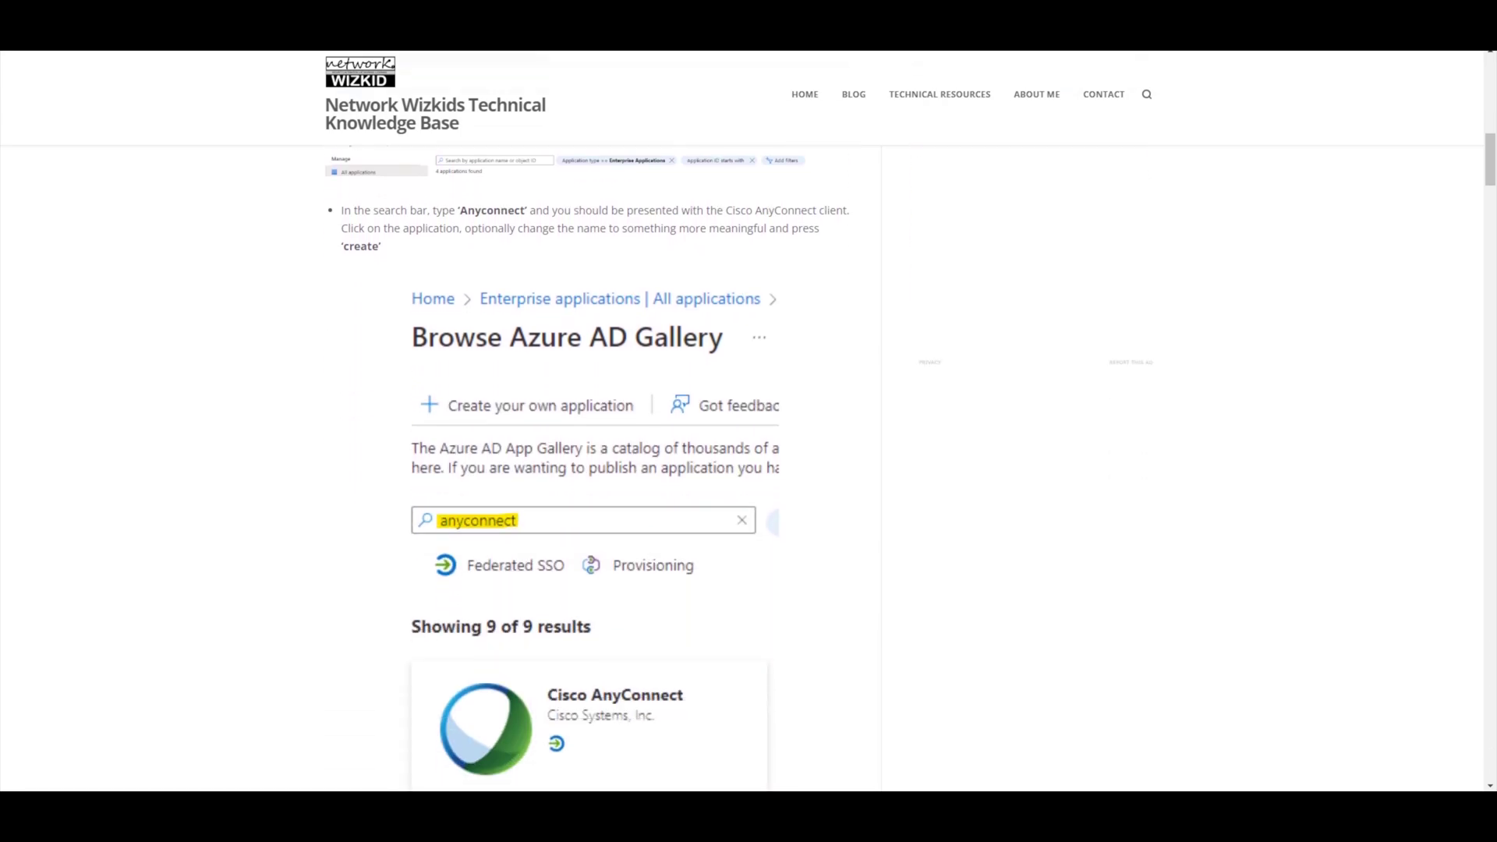
pyautogui.scroll(-3)
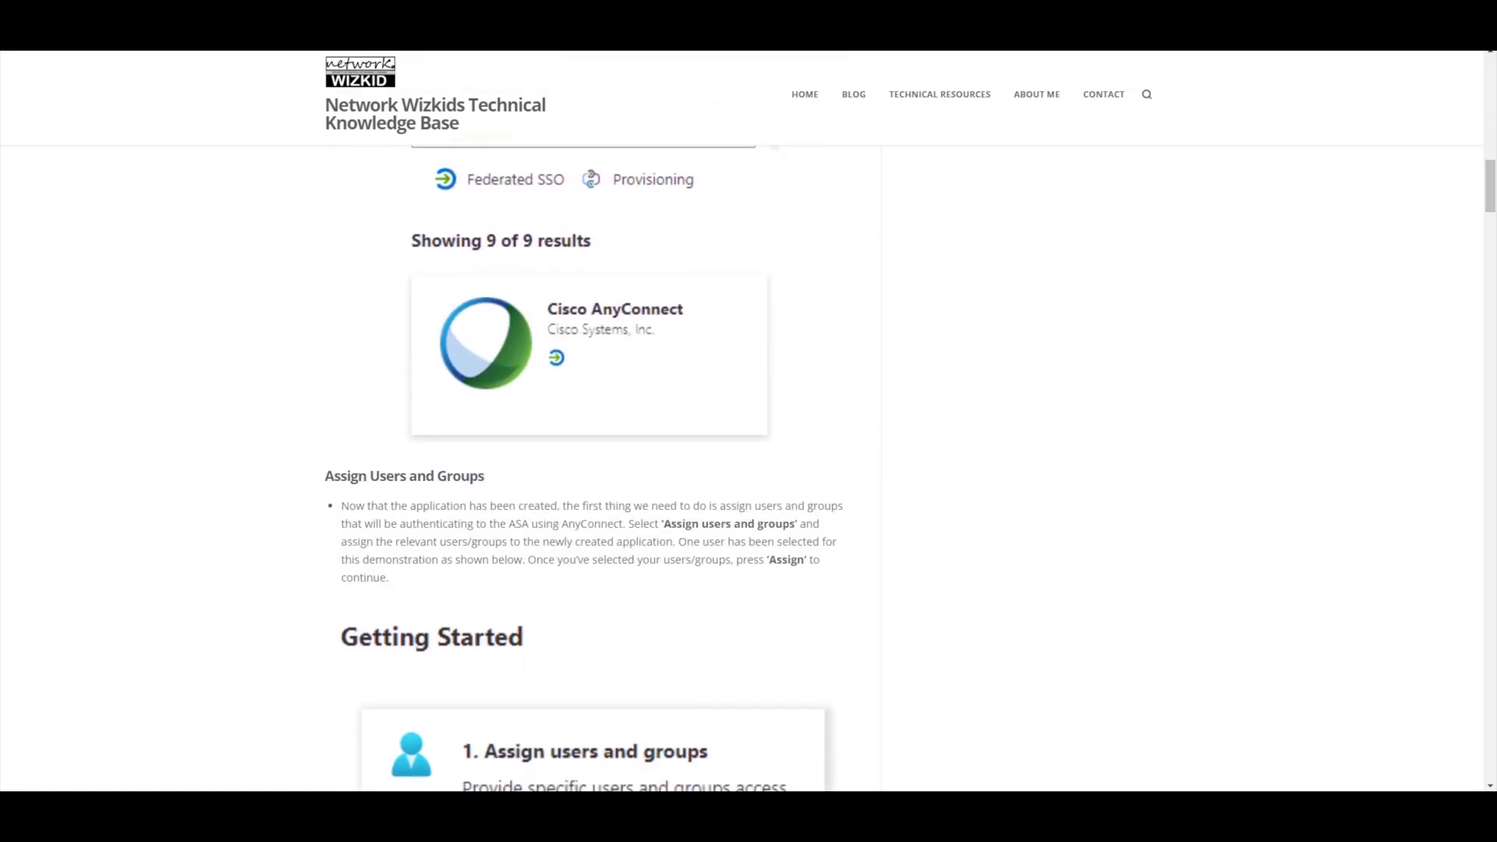
pyautogui.scroll(-3)
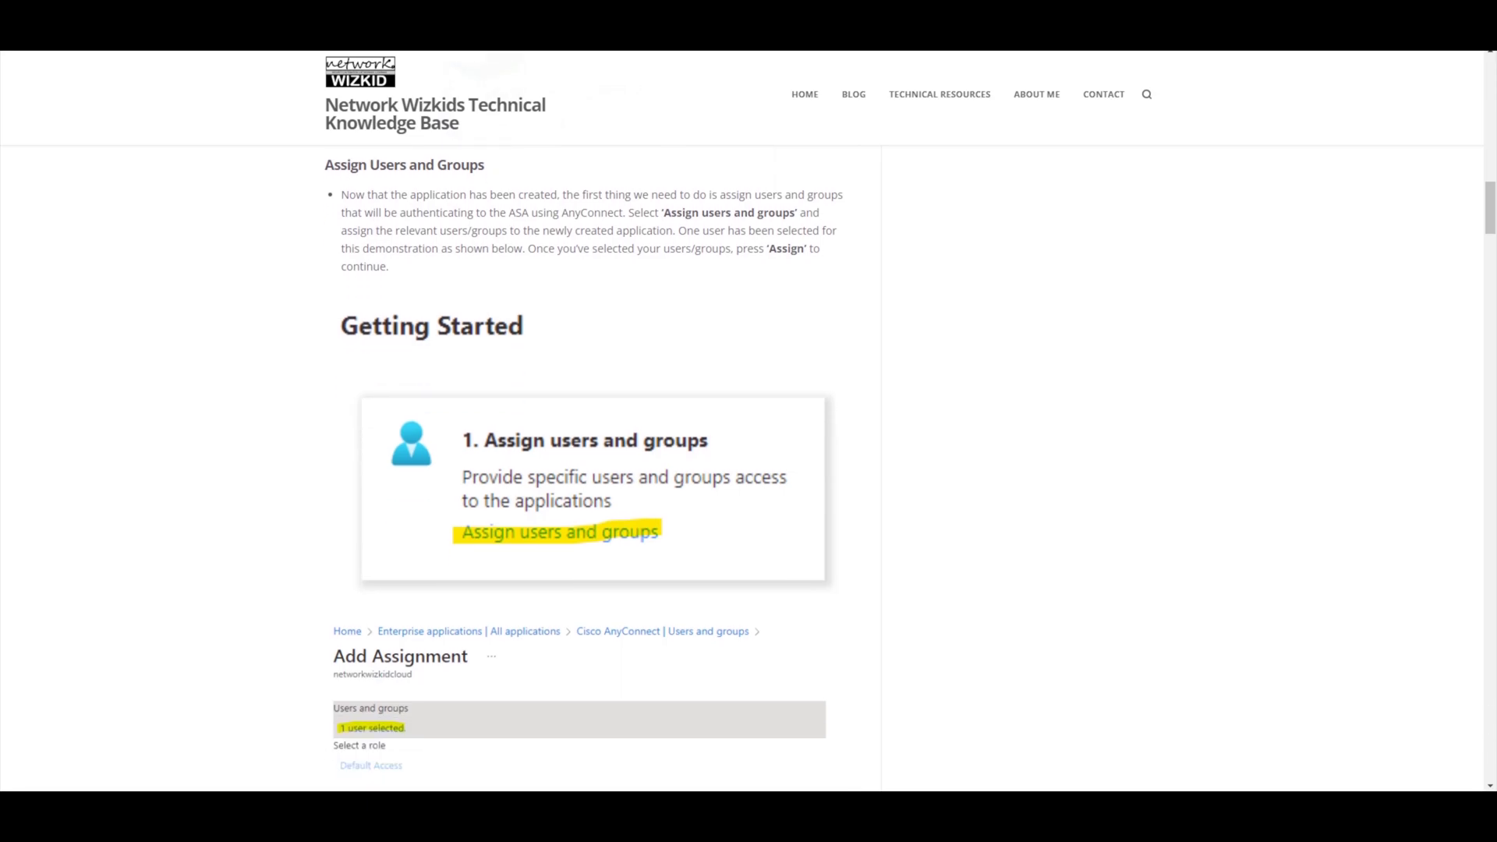
pyautogui.scroll(-3)
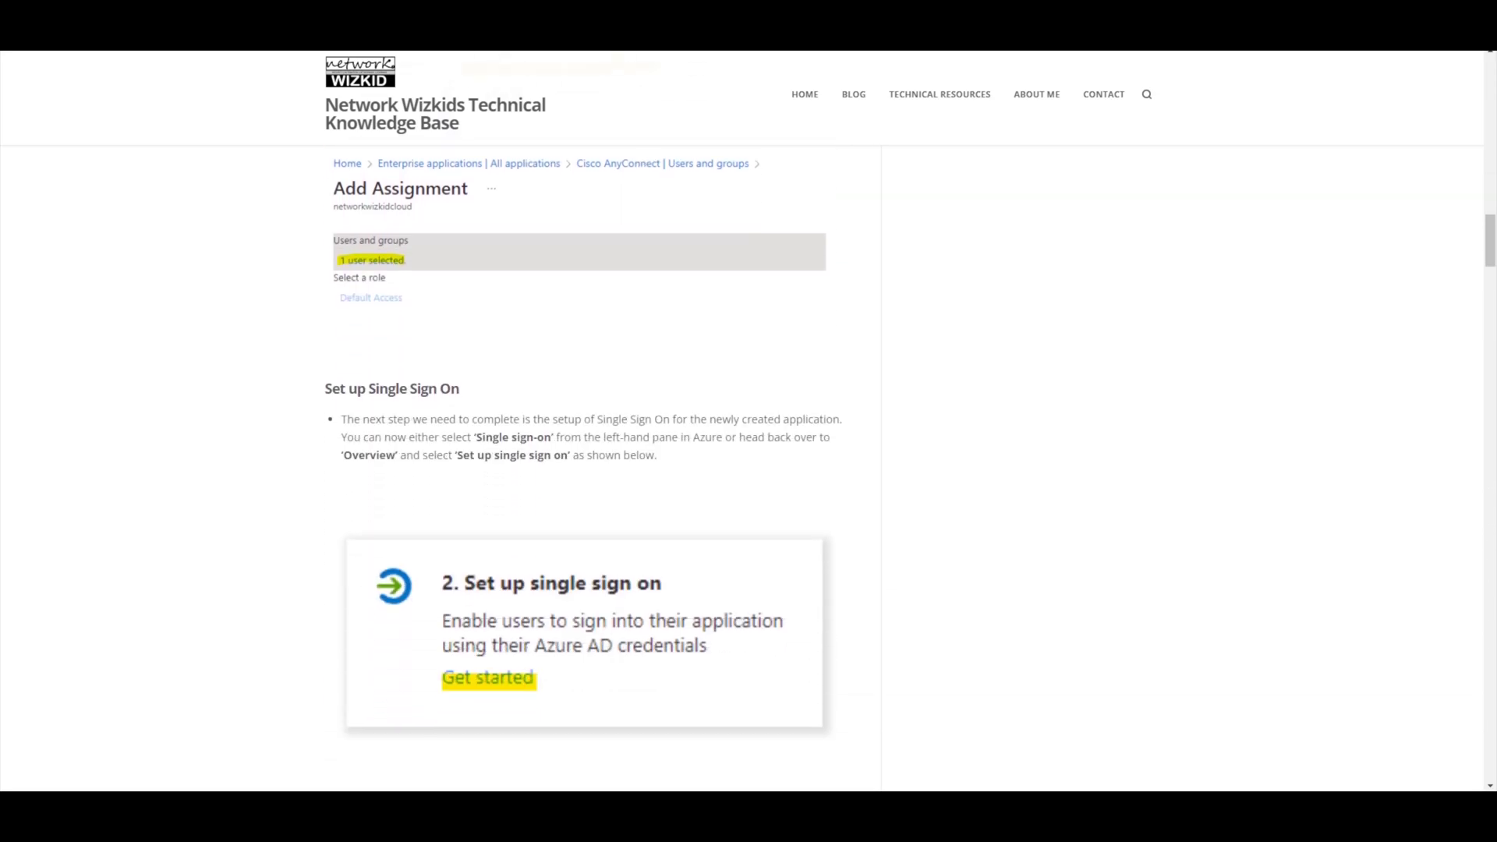
pyautogui.scroll(-3)
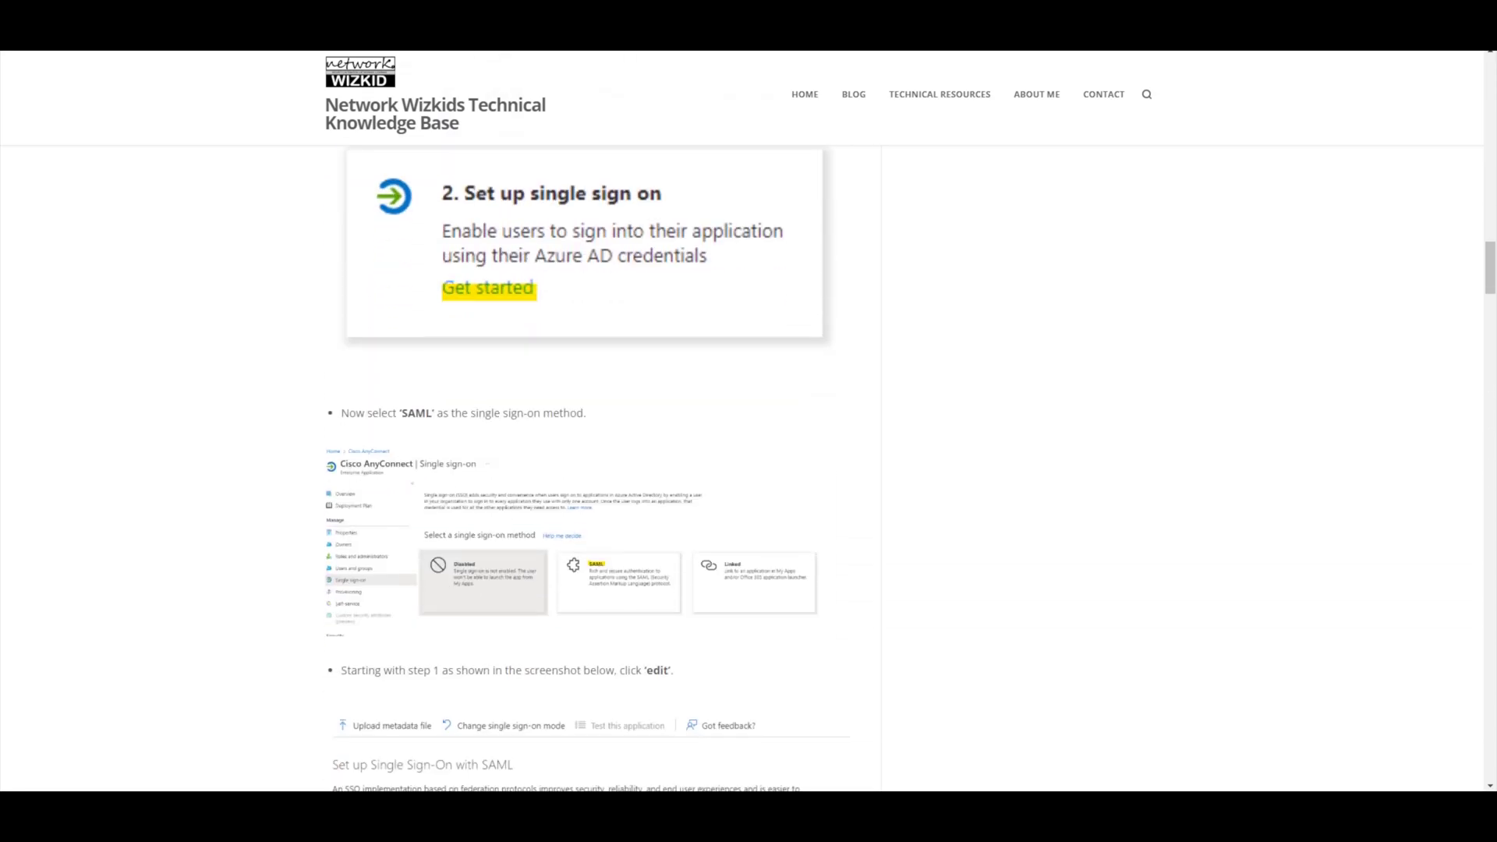
pyautogui.scroll(-3)
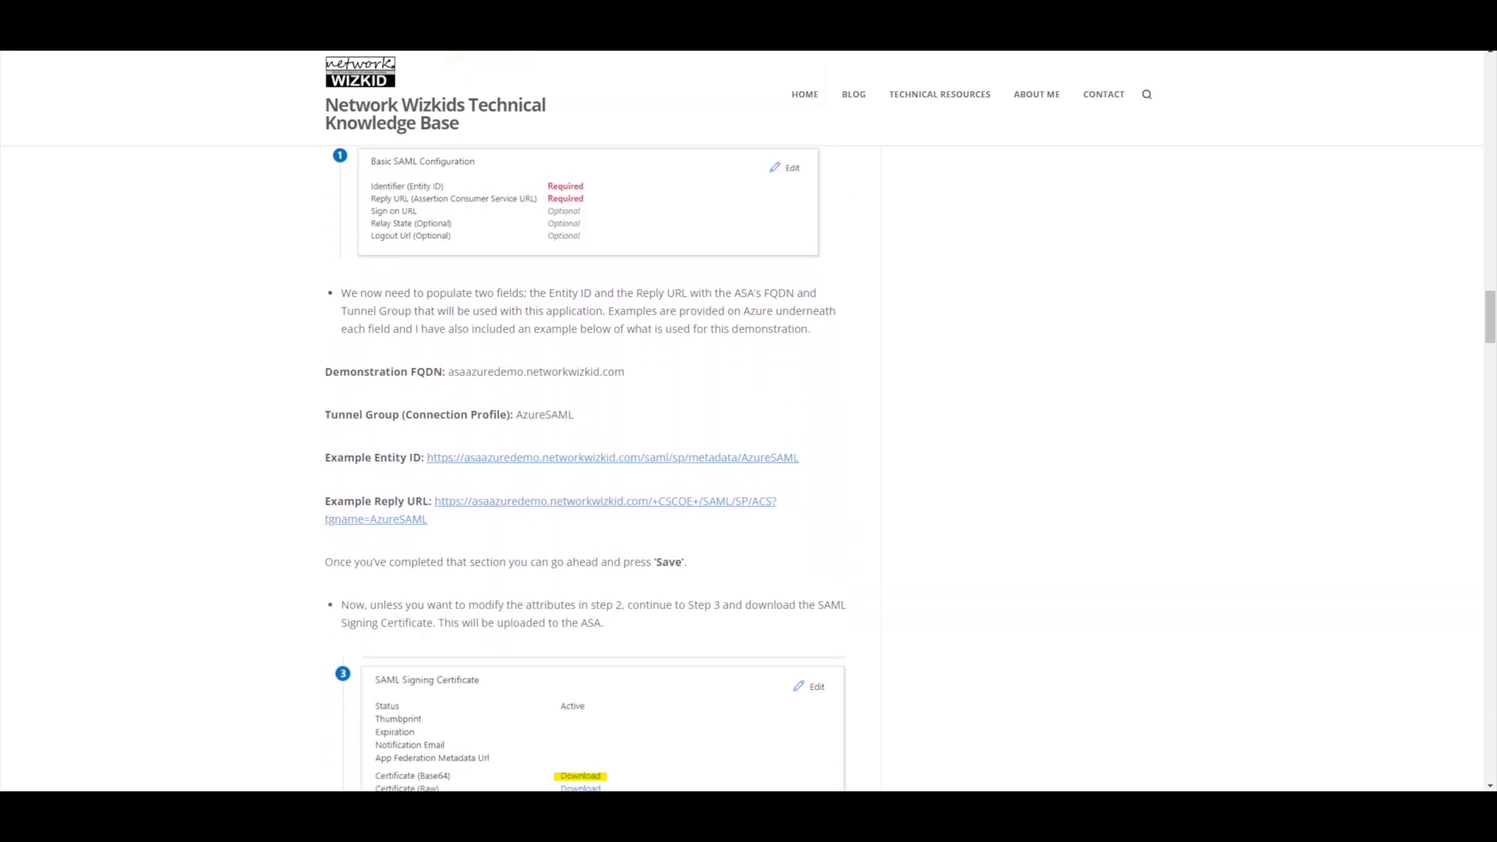
pyautogui.scroll(-3)
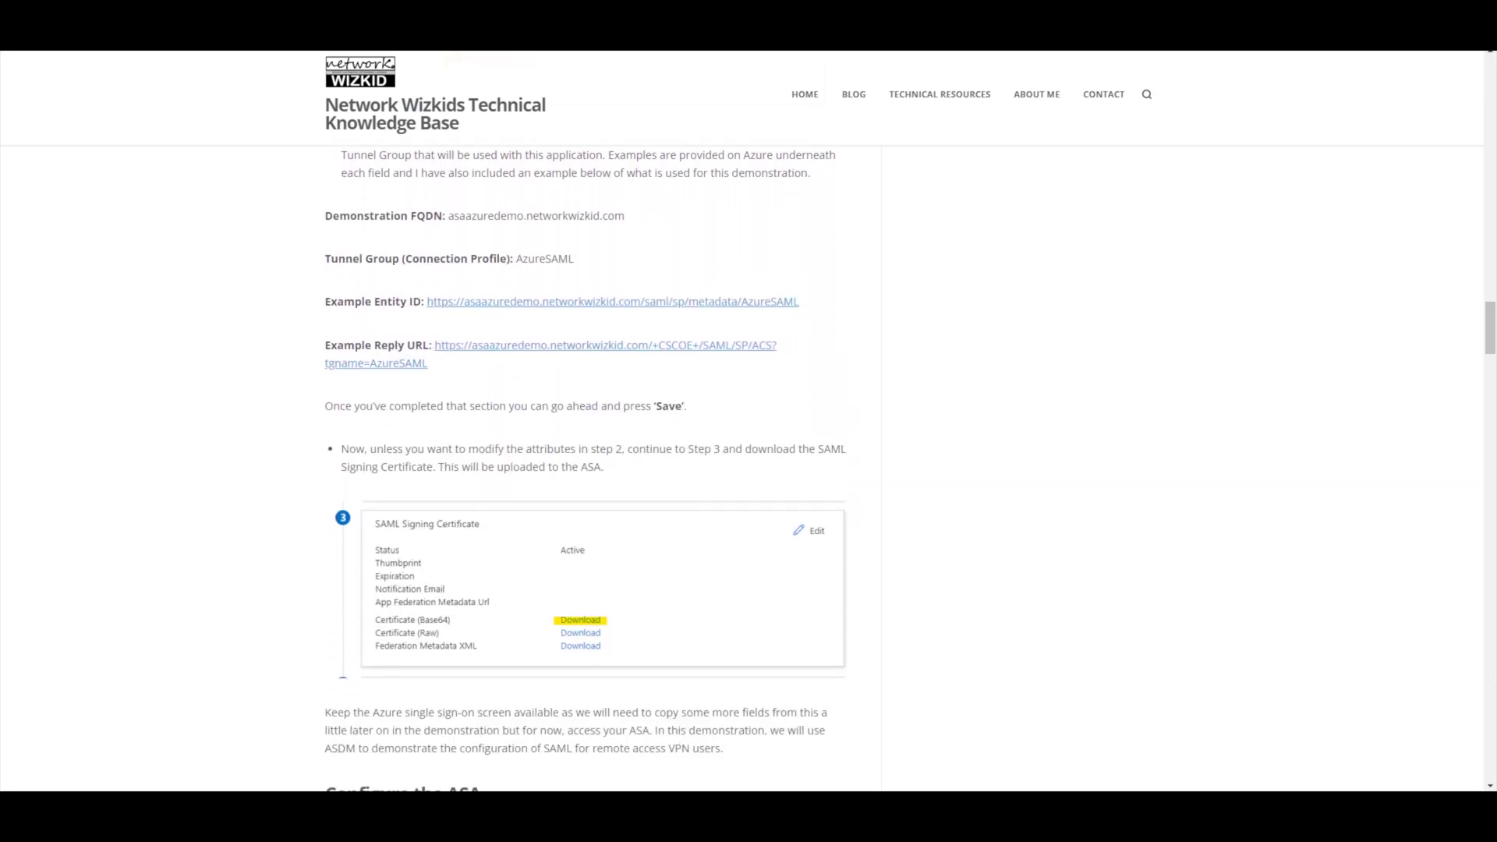
pyautogui.scroll(-3)
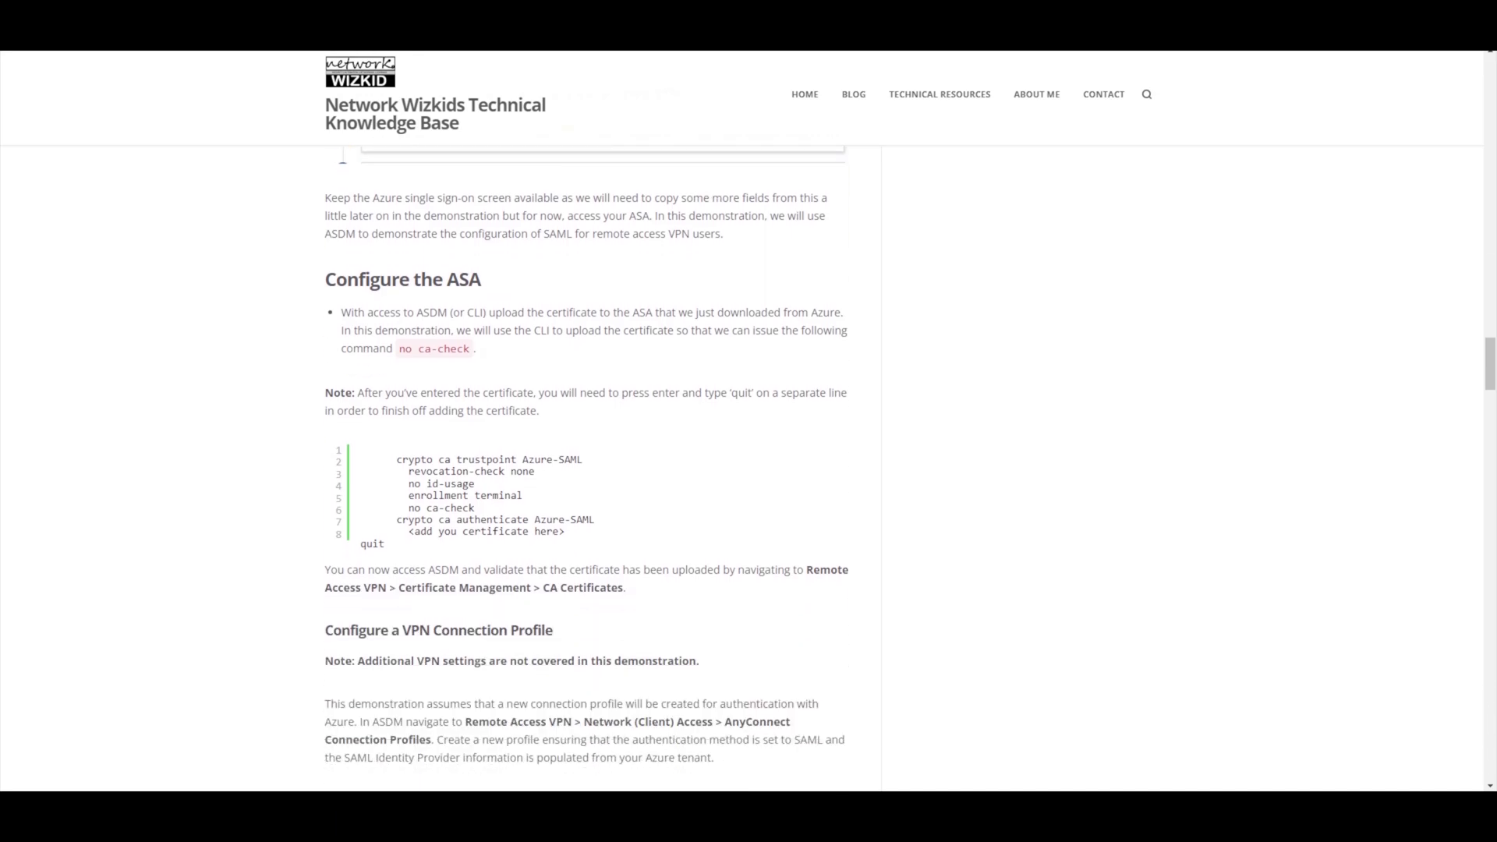
pyautogui.scroll(-3)
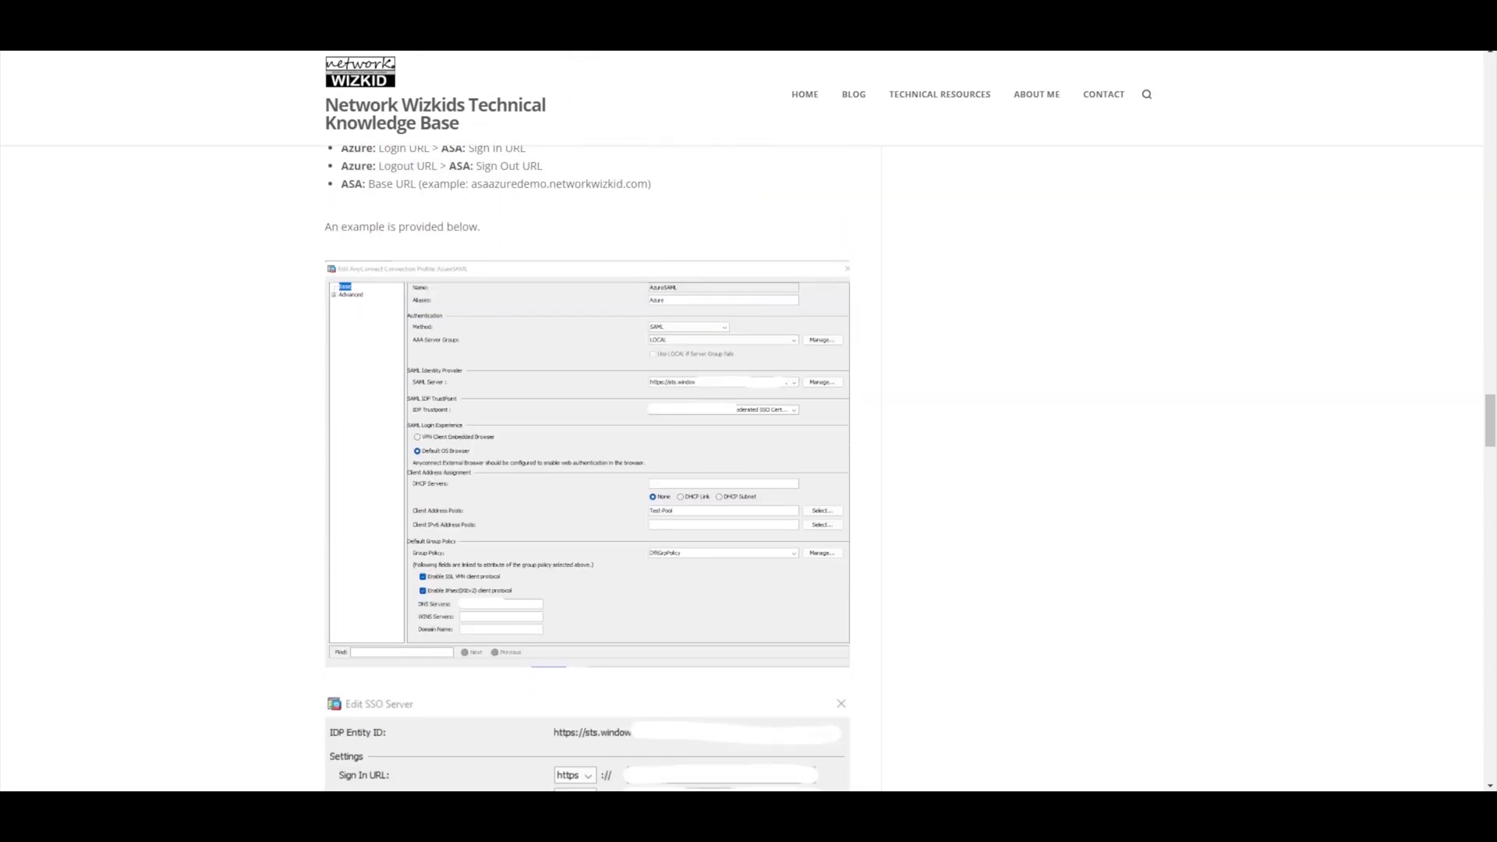
pyautogui.scroll(-3)
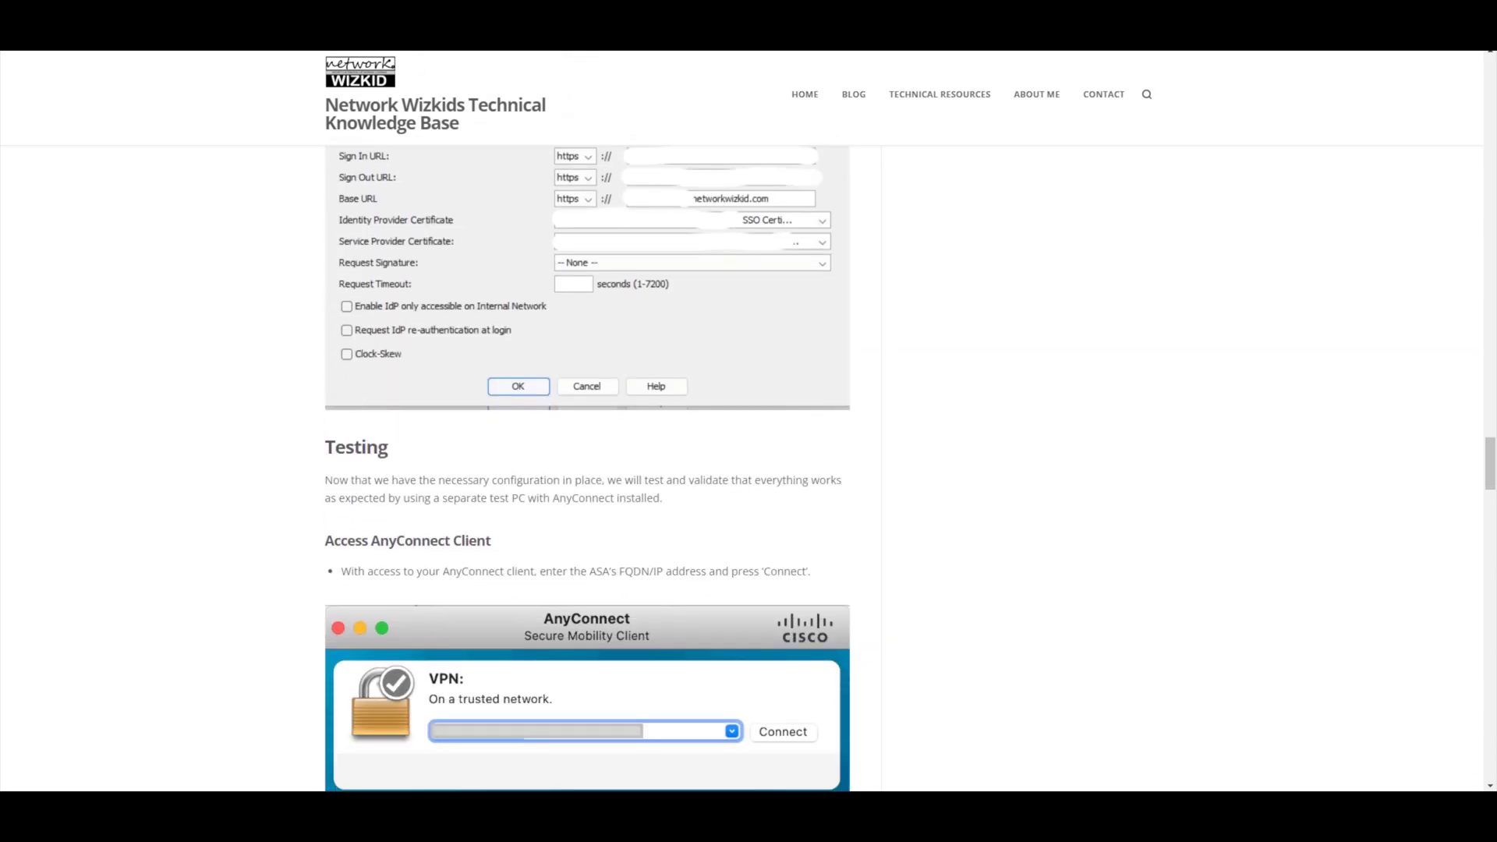
pyautogui.scroll(-3)
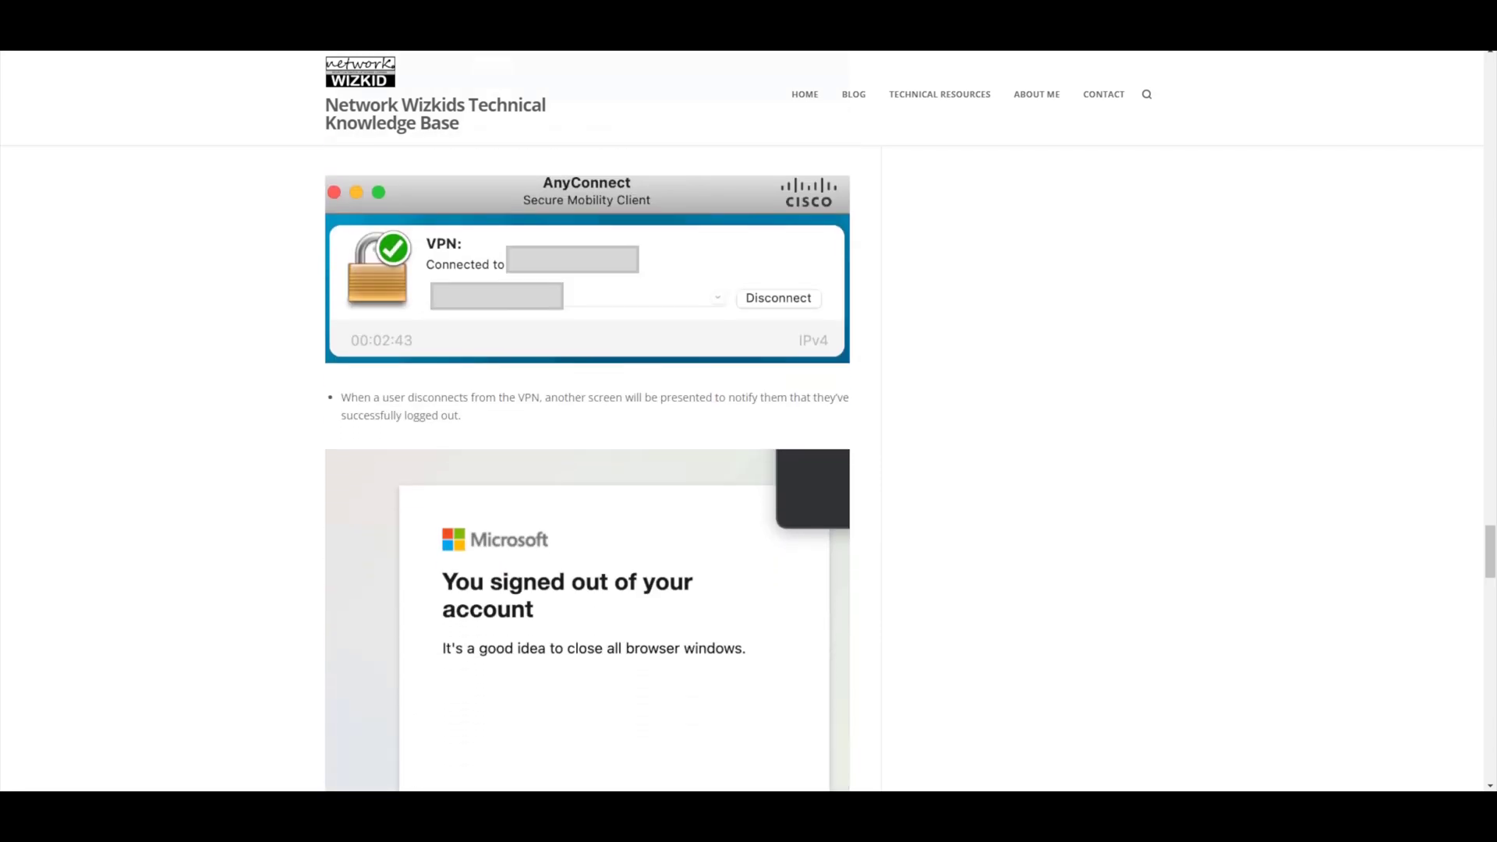
pyautogui.scroll(-3)
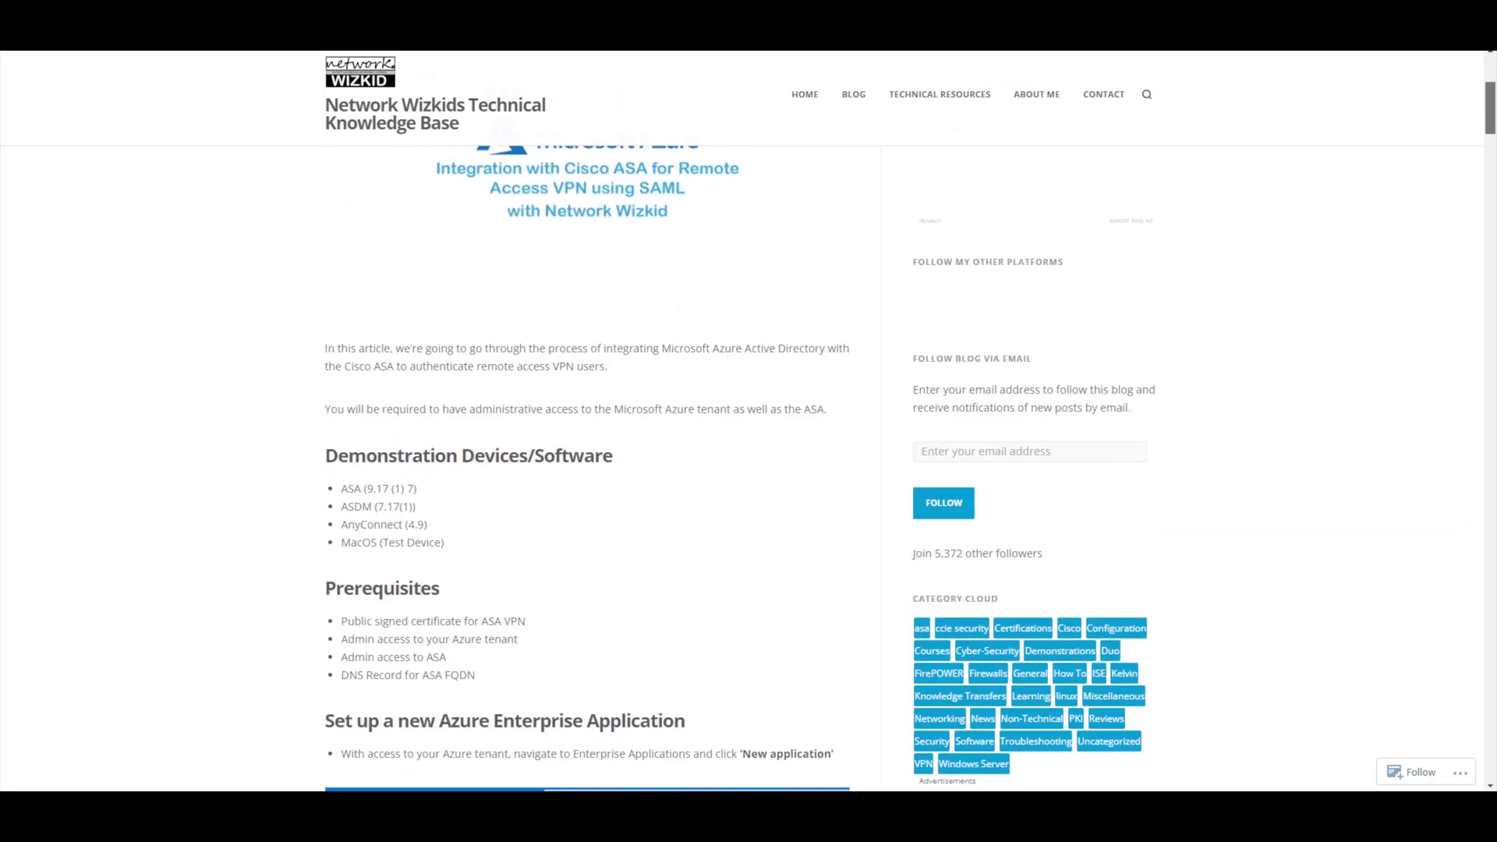
pyautogui.scroll(3)
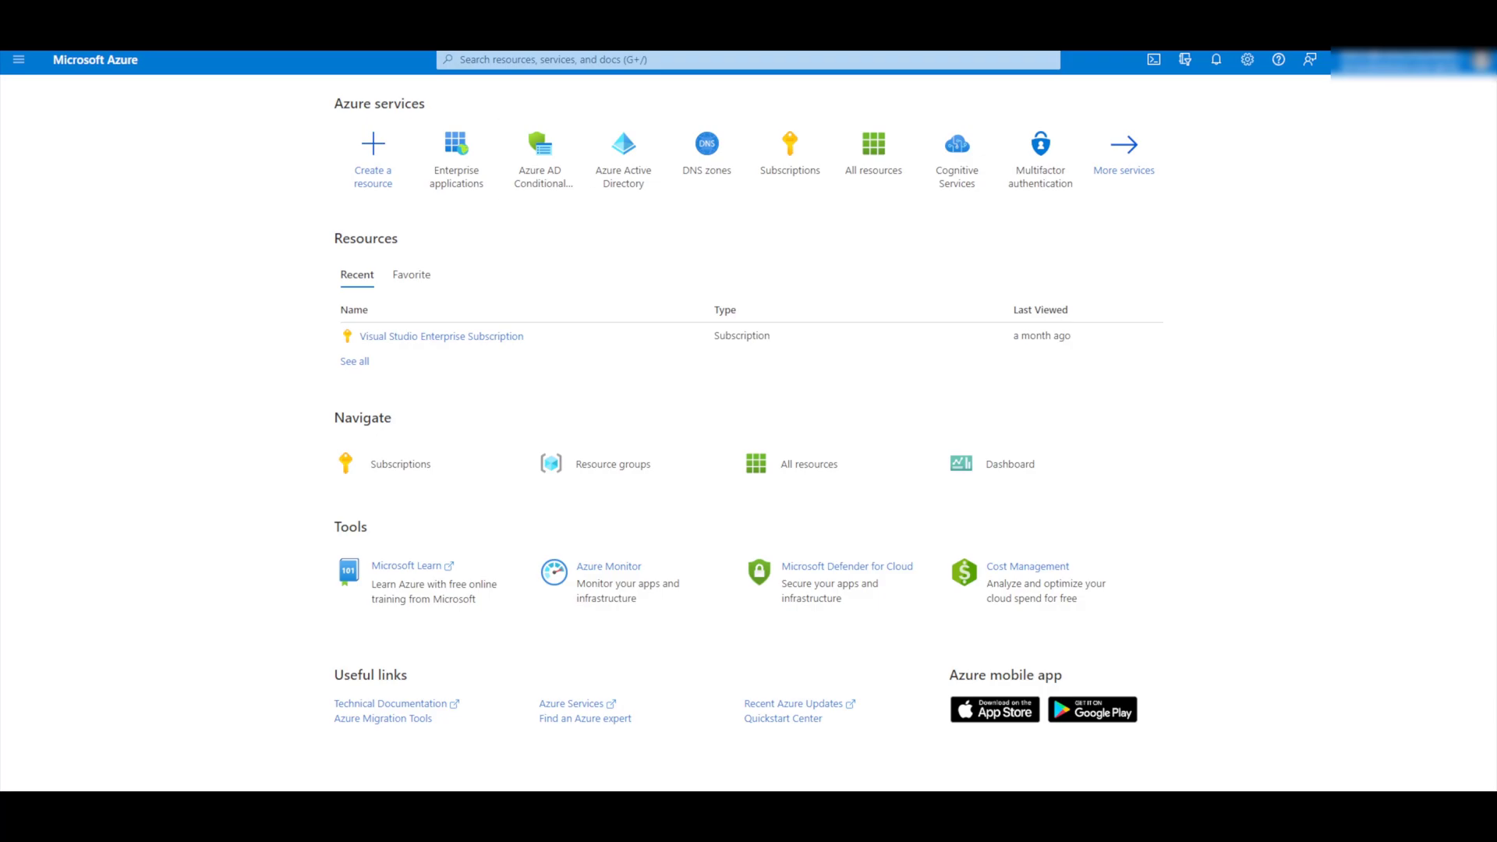
# Open Cisco AnyConnect from Enterprise applications and go to its Conditional Access page.
pyautogui.click(455, 143)
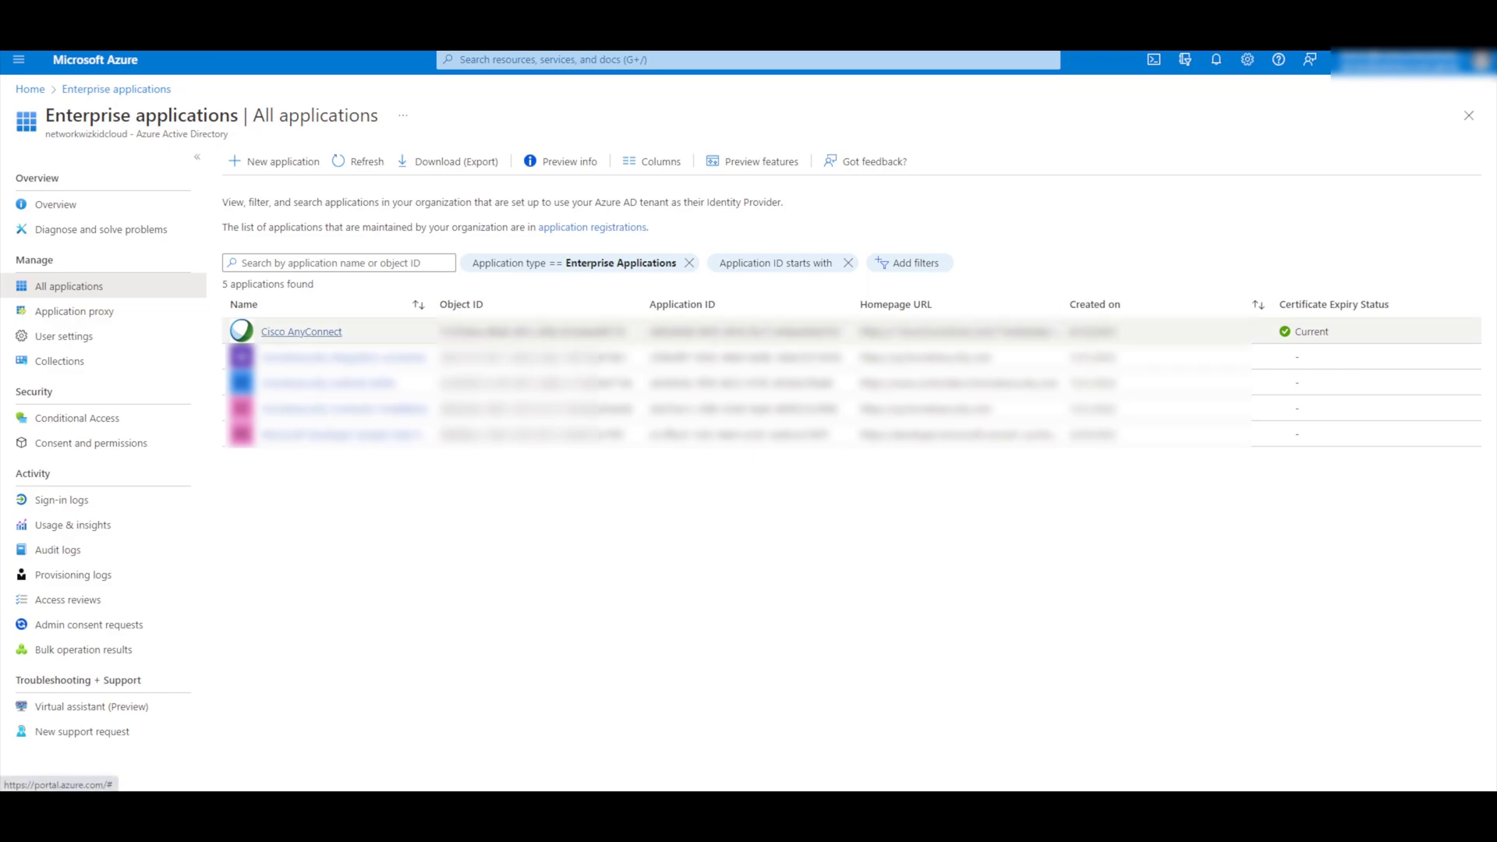
pyautogui.click(300, 331)
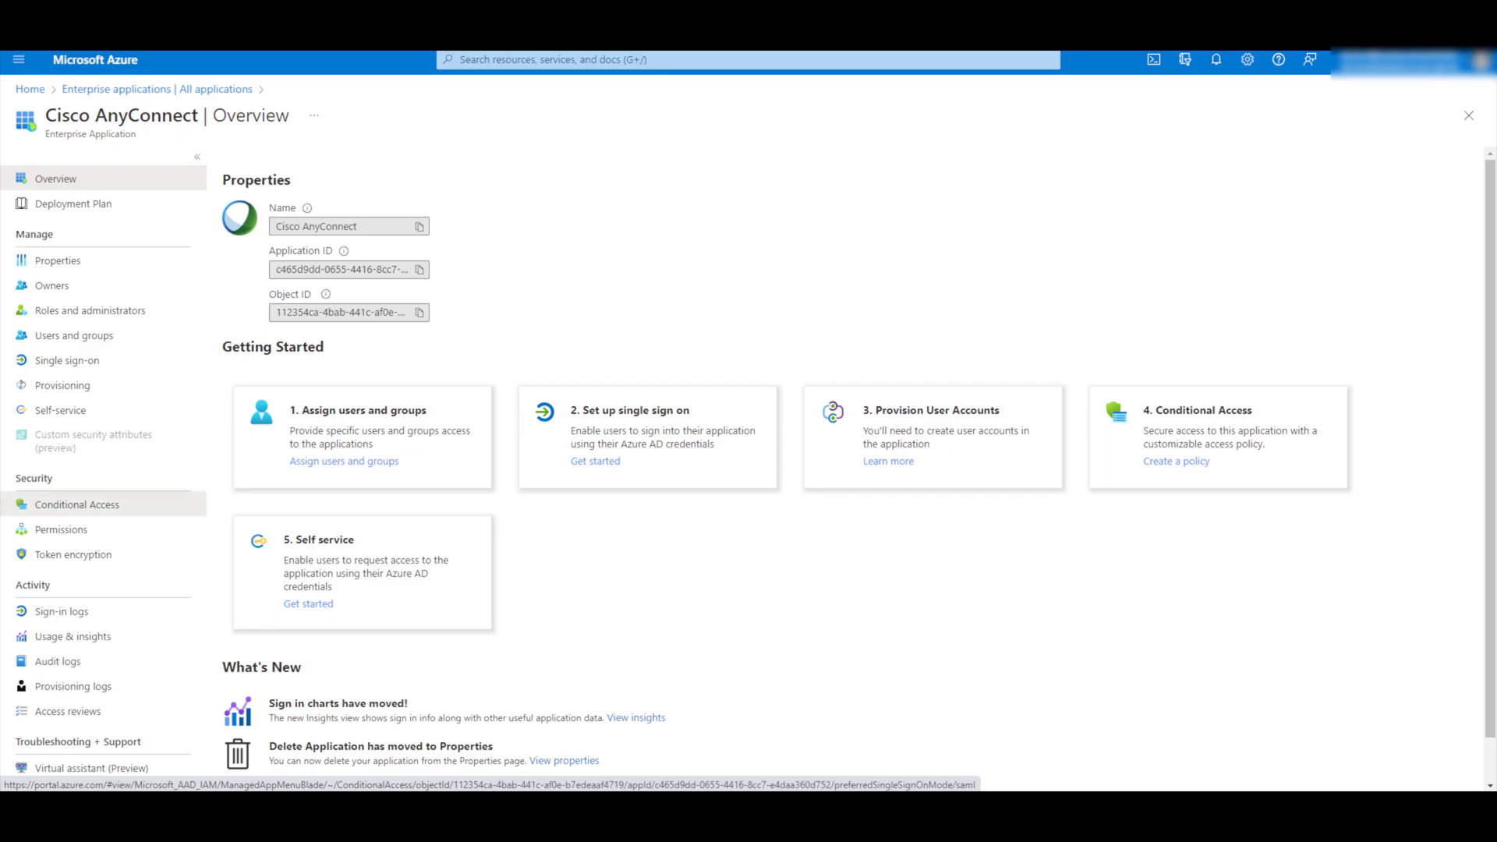
pyautogui.click(75, 504)
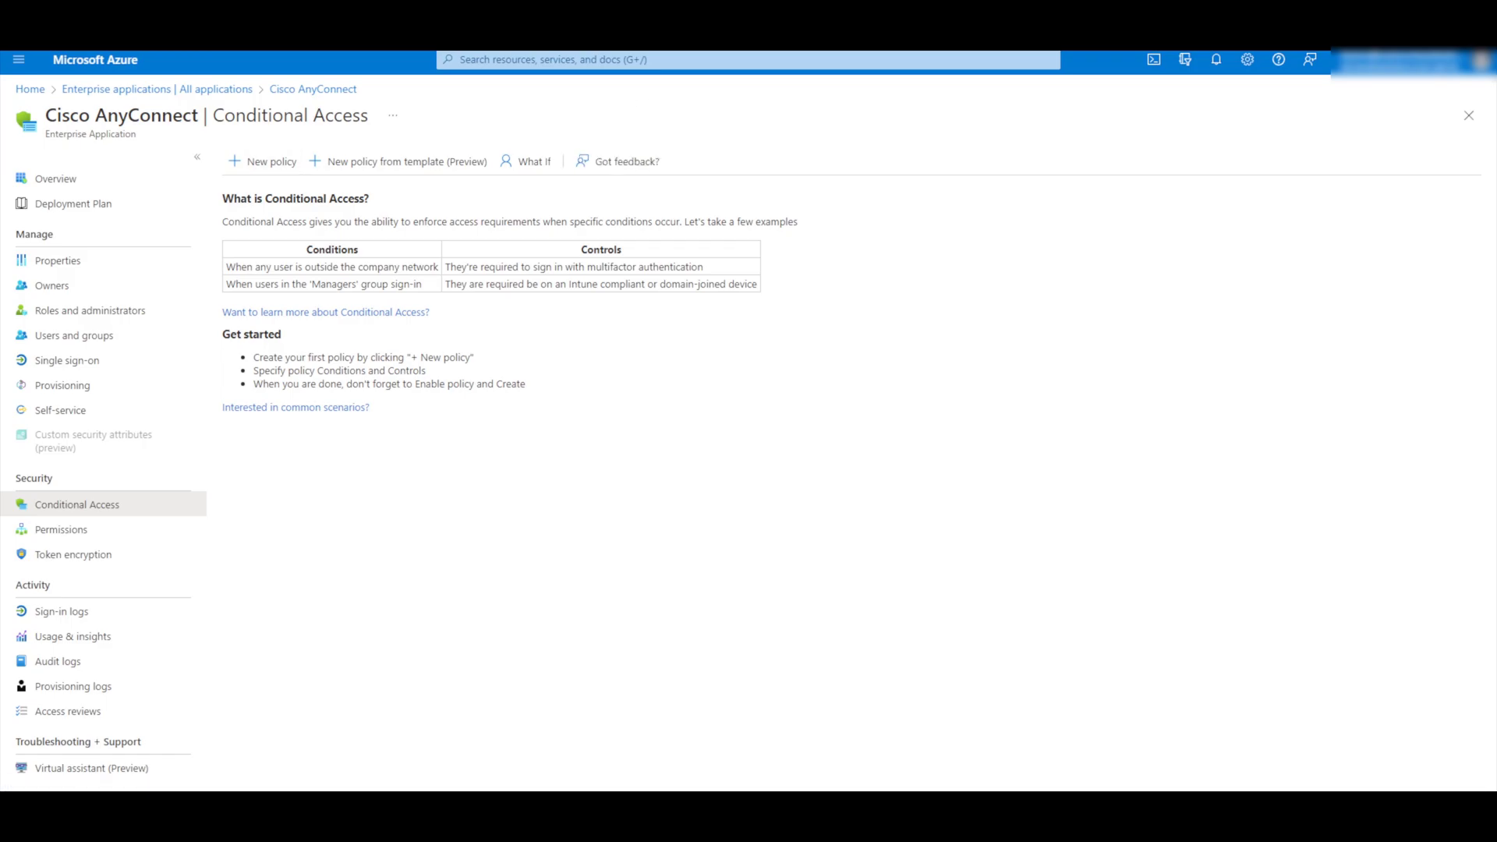
# Start a new Conditional Access policy and name it 'Microsoft MFA VPN'.
pyautogui.click(260, 161)
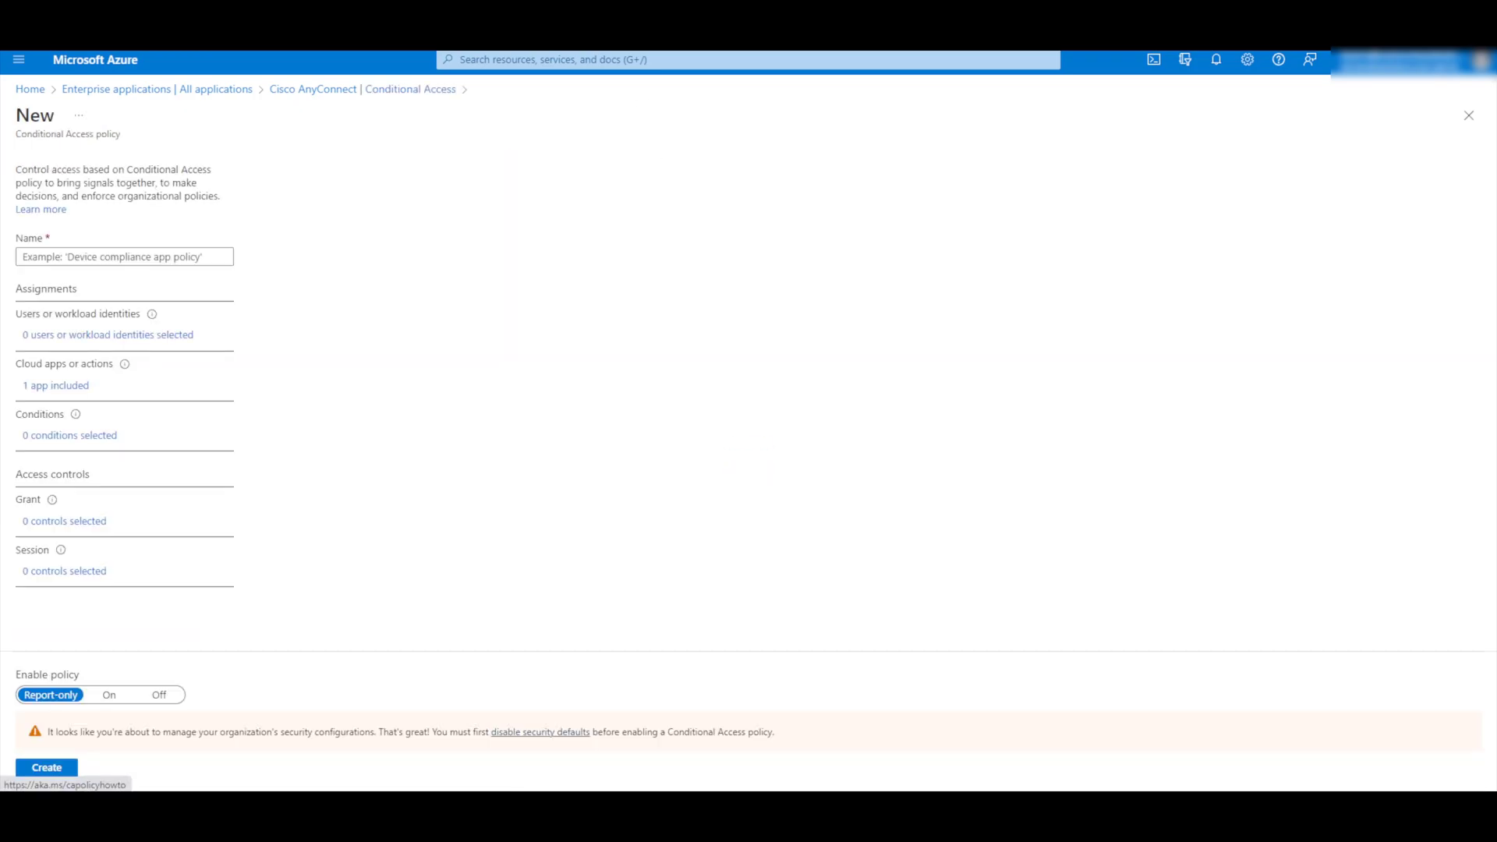
pyautogui.click(122, 257)
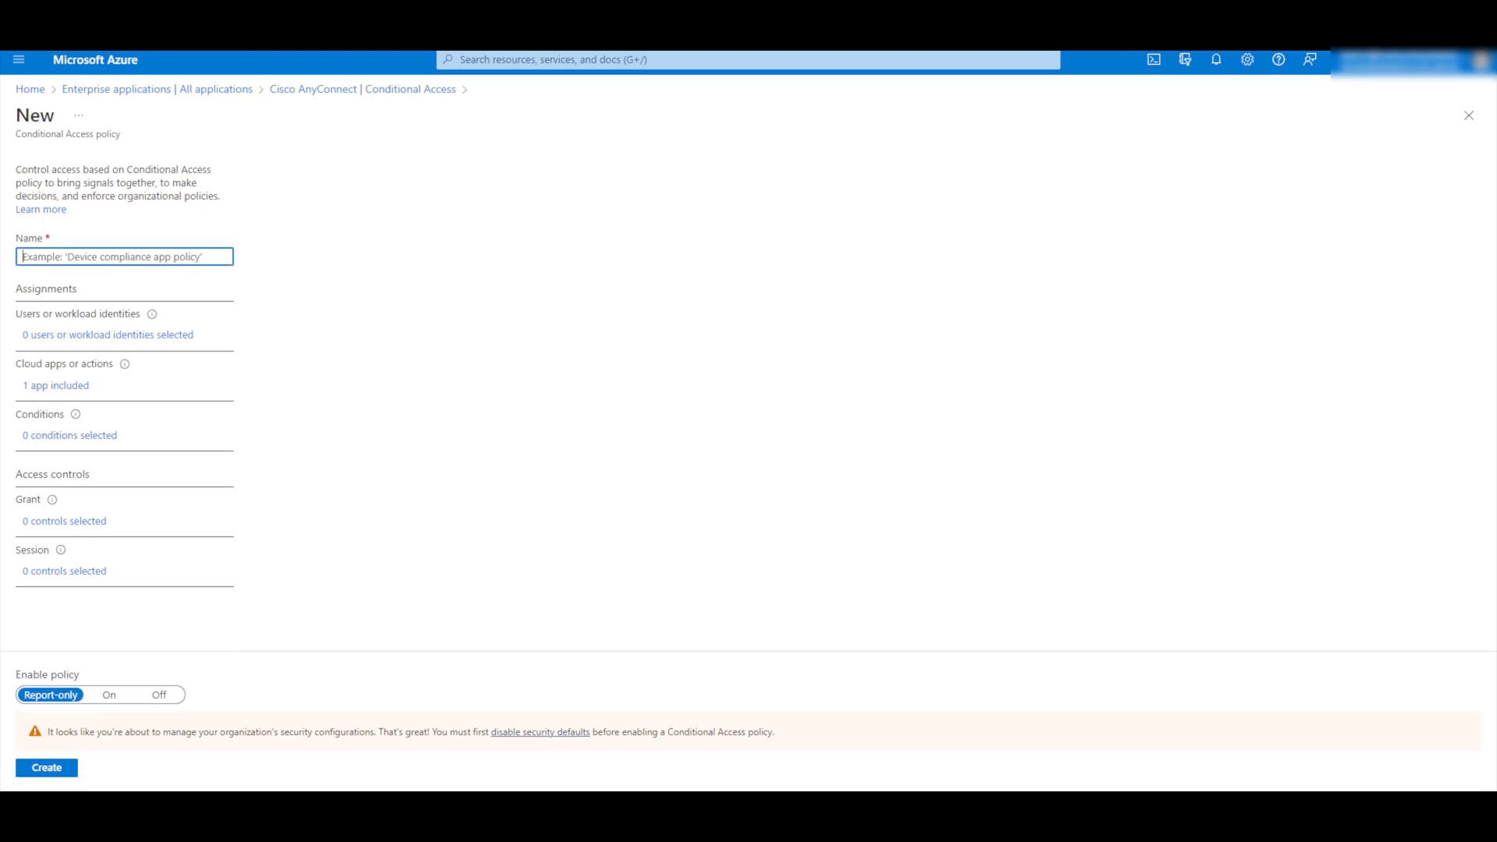
pyautogui.write('Microsoft MFA V')
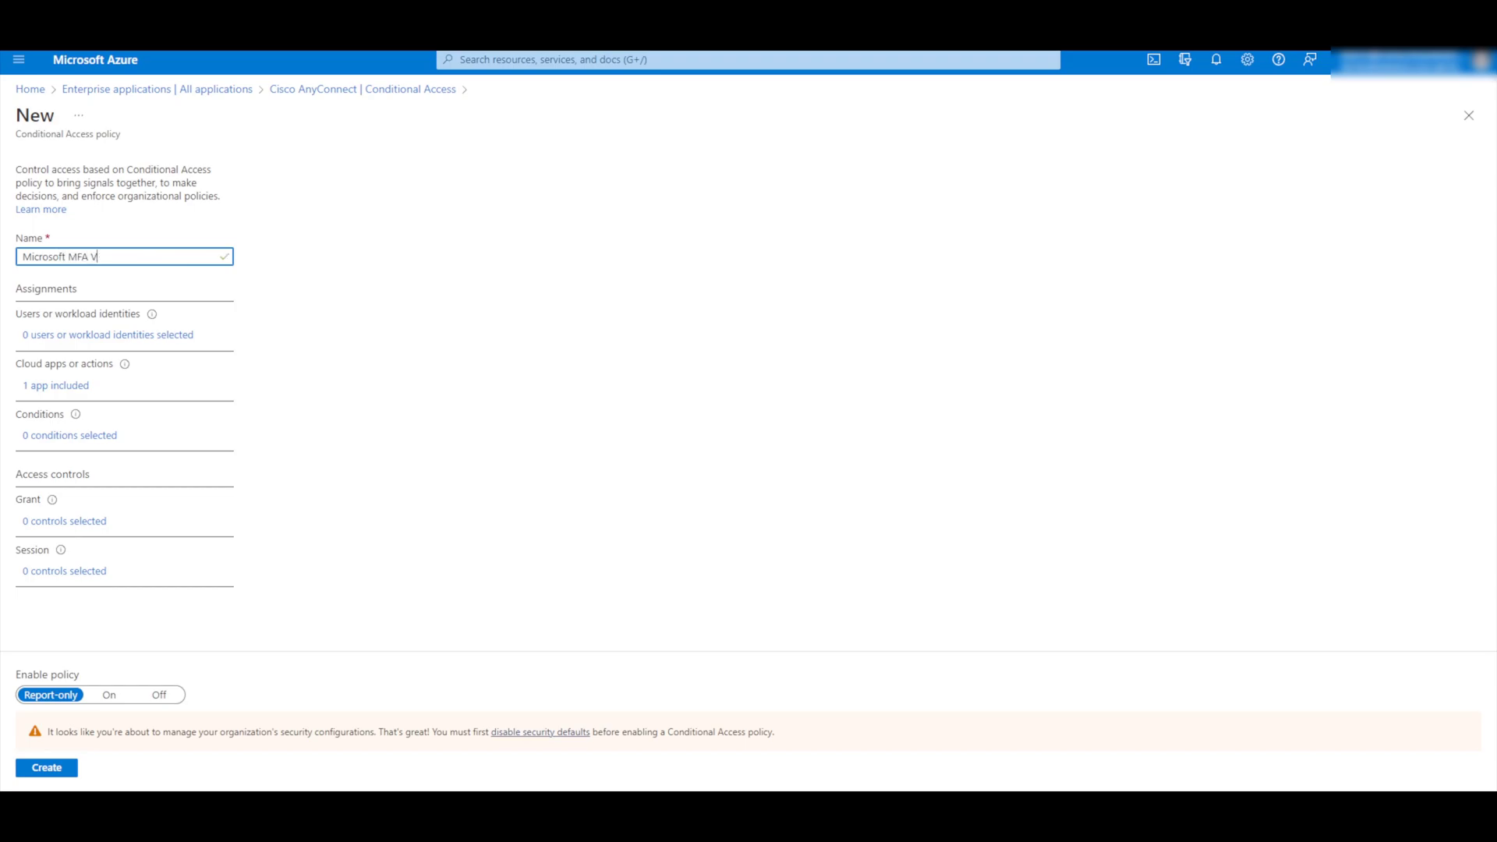
pyautogui.write('PN')
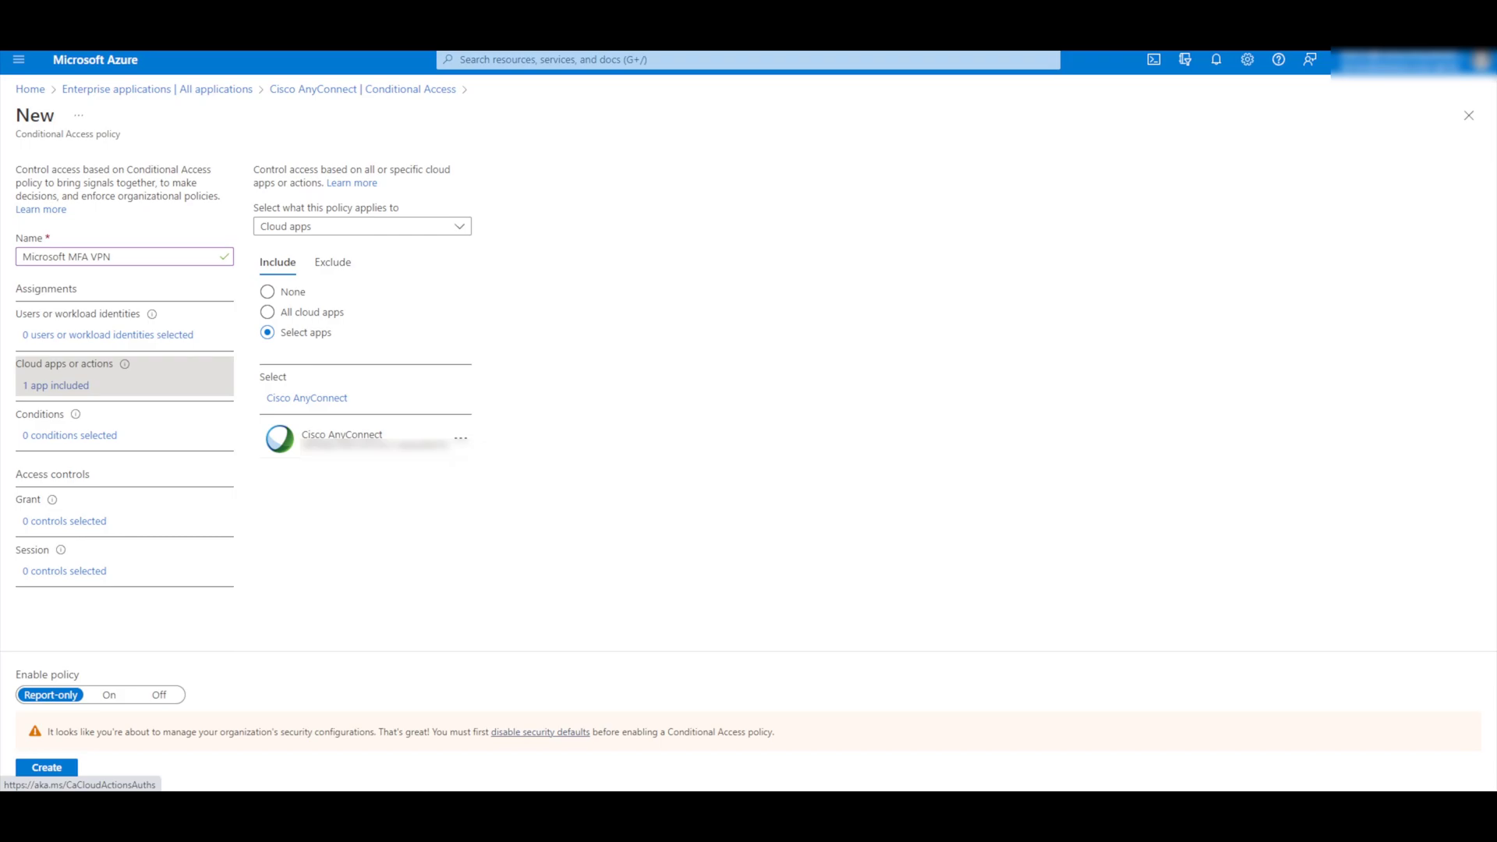
# Open the Grant pane under the policy's Access controls.
pyautogui.click(64, 521)
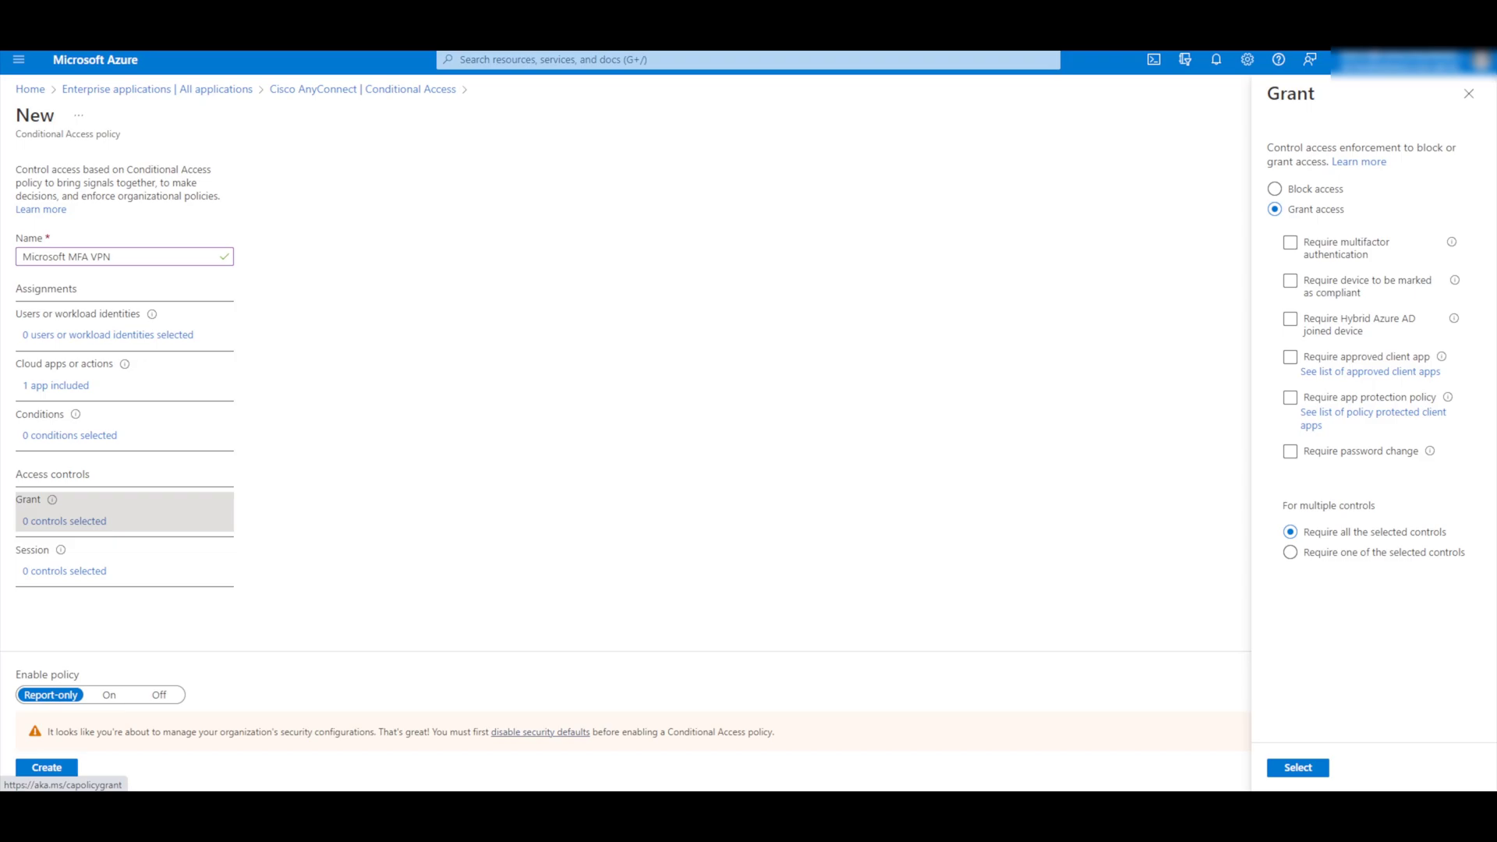
# Grant access with only Require multifactor authentication ticked, and confirm the selection.
pyautogui.click(1290, 243)
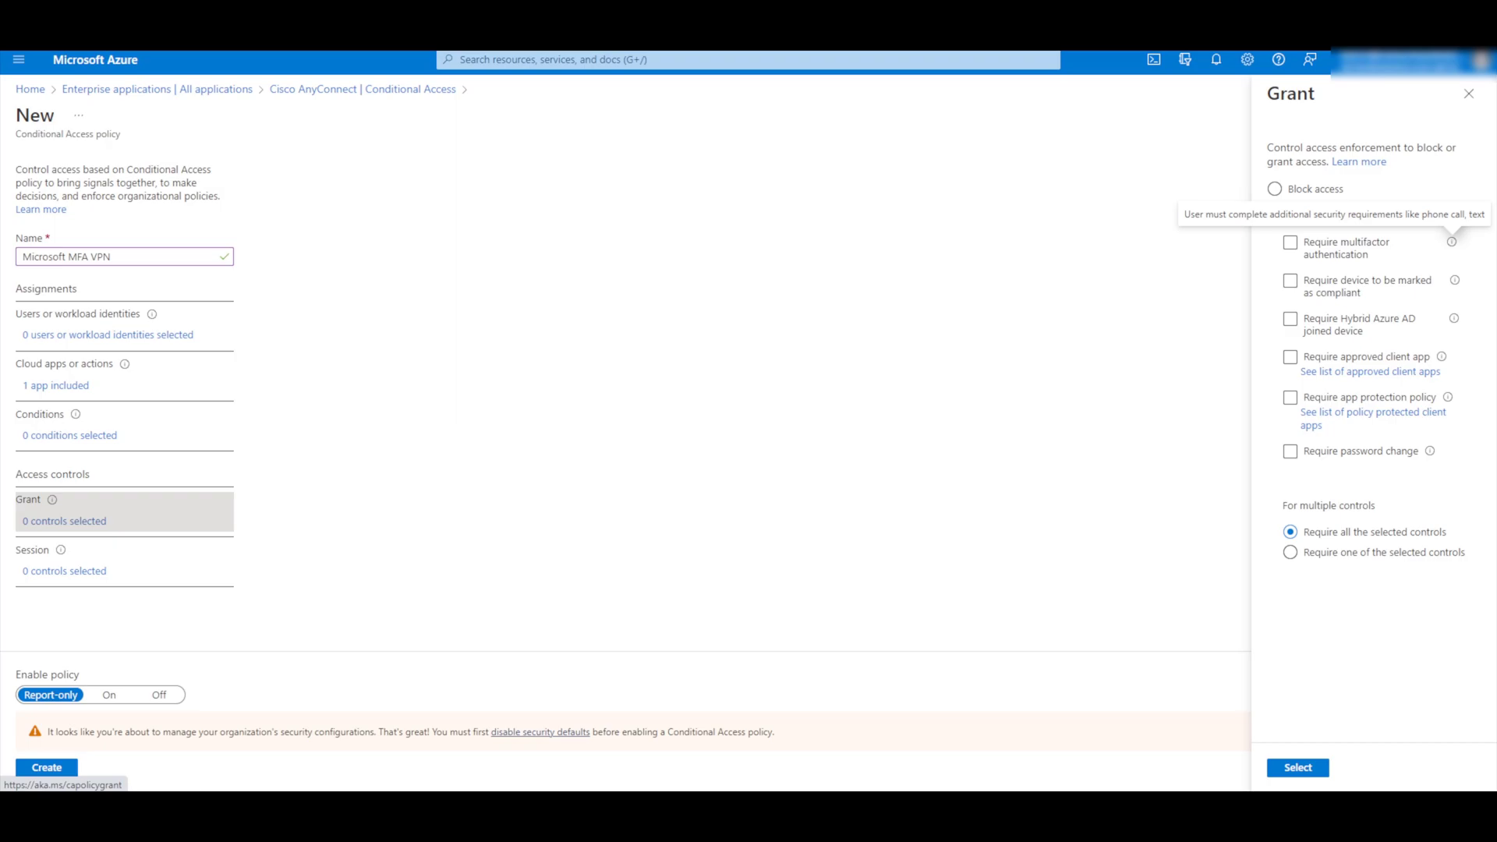
pyautogui.click(1273, 209)
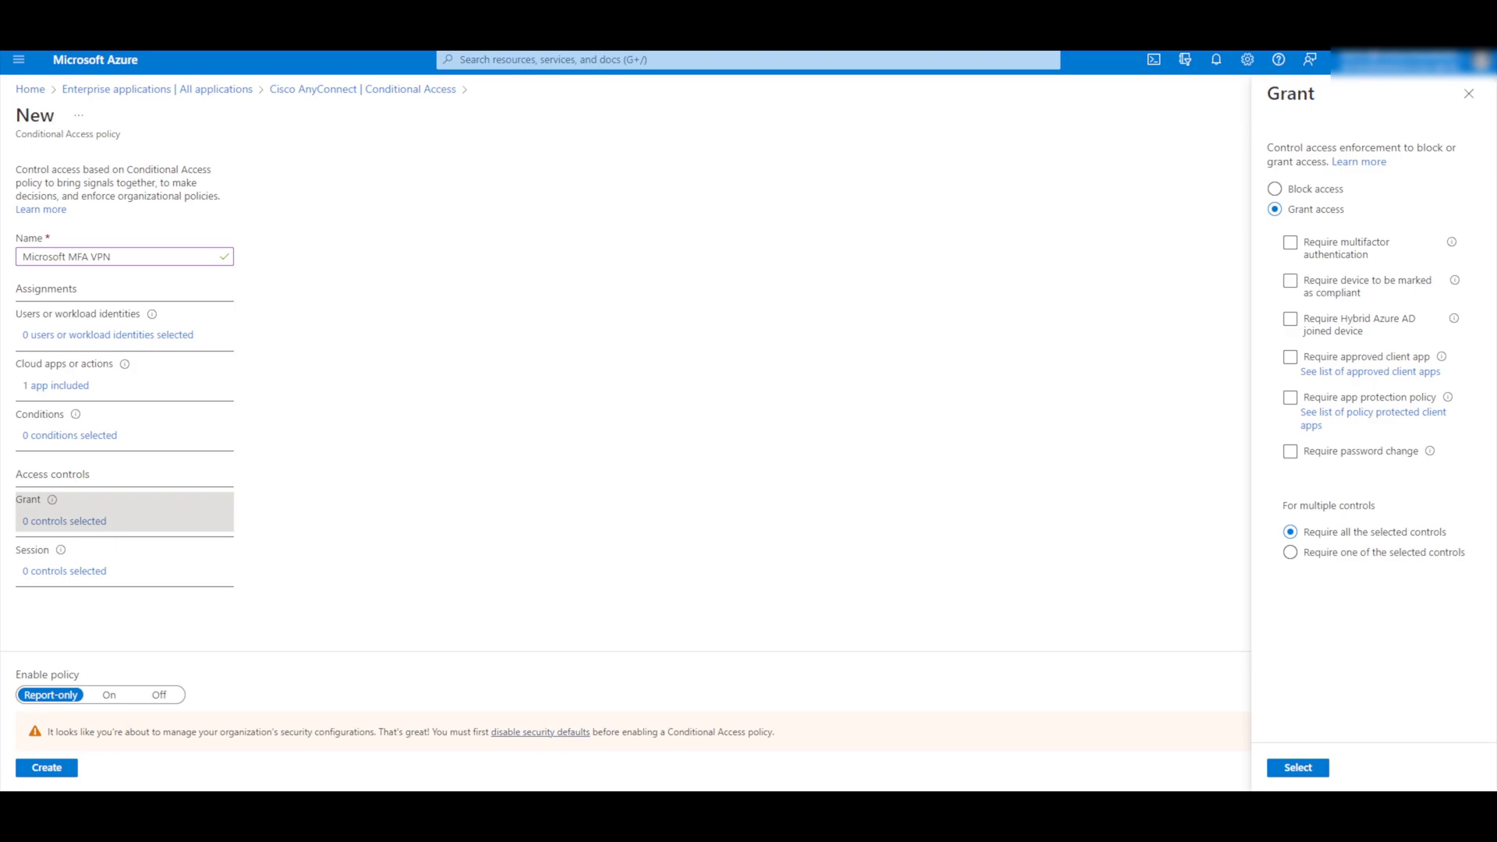
pyautogui.click(1290, 243)
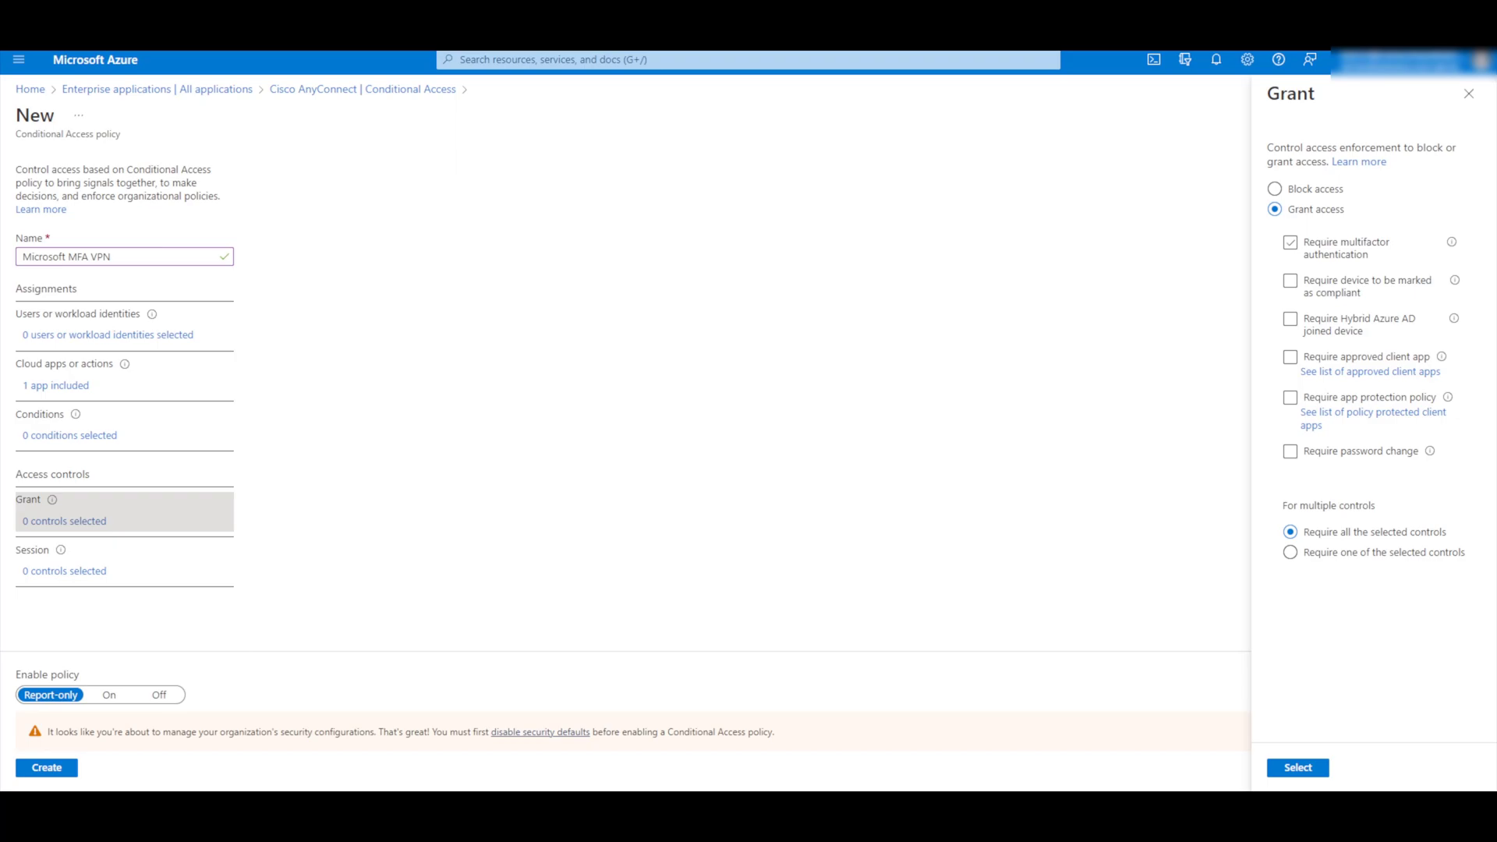
pyautogui.click(1290, 242)
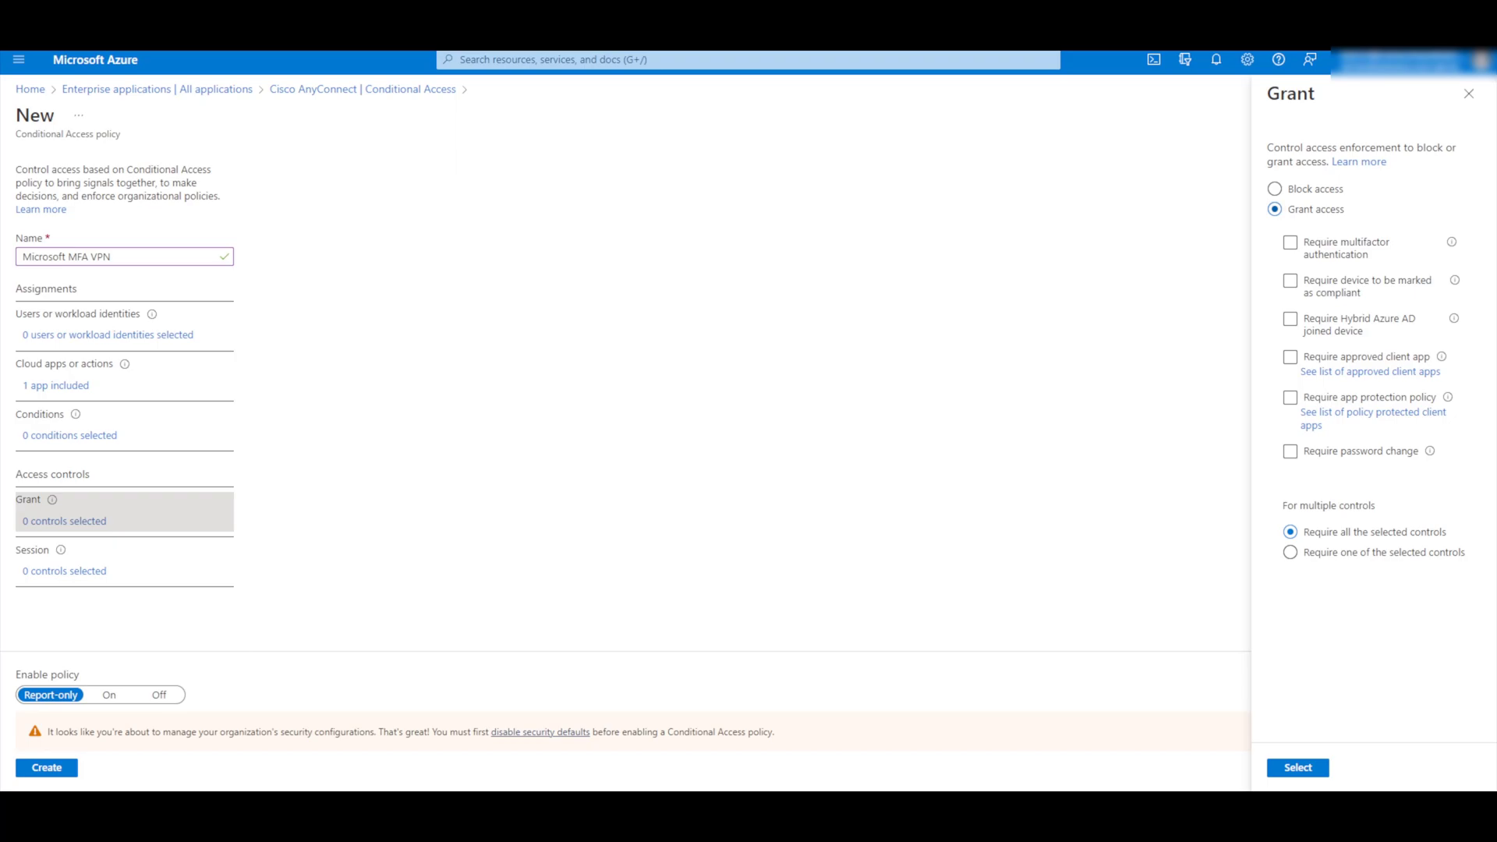
pyautogui.click(1290, 242)
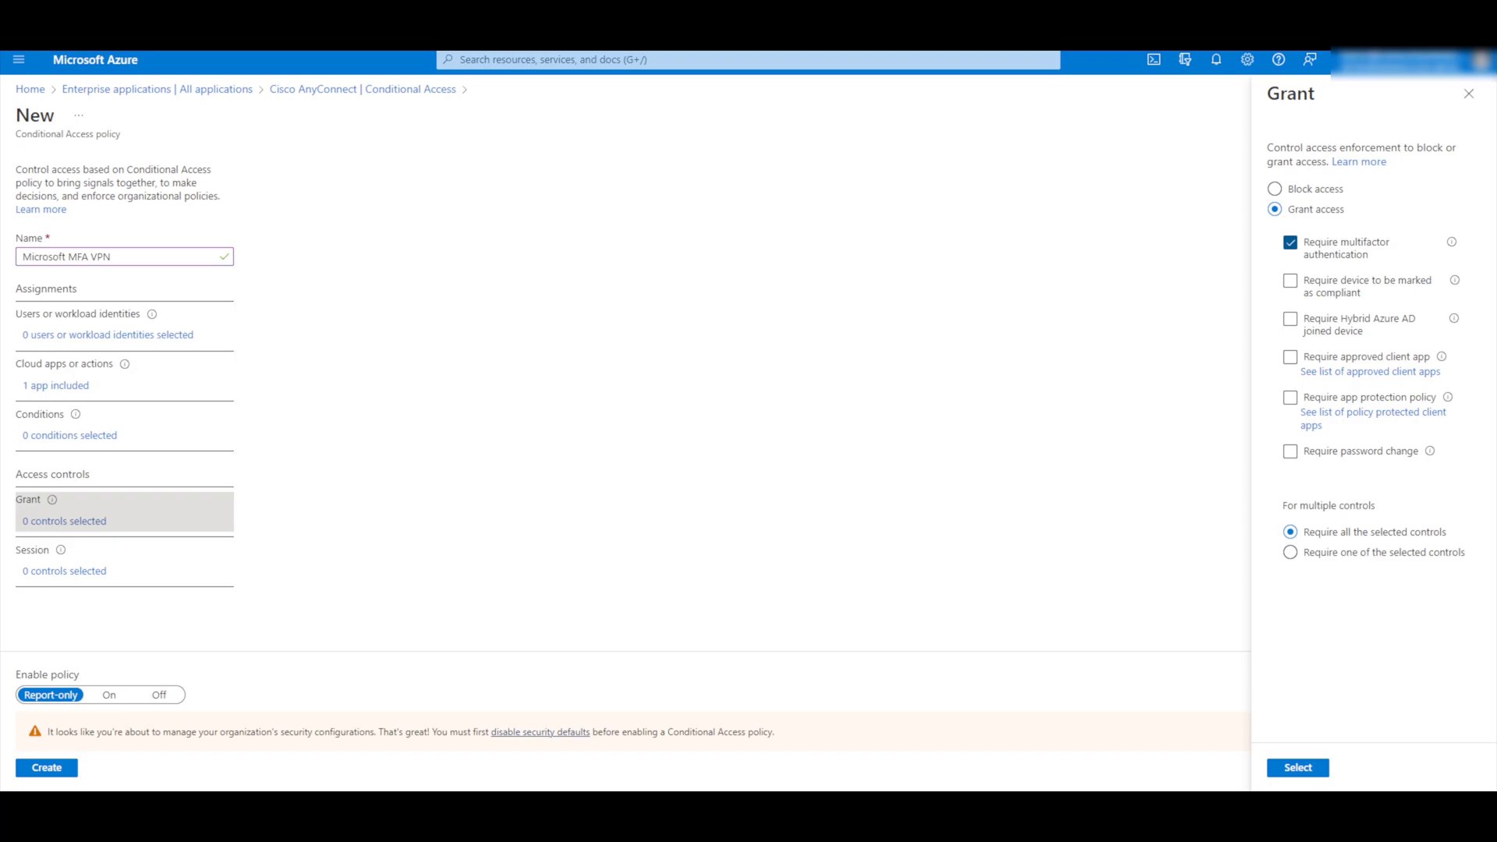
pyautogui.click(1289, 552)
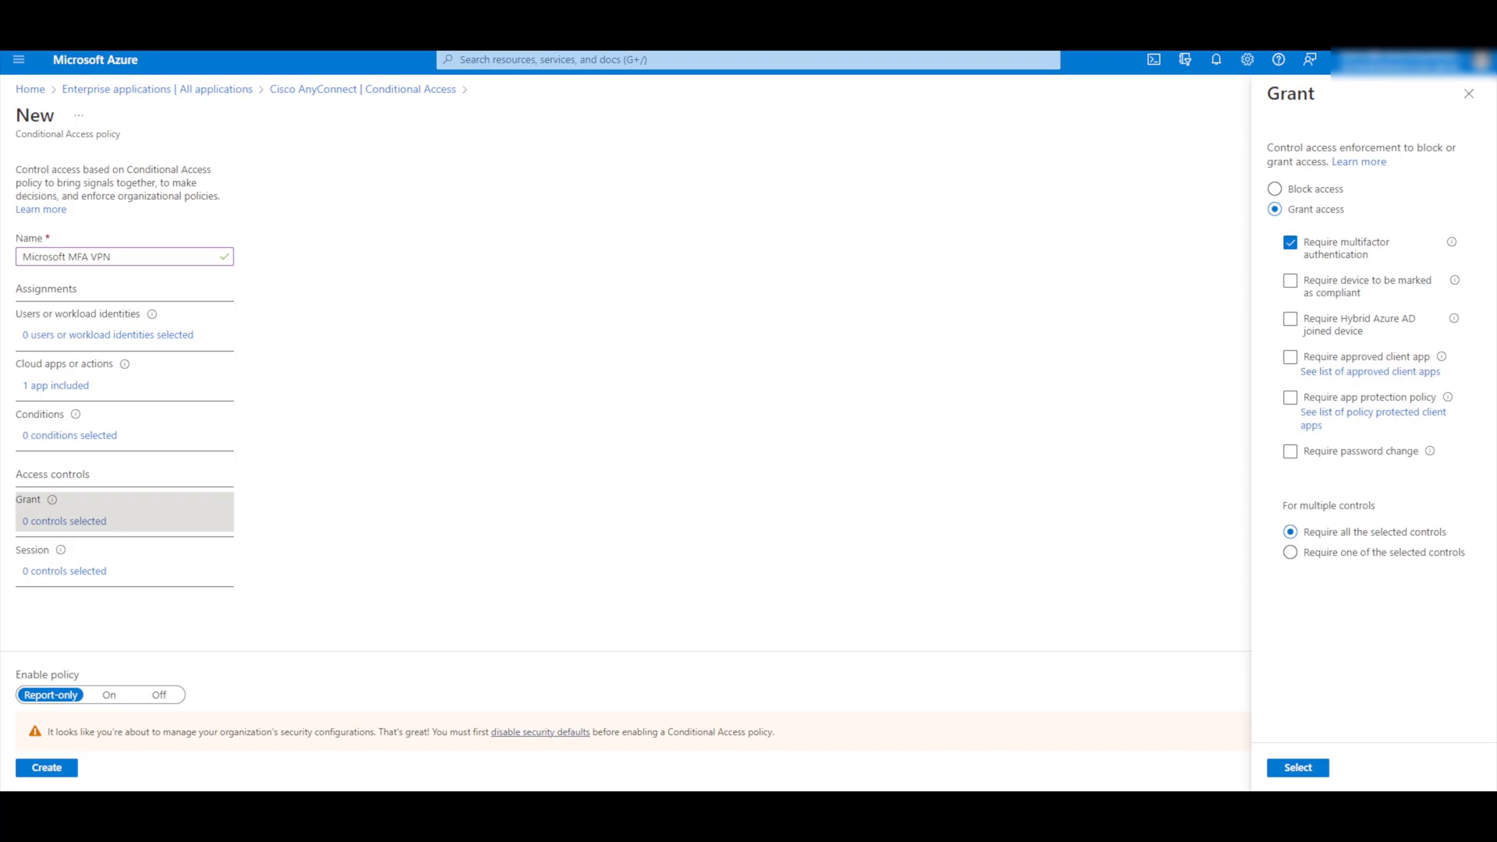
pyautogui.click(1290, 452)
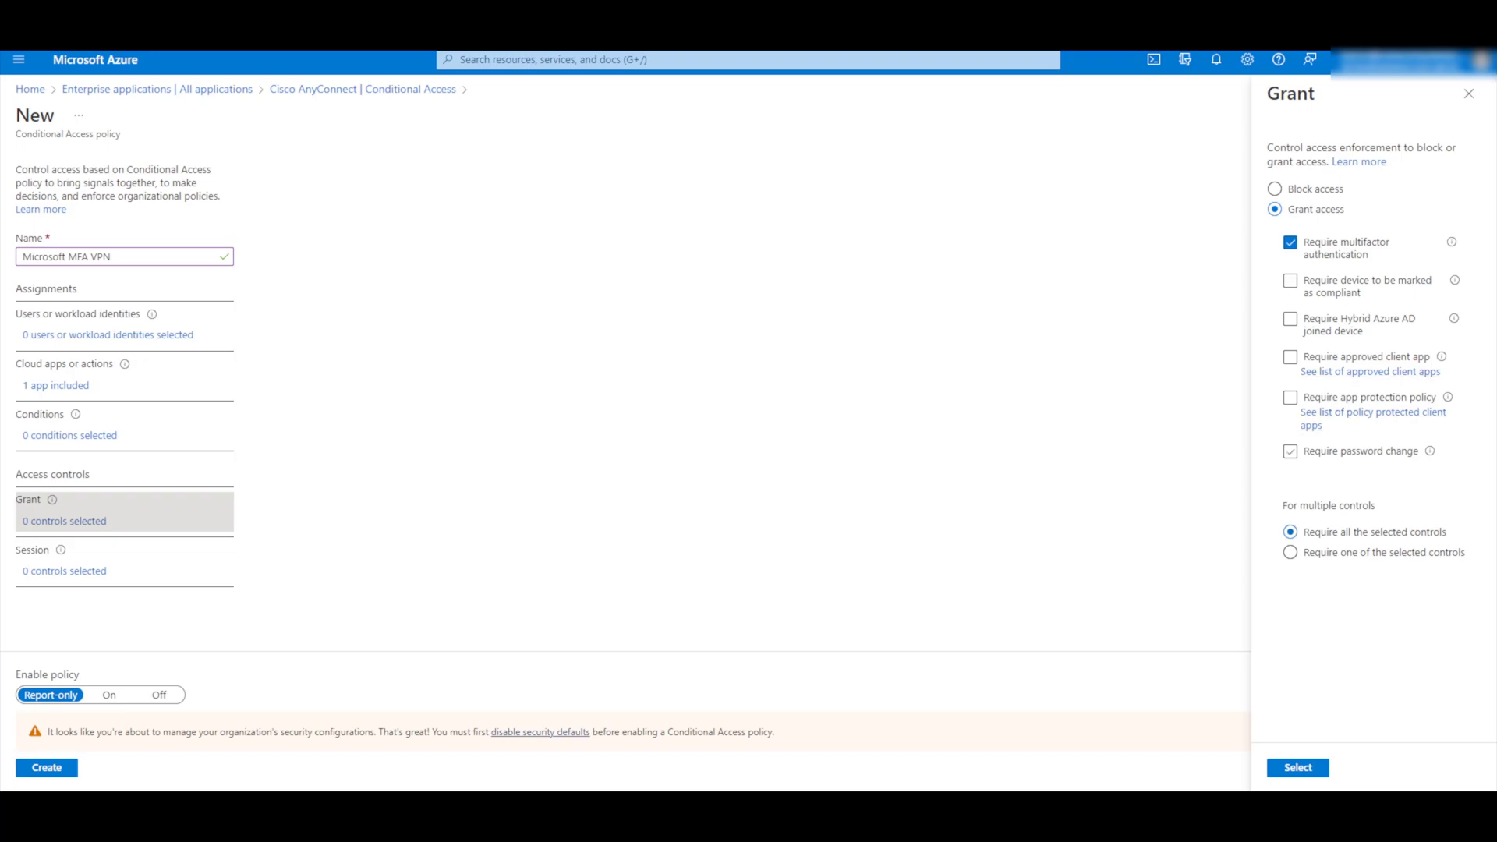
pyautogui.click(1290, 451)
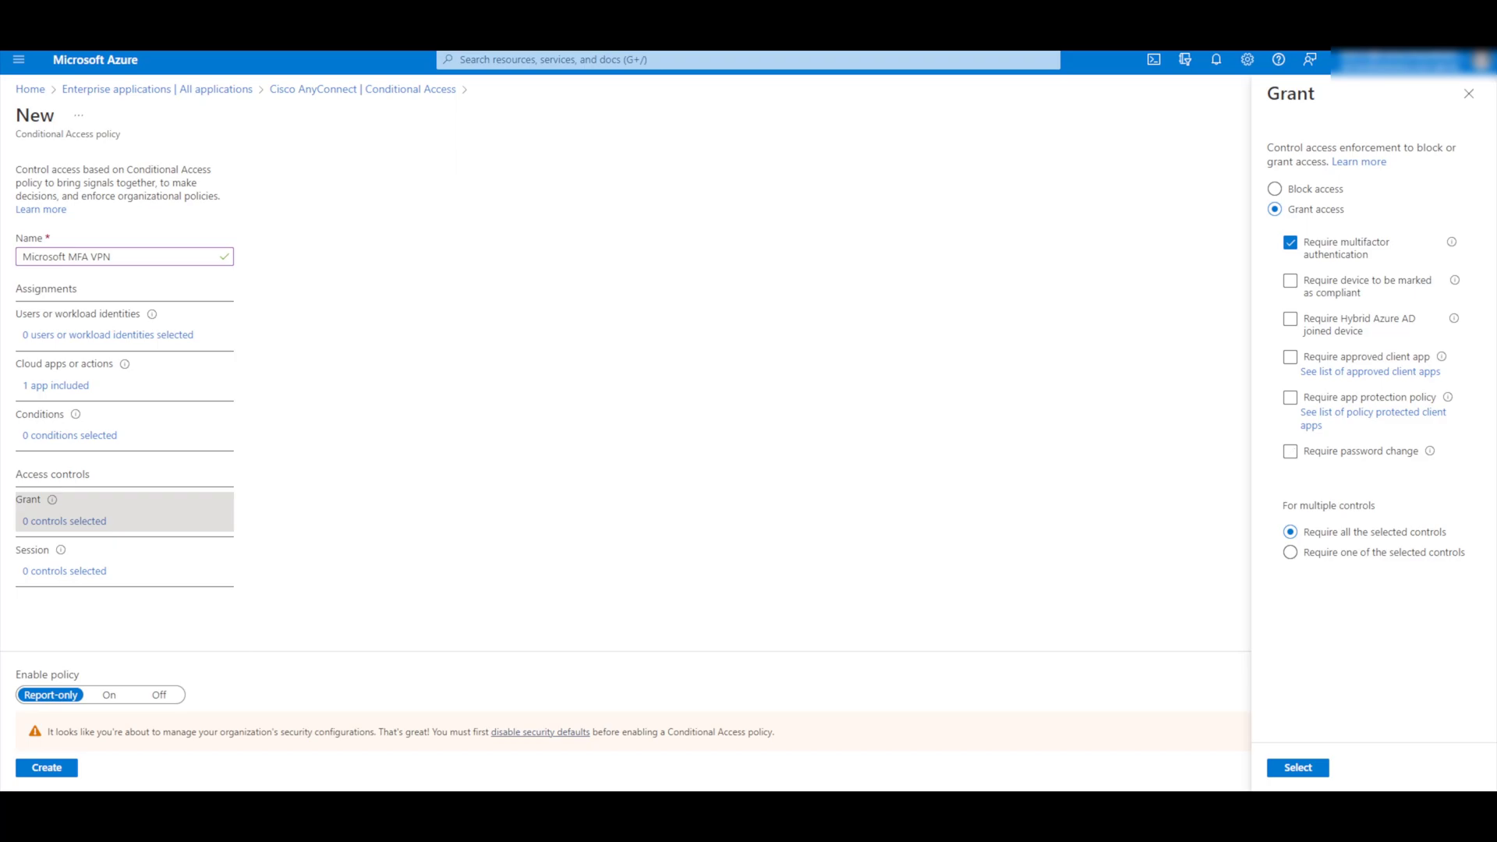
pyautogui.click(1290, 552)
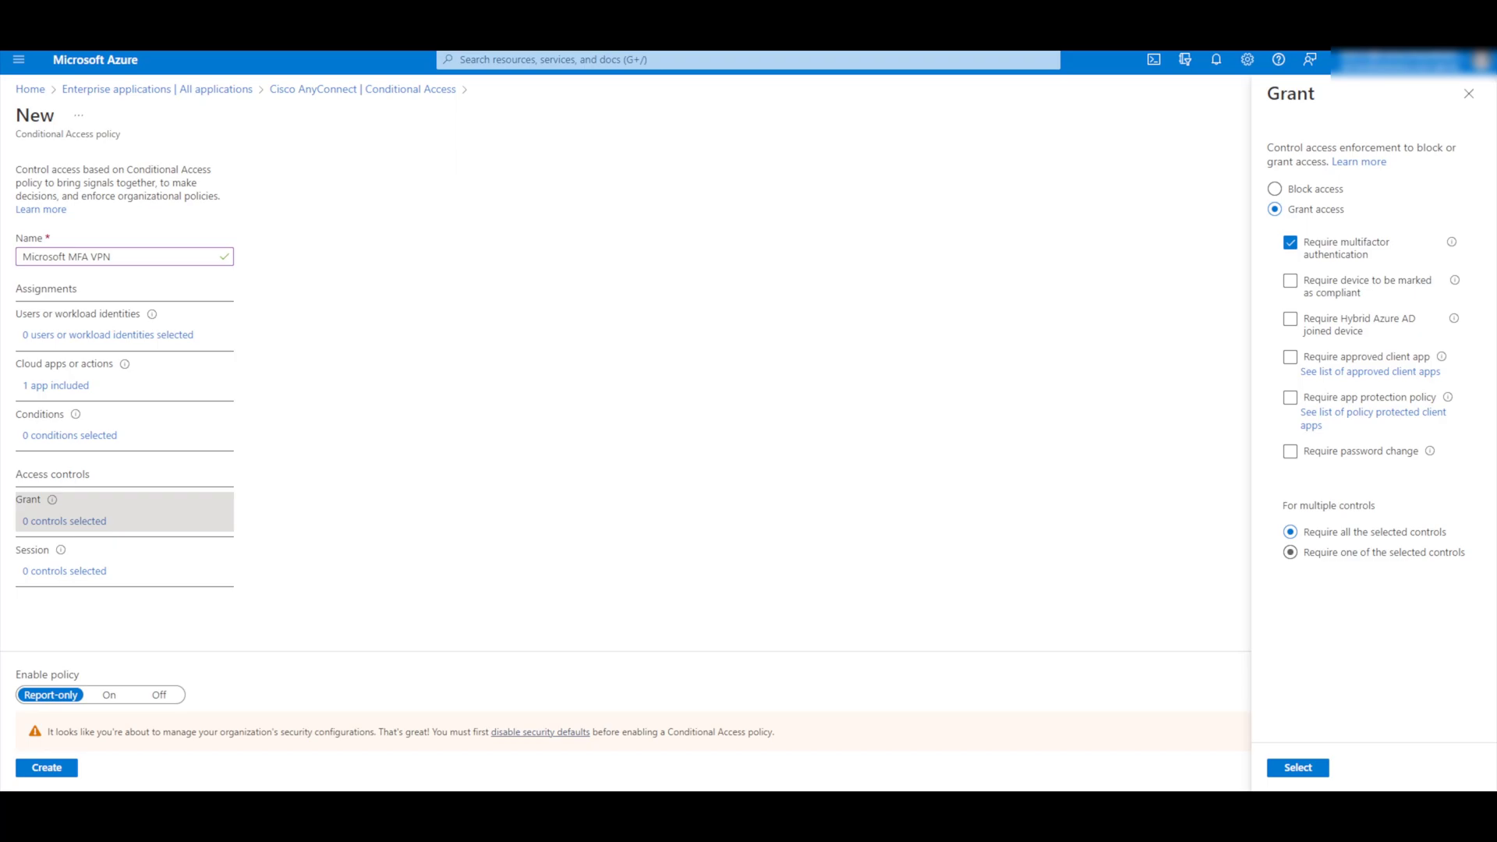
pyautogui.click(1289, 358)
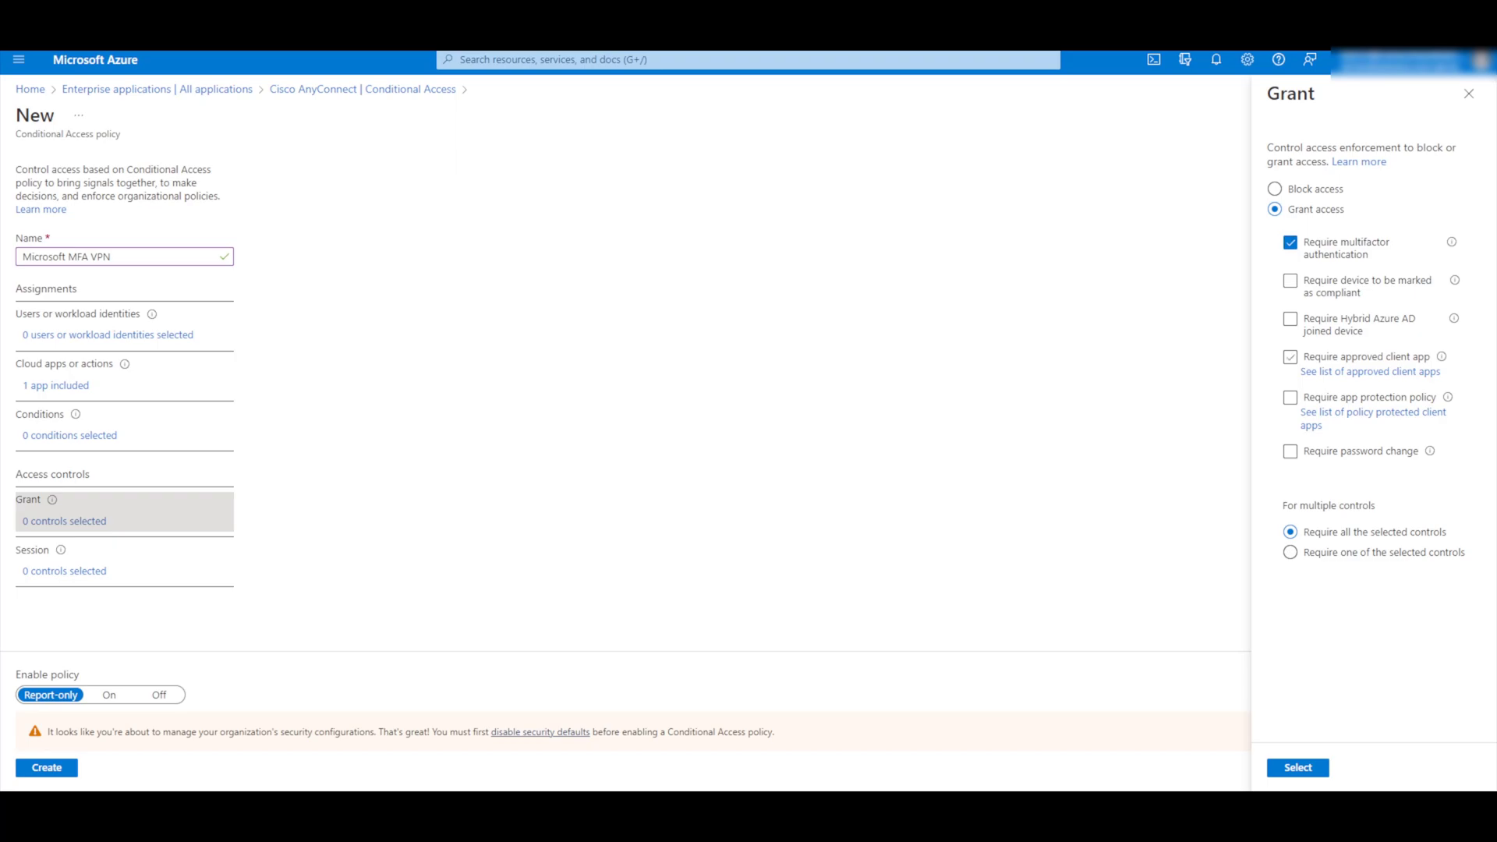
pyautogui.click(1289, 358)
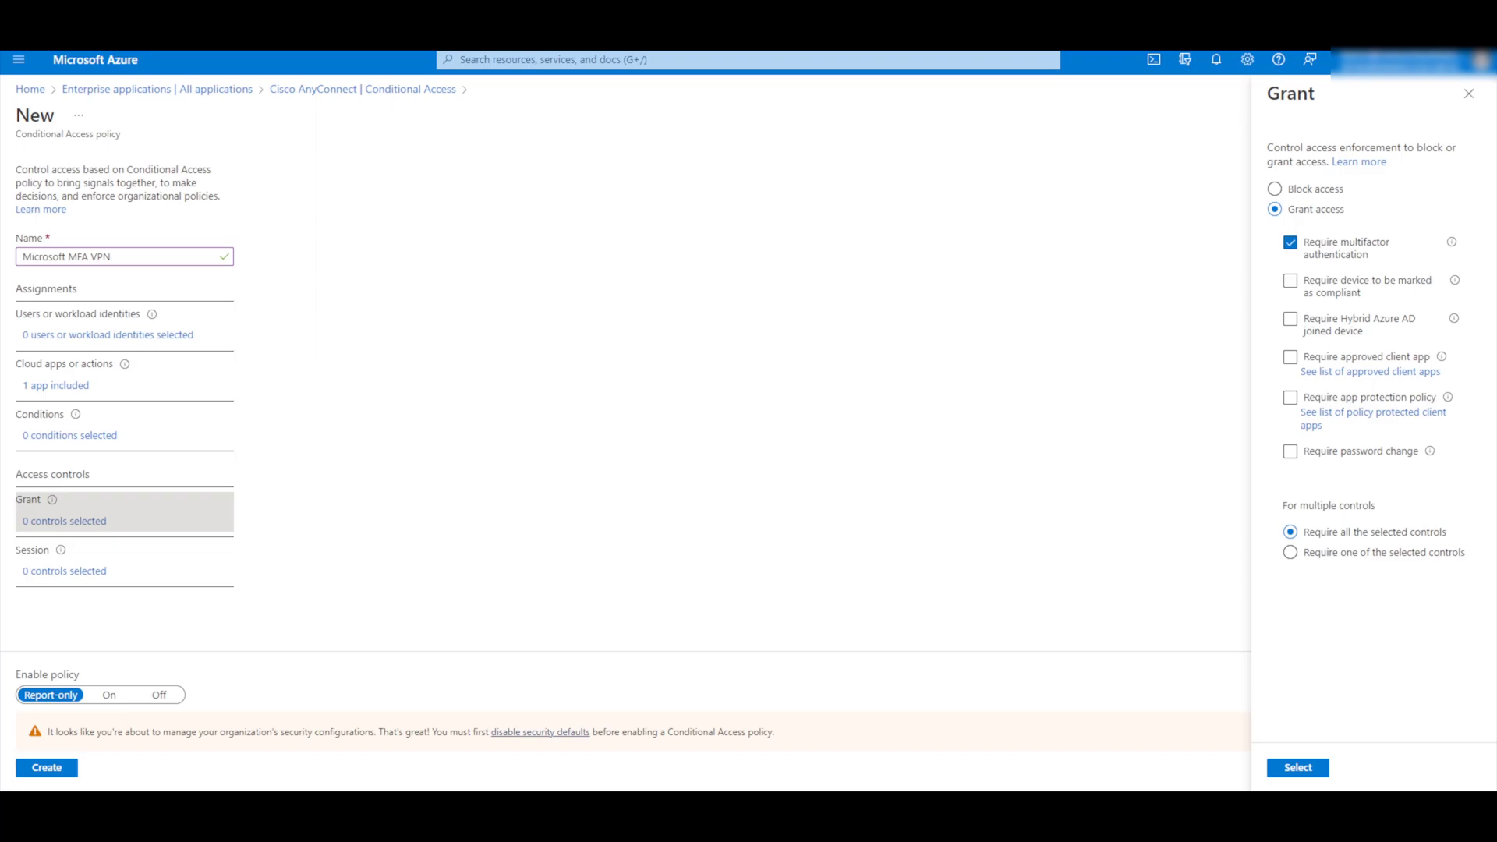
pyautogui.click(1297, 767)
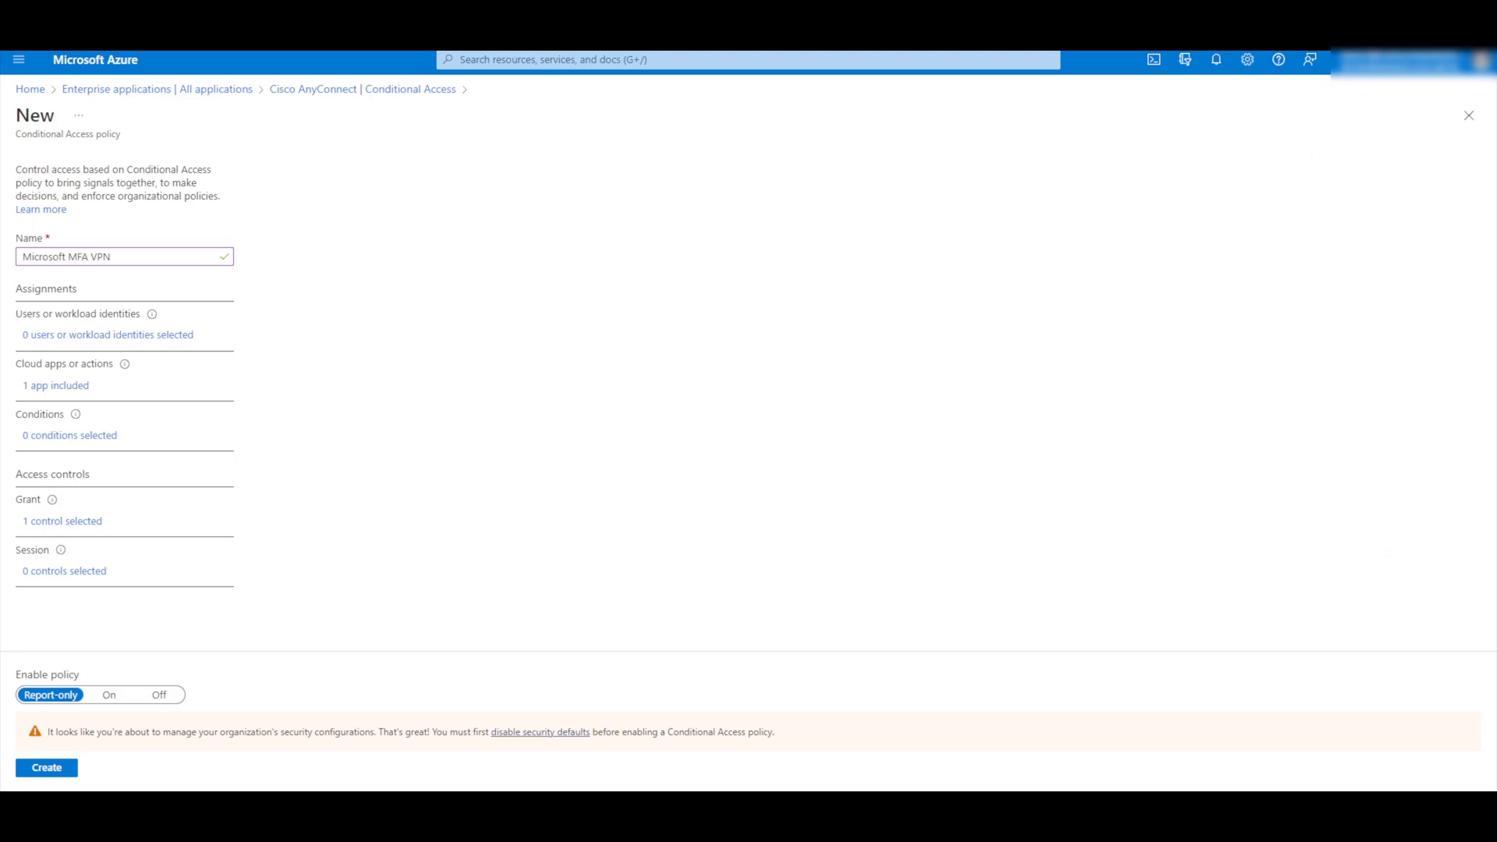
# Assign the policy to the demo test account under Users and groups.
pyautogui.click(46, 767)
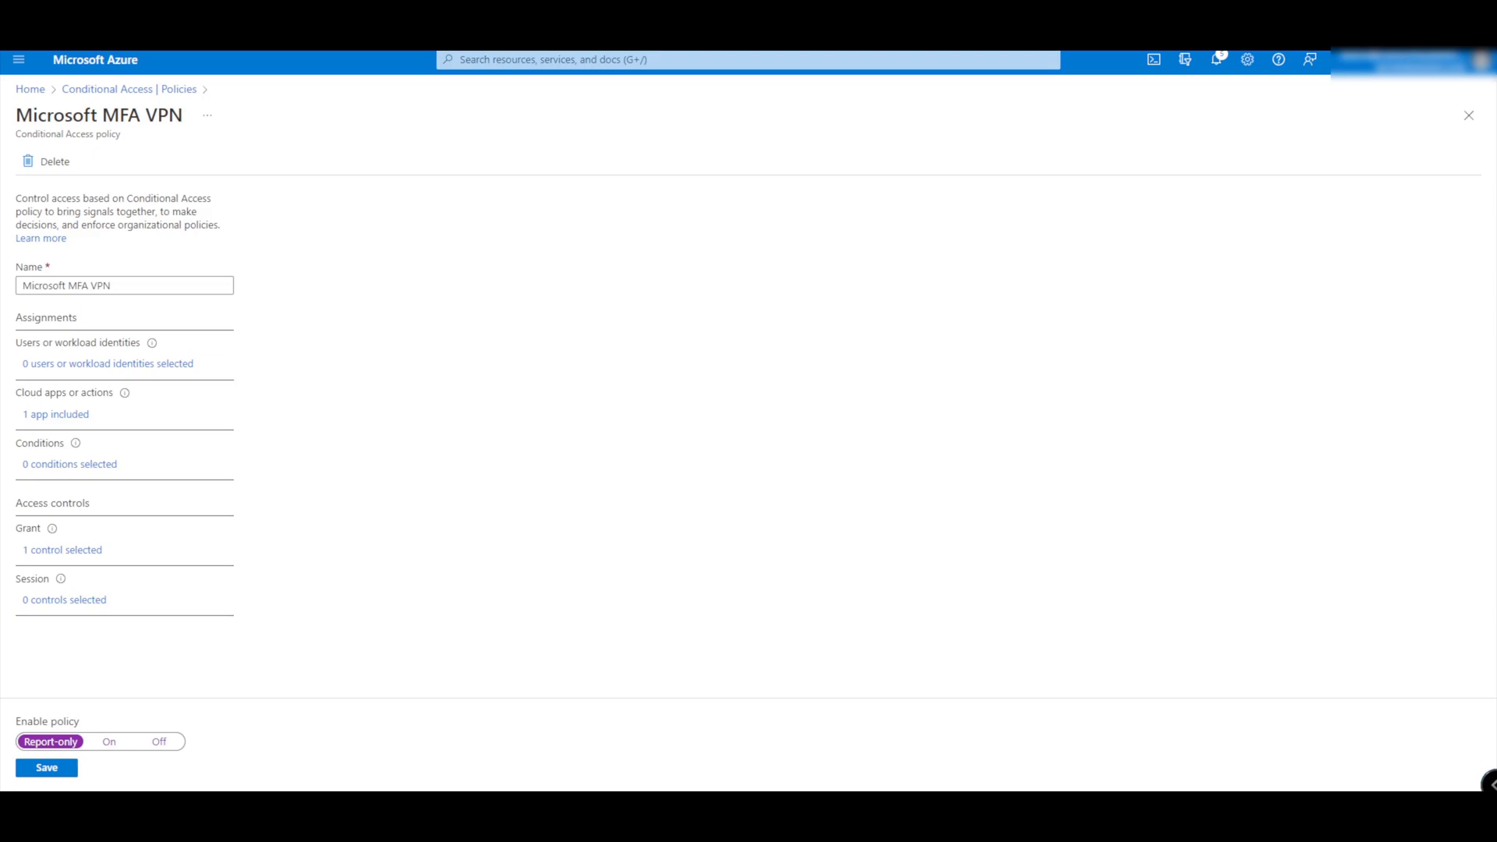
pyautogui.click(61, 550)
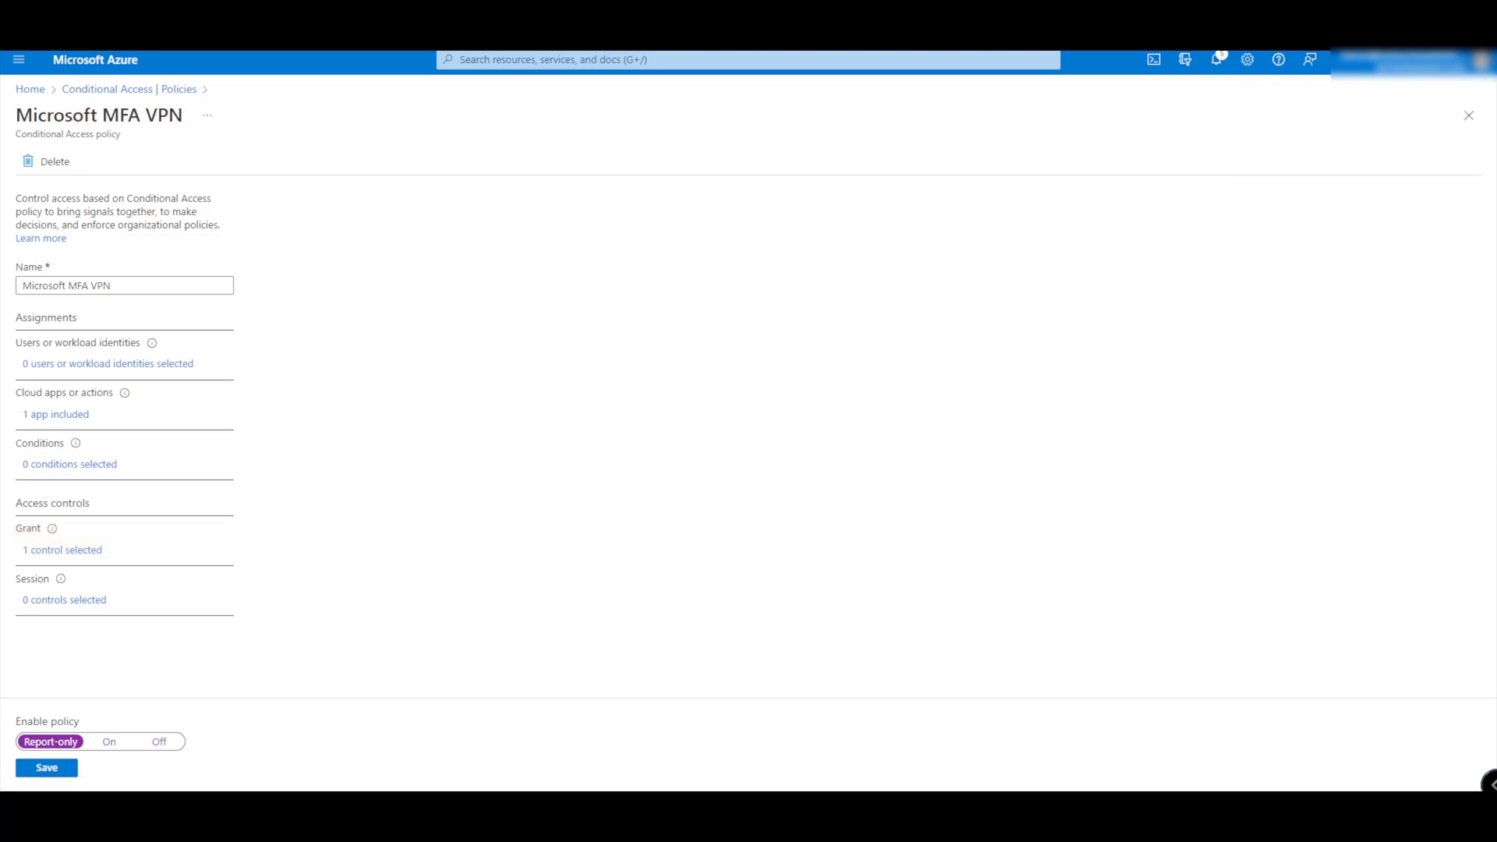
pyautogui.click(106, 364)
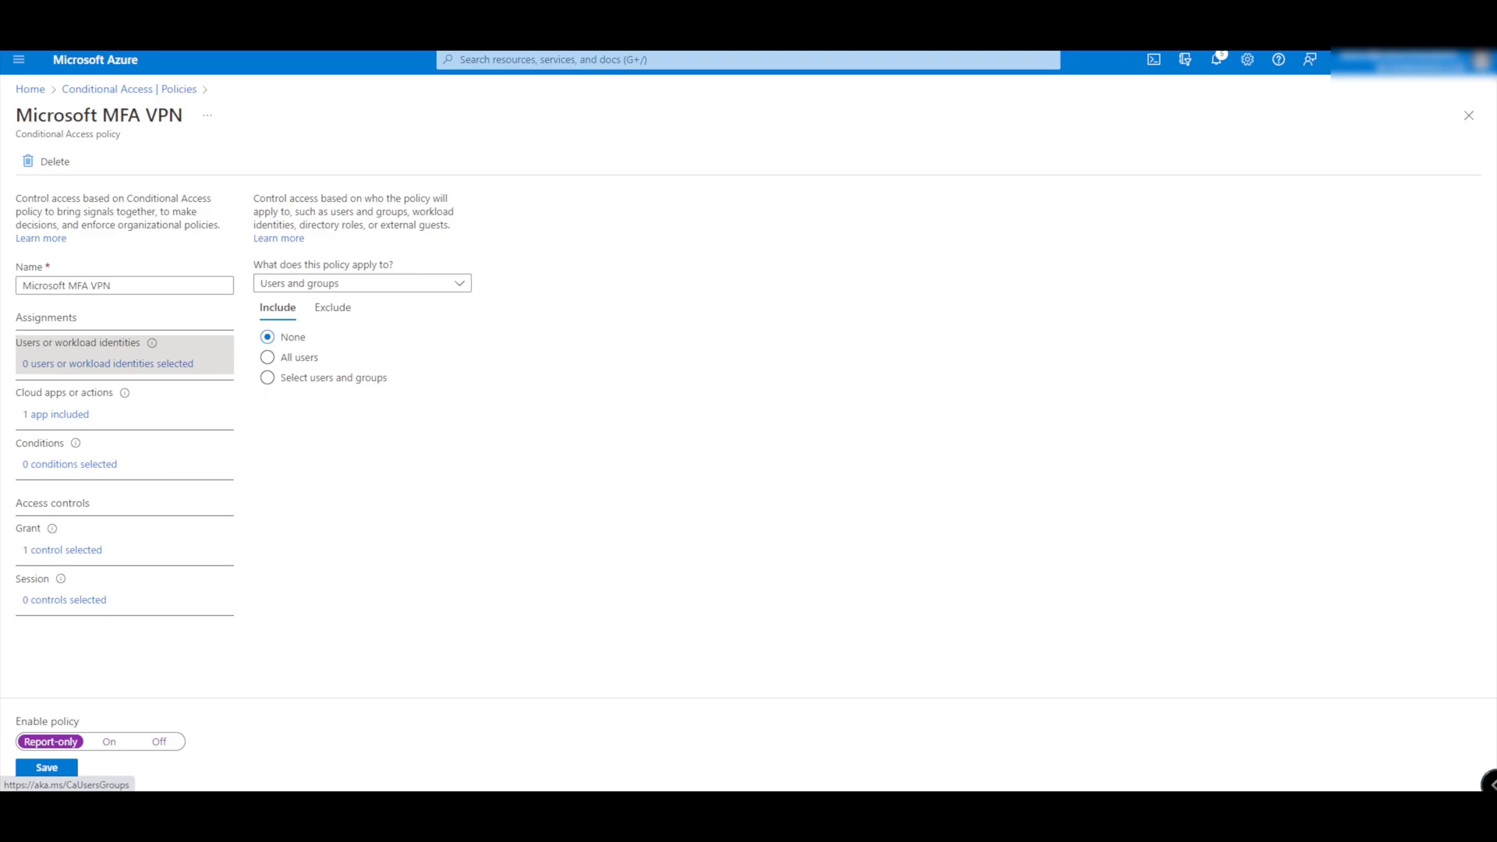
pyautogui.click(268, 377)
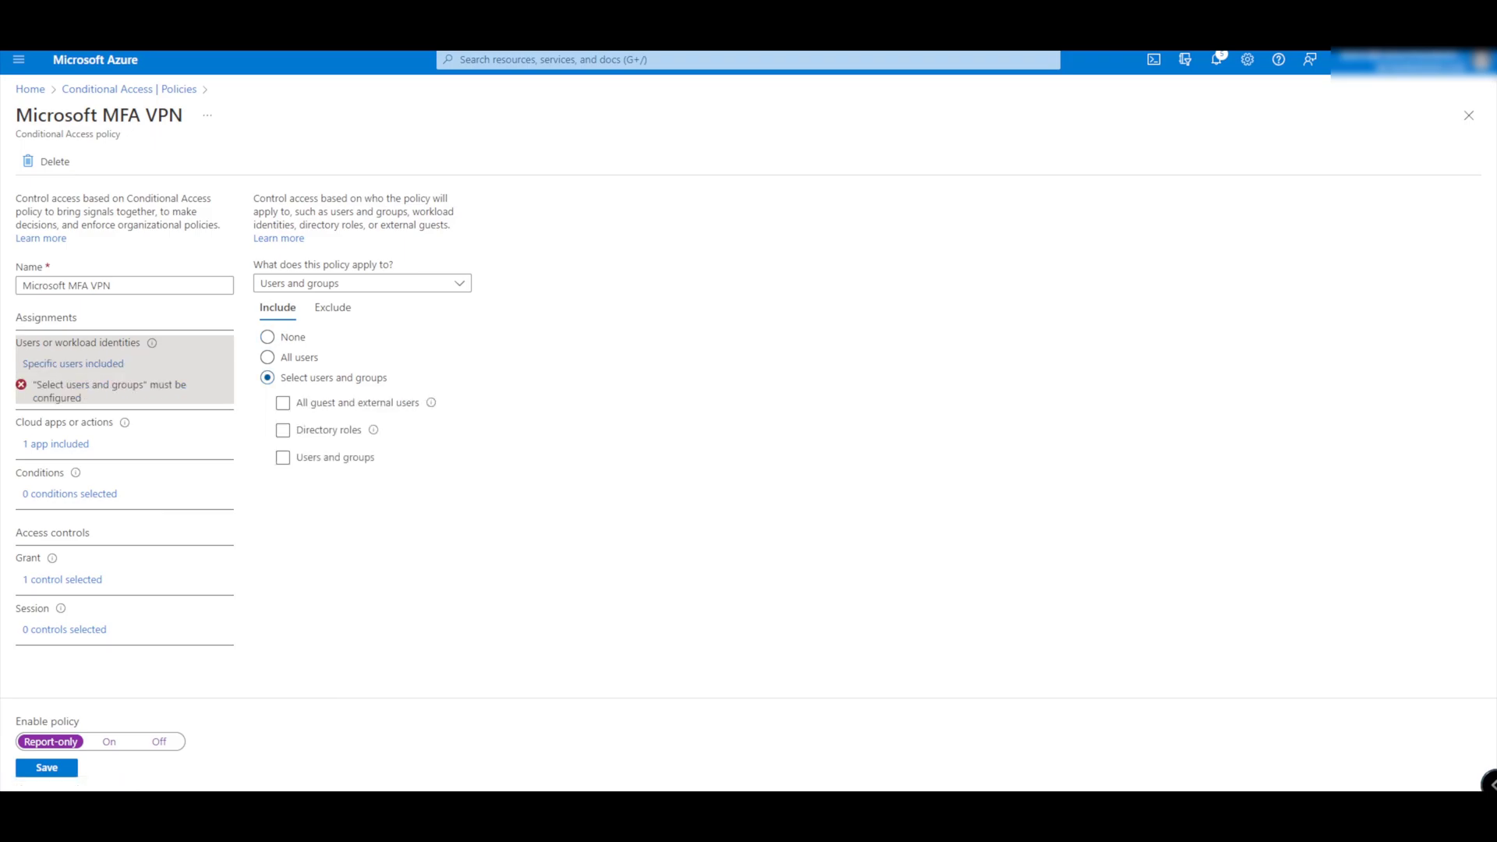
pyautogui.click(282, 457)
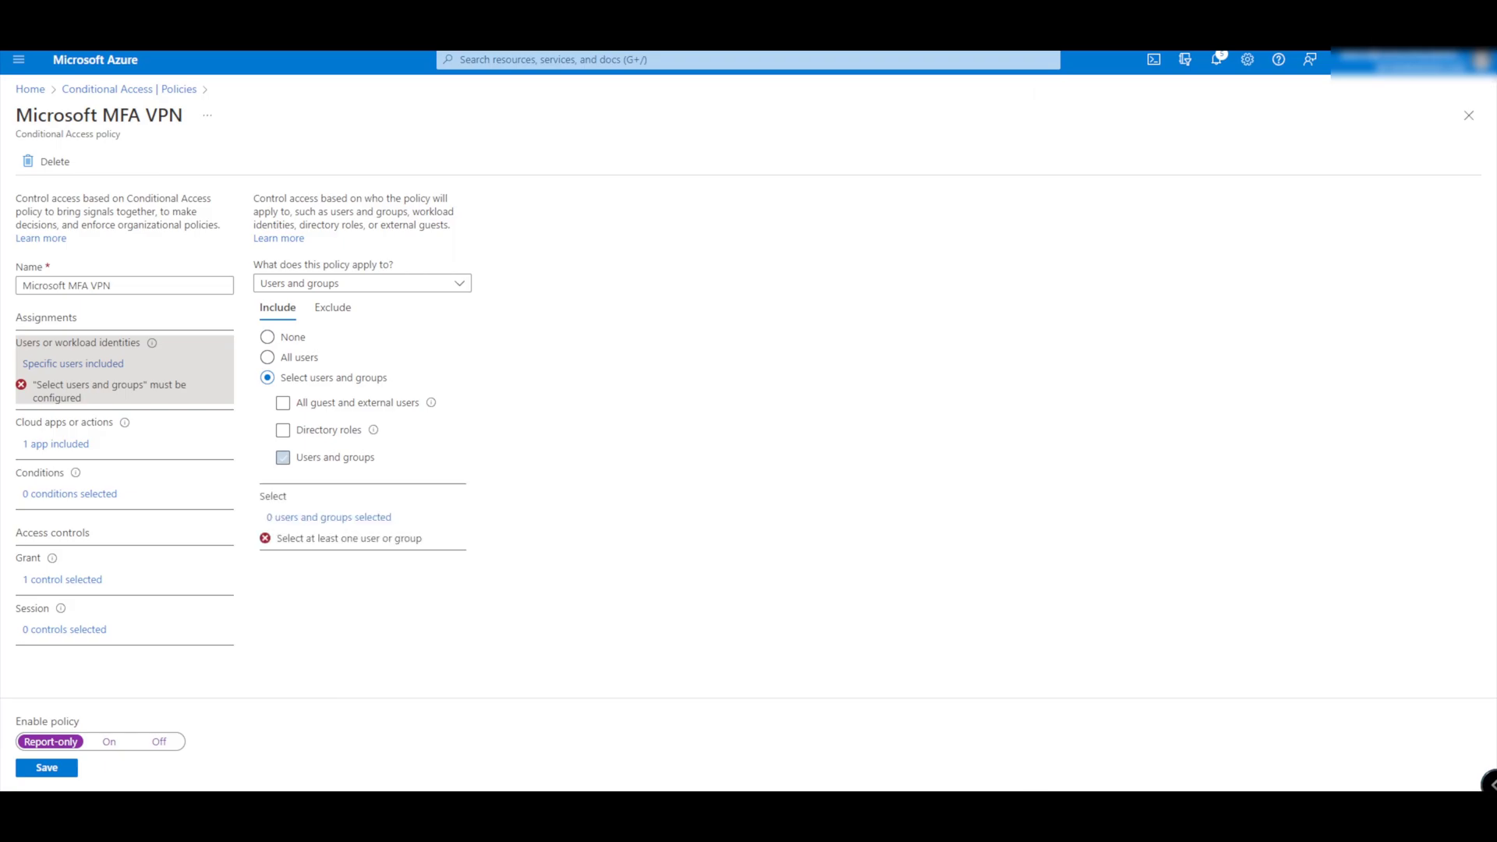
pyautogui.click(282, 457)
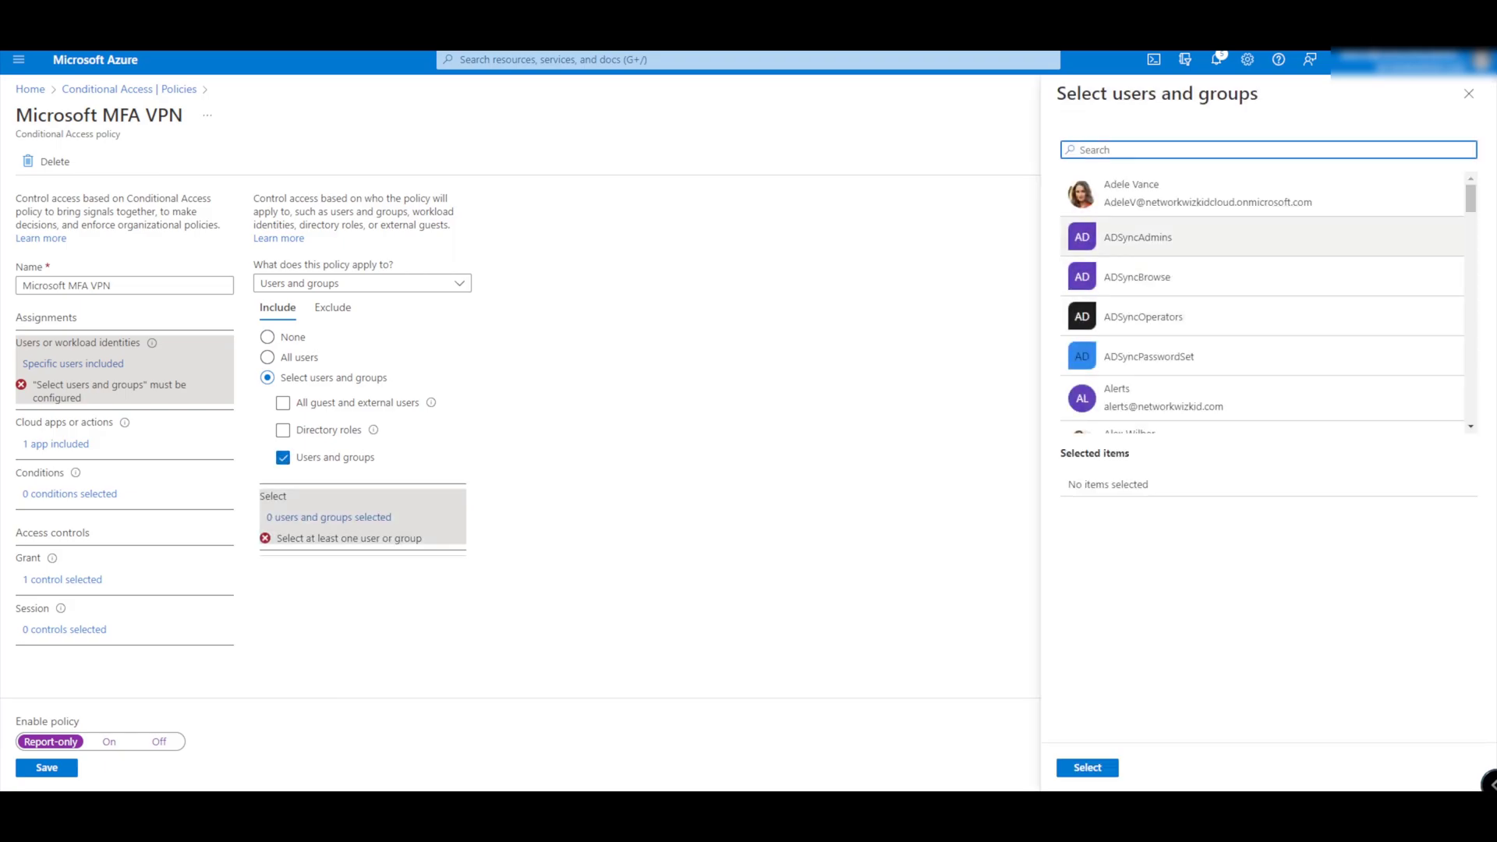
pyautogui.scroll(-3)
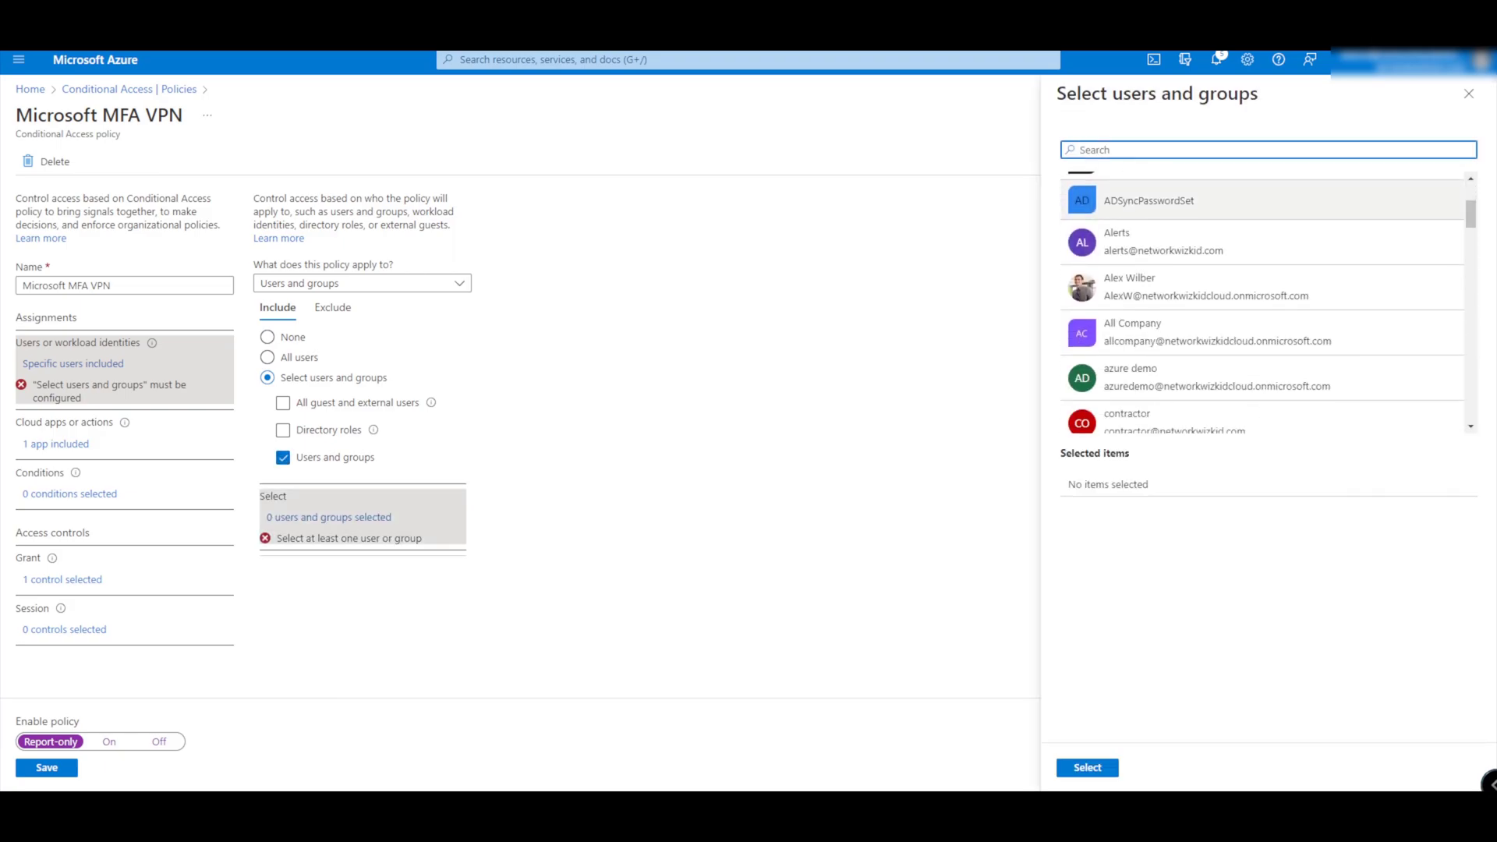
pyautogui.scroll(-3)
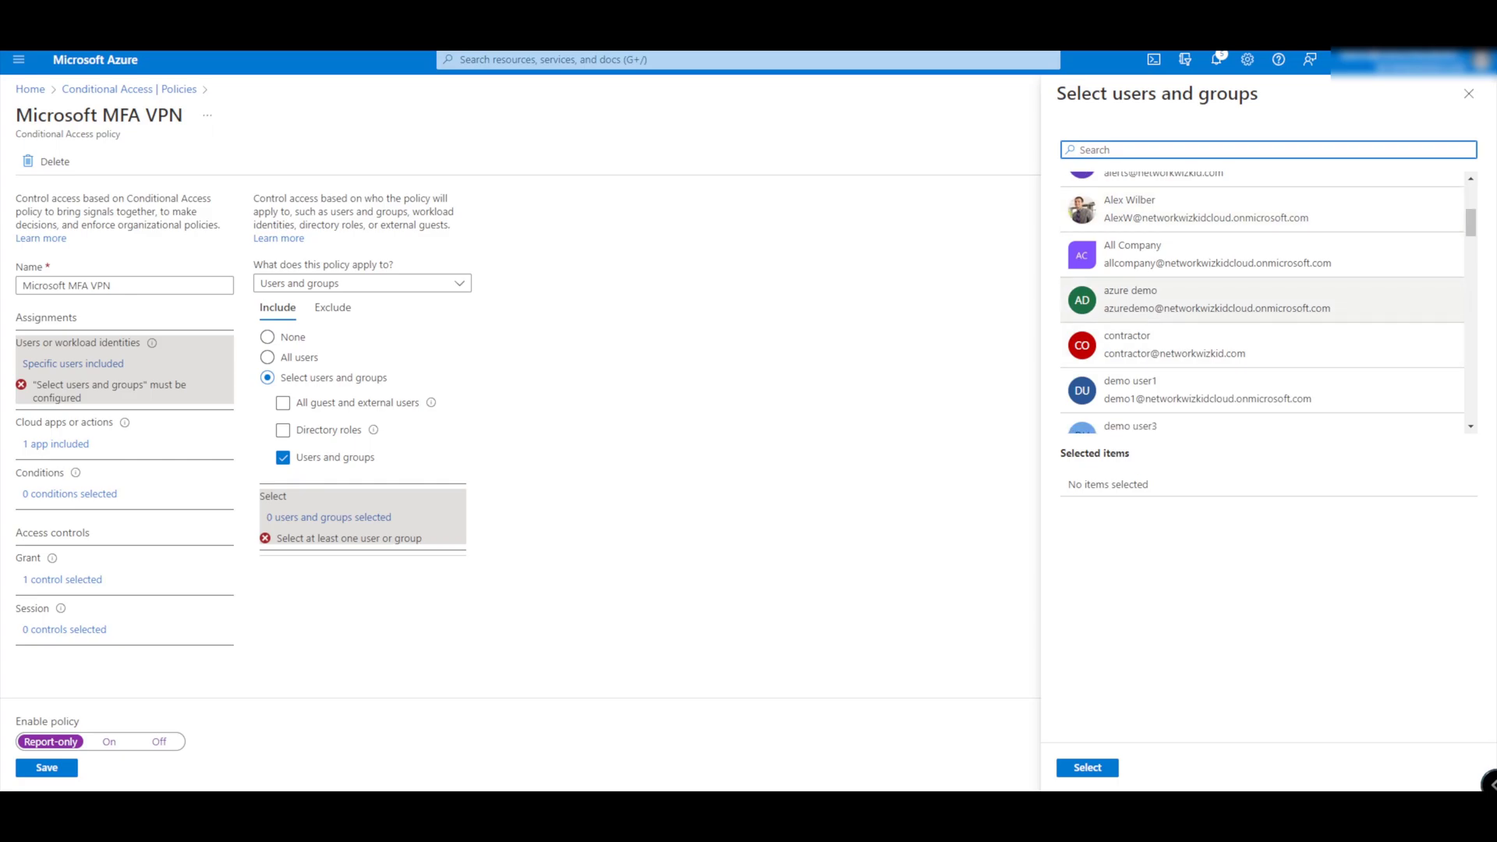
pyautogui.click(1159, 299)
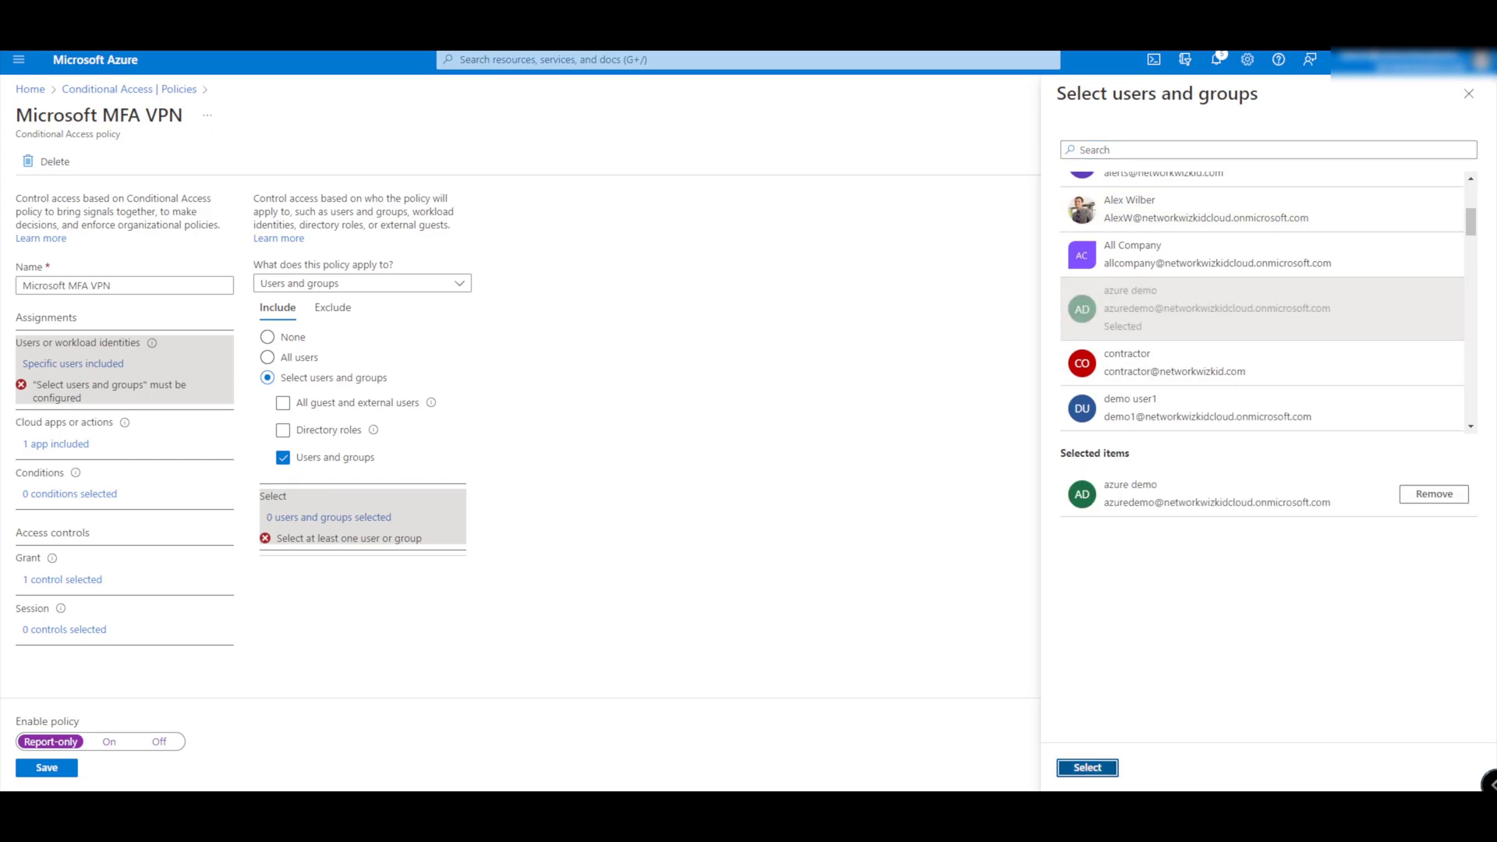
pyautogui.click(1088, 767)
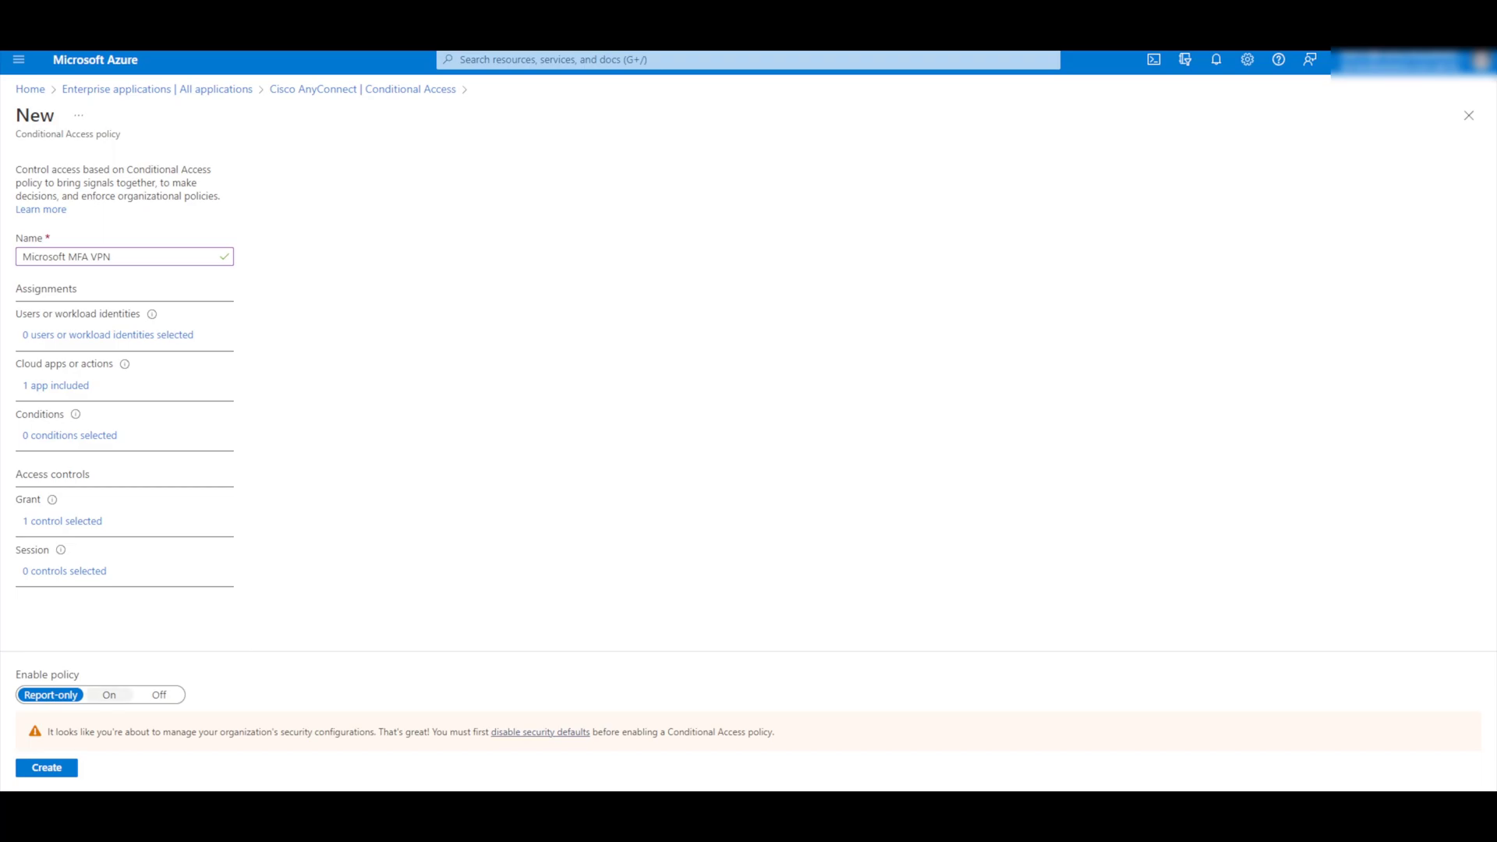
# Set the policy On and disable security defaults, citing Conditional Access use.
pyautogui.click(109, 695)
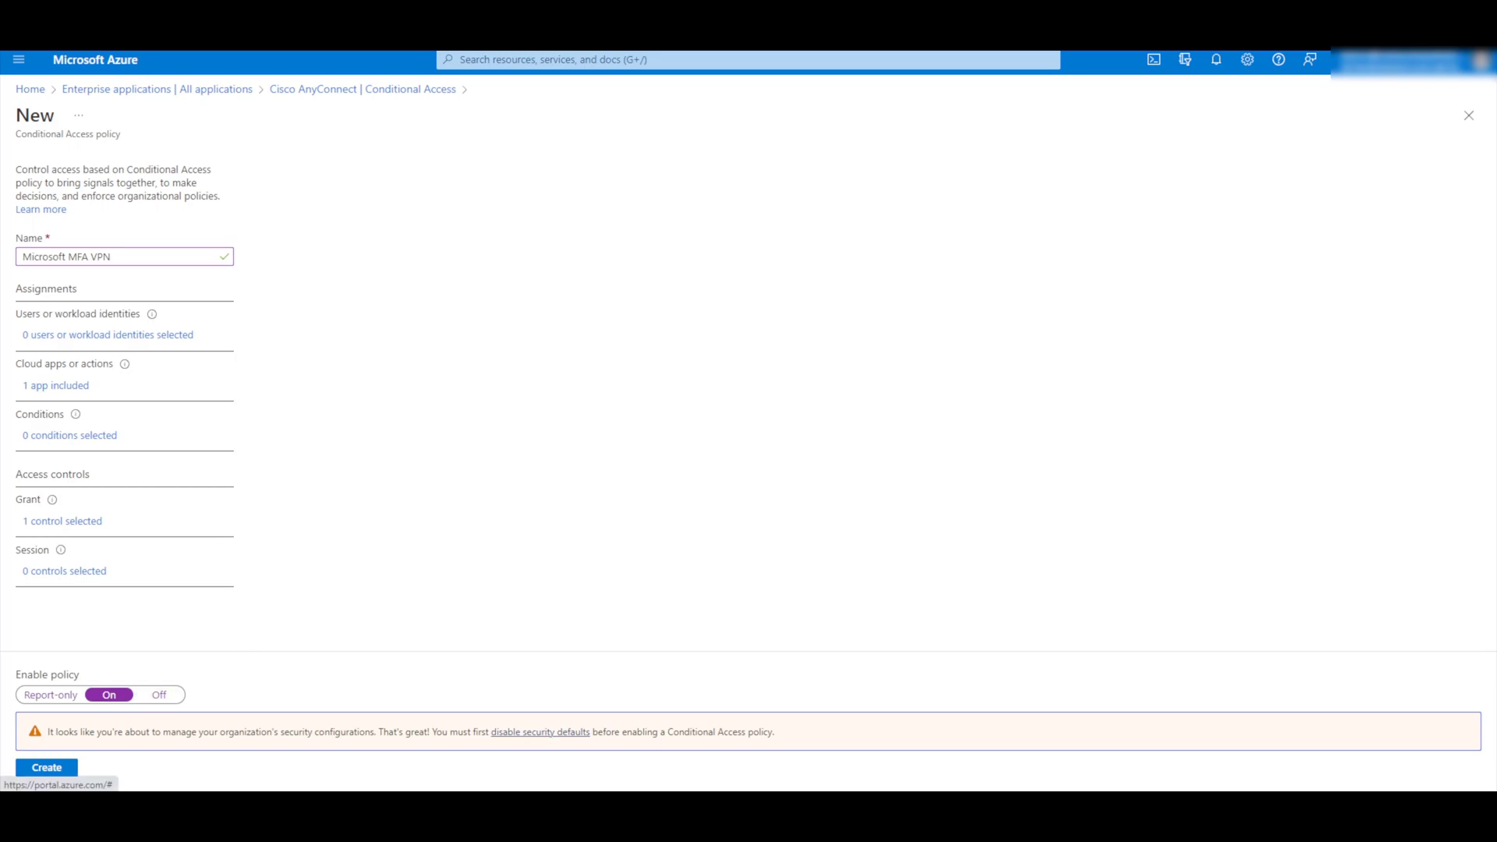
pyautogui.click(539, 731)
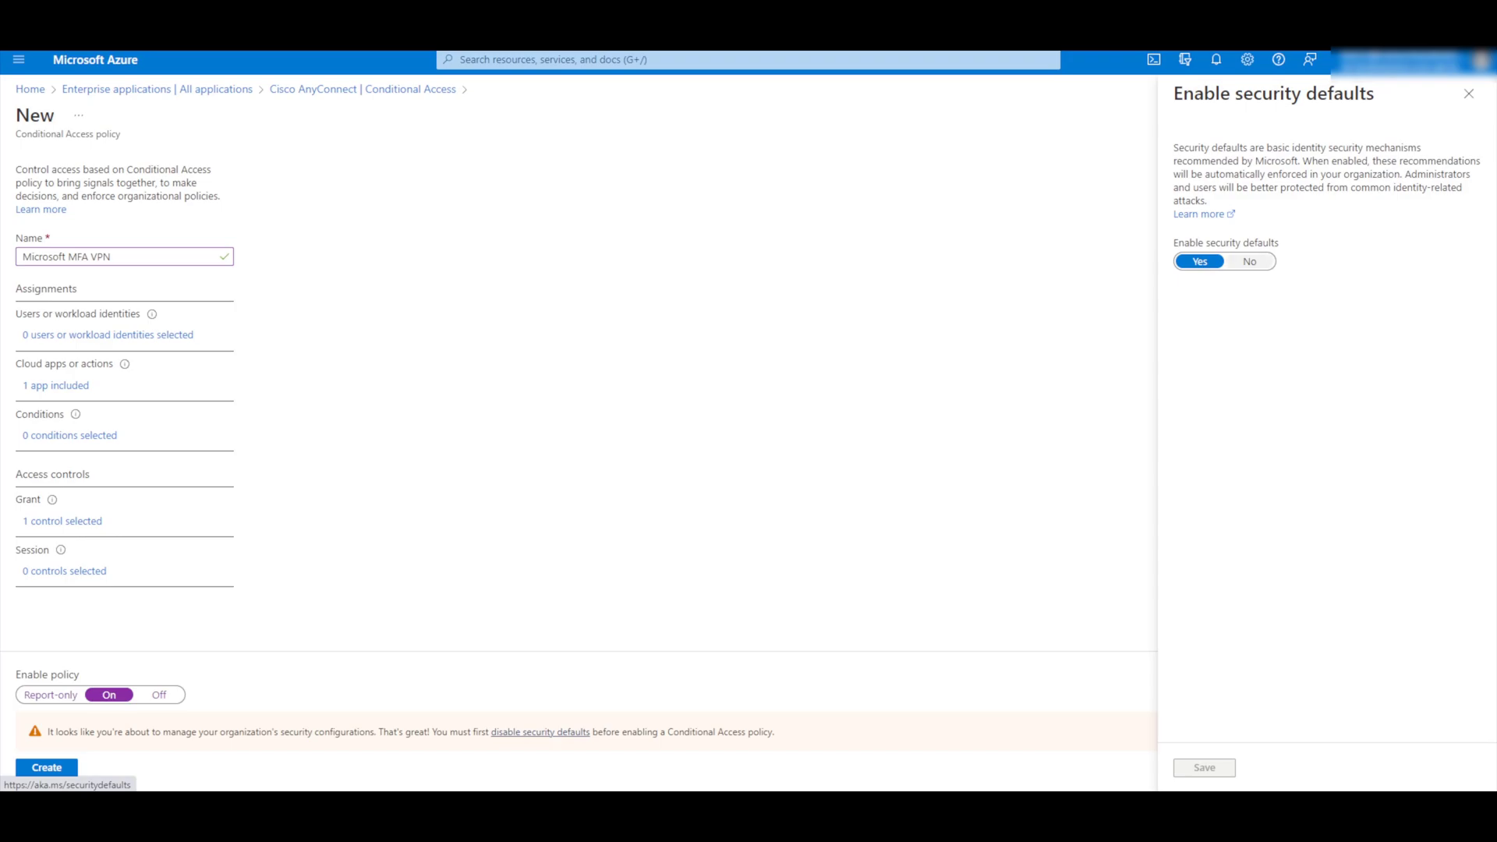
pyautogui.click(1249, 261)
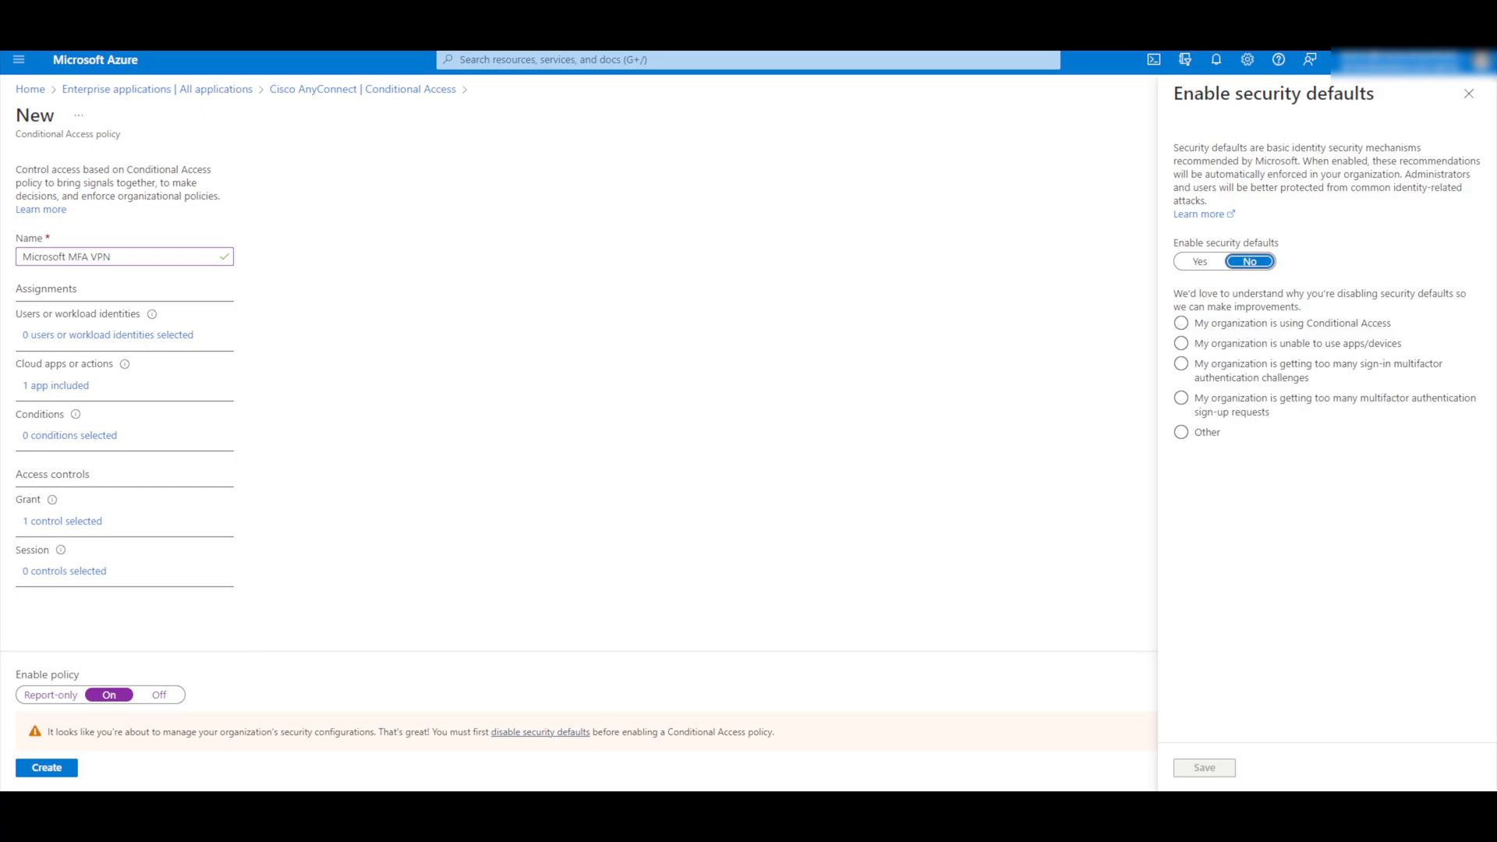
pyautogui.click(1181, 323)
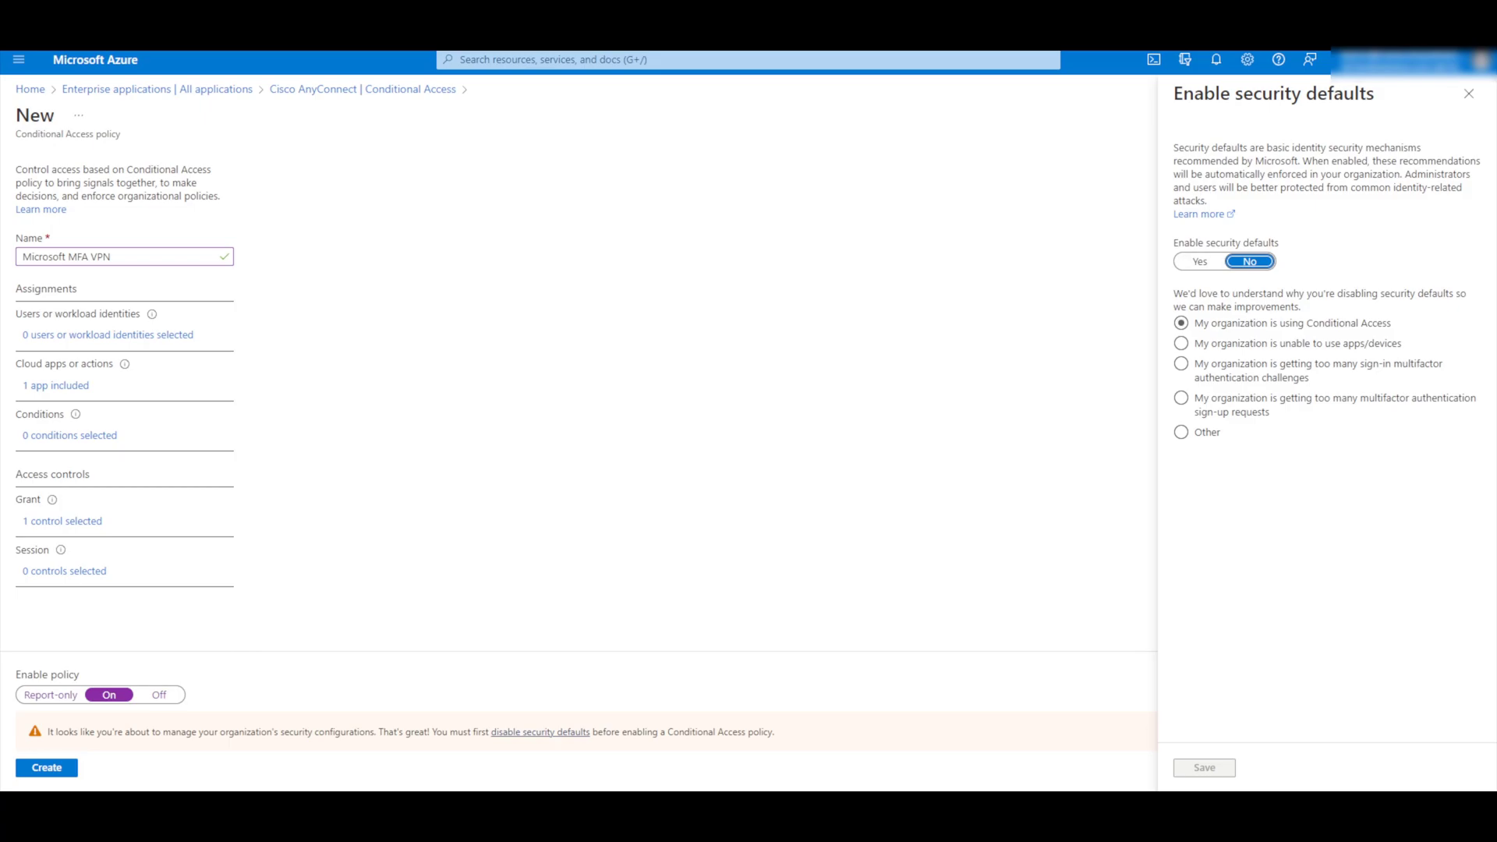
pyautogui.click(1181, 343)
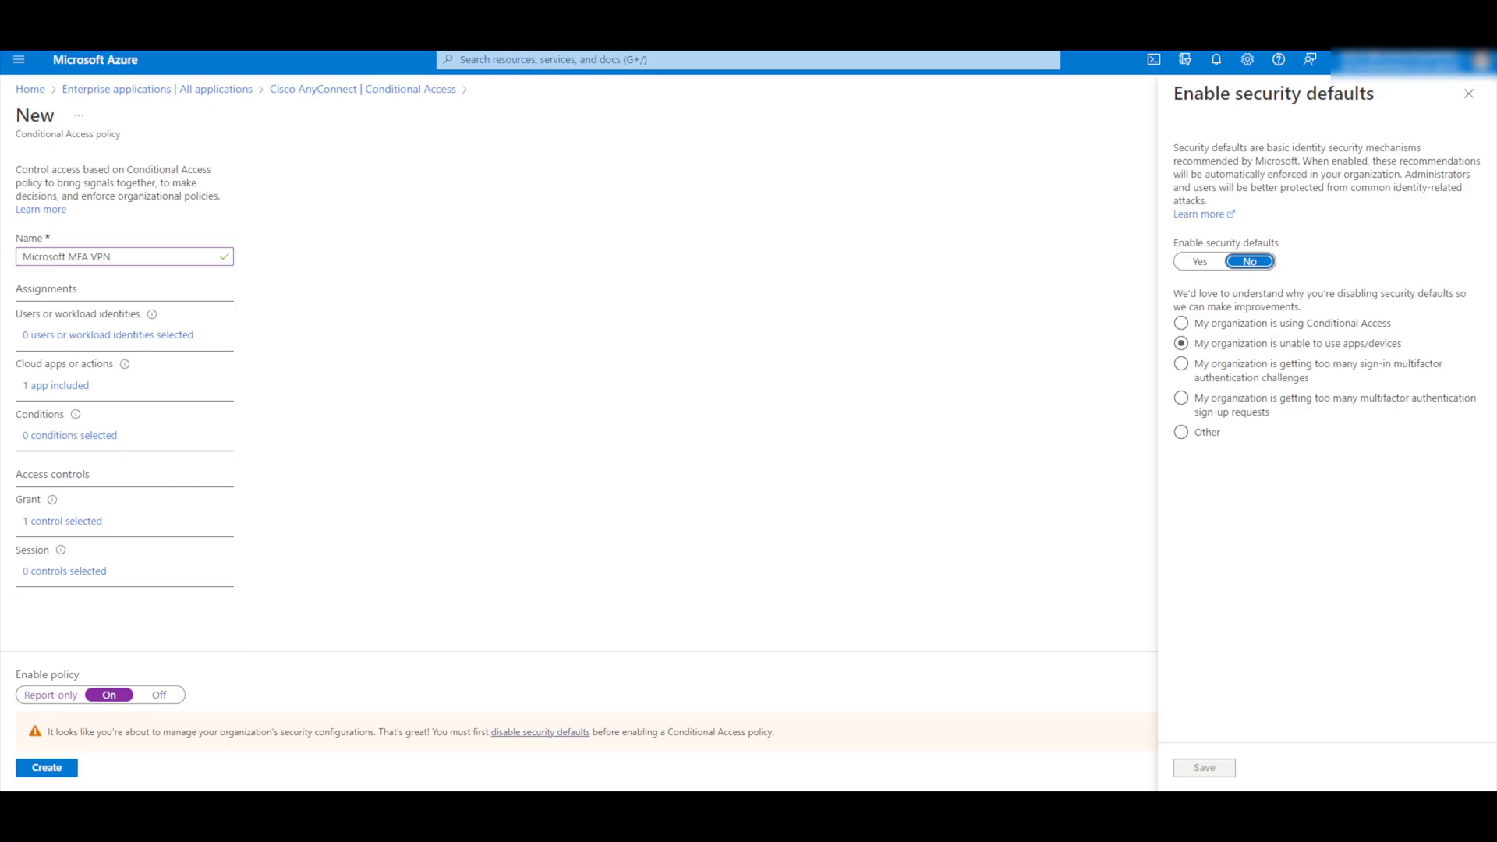
pyautogui.click(1181, 323)
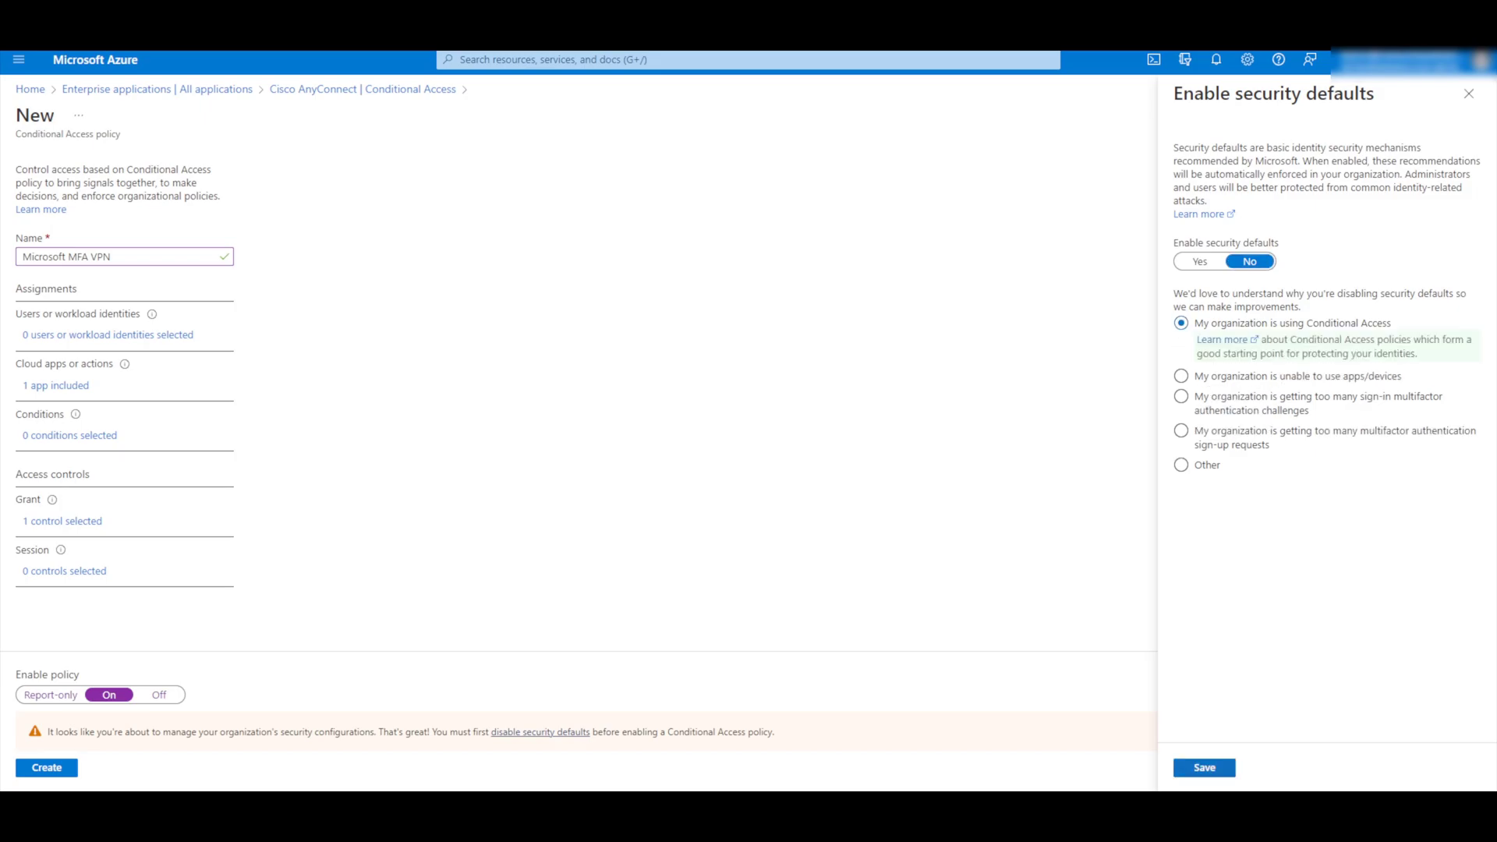
pyautogui.click(1204, 767)
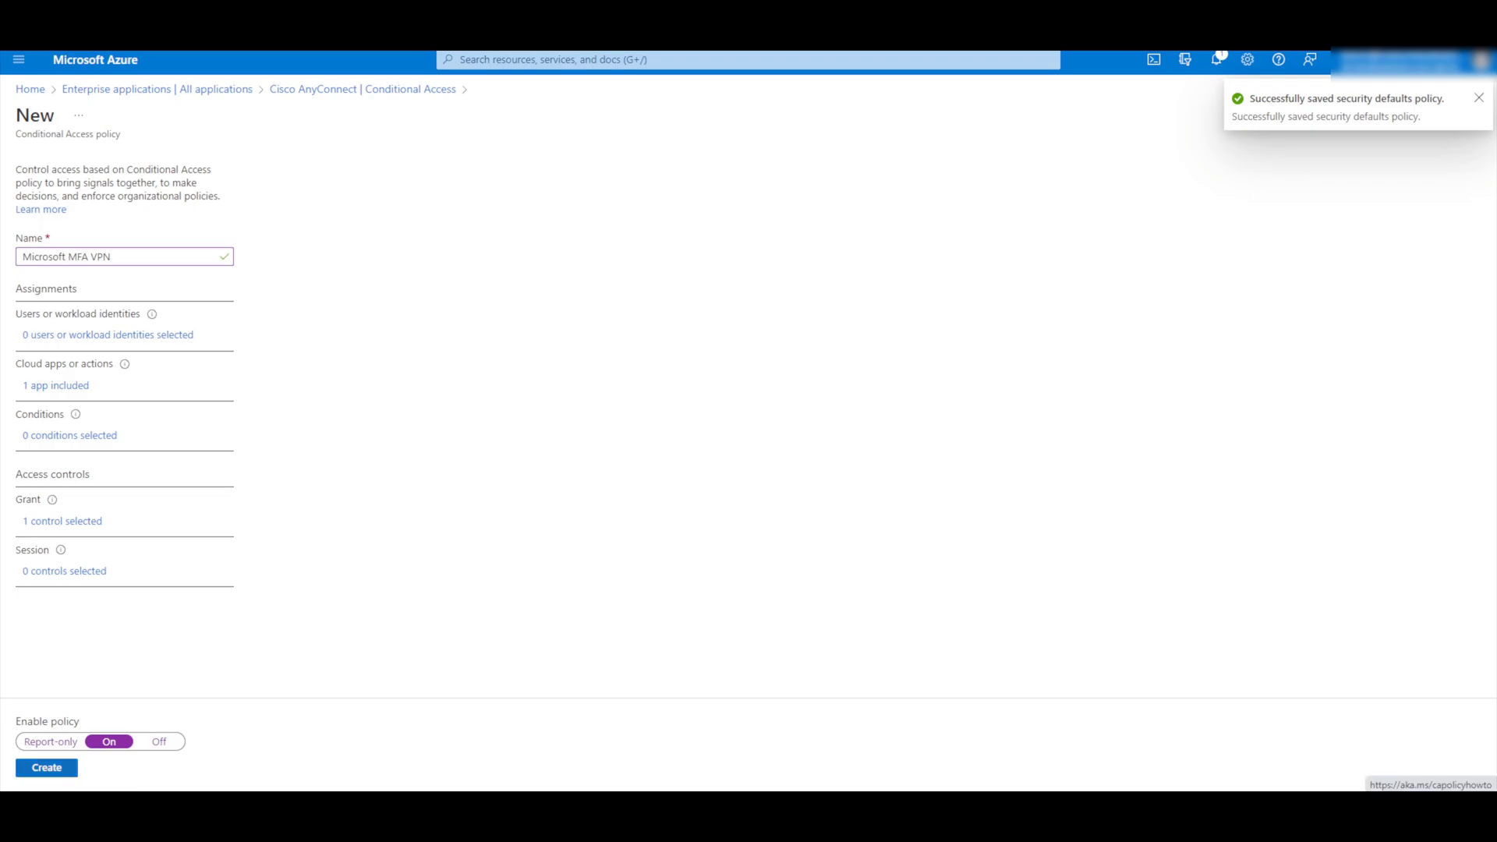
pyautogui.click(1476, 97)
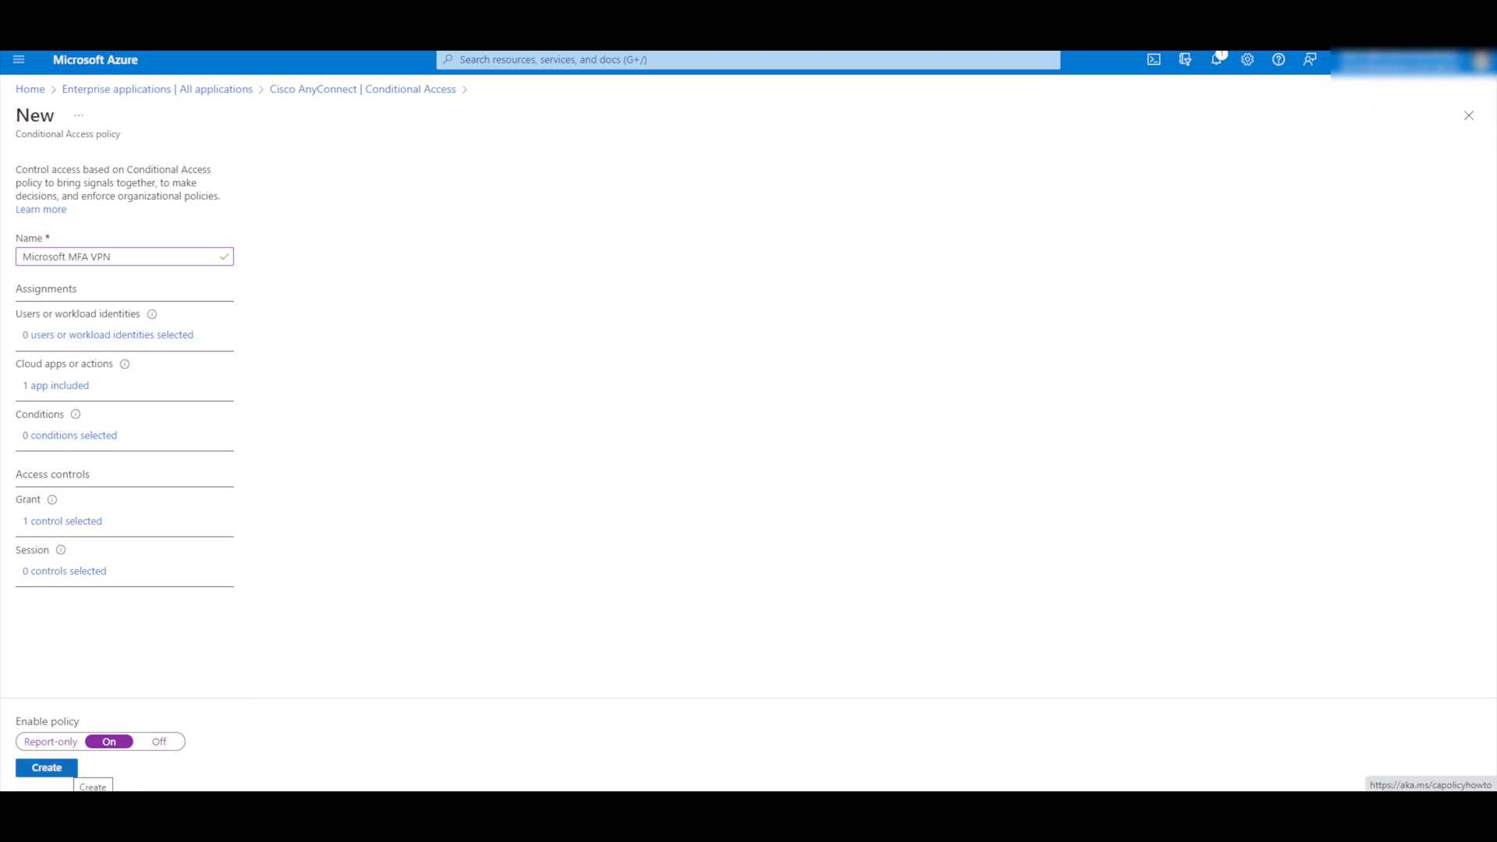
# Create the Microsoft MFA VPN policy and dismiss the notification.
pyautogui.click(45, 767)
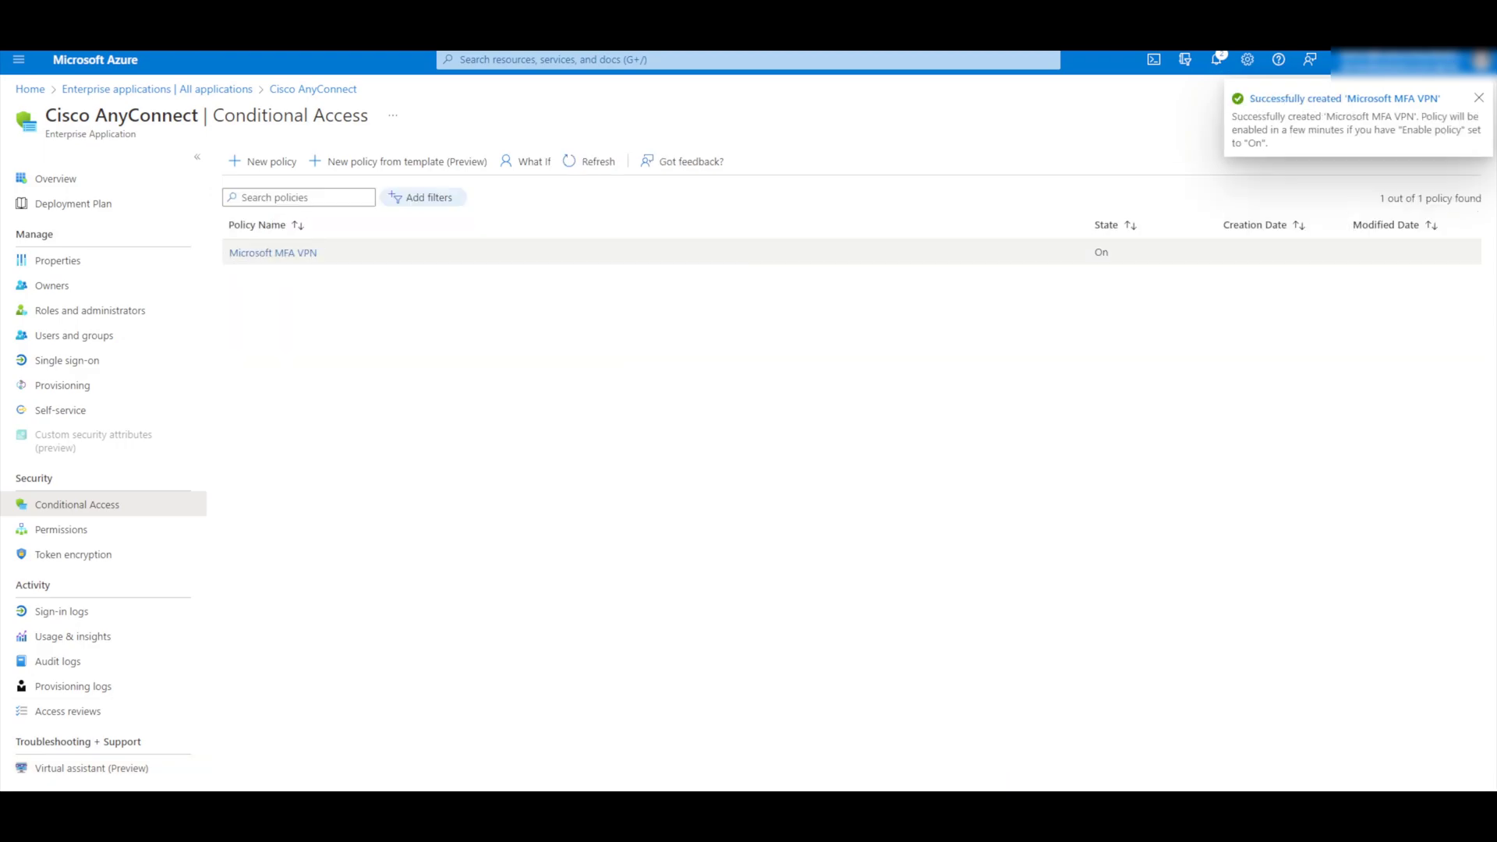
pyautogui.click(1478, 96)
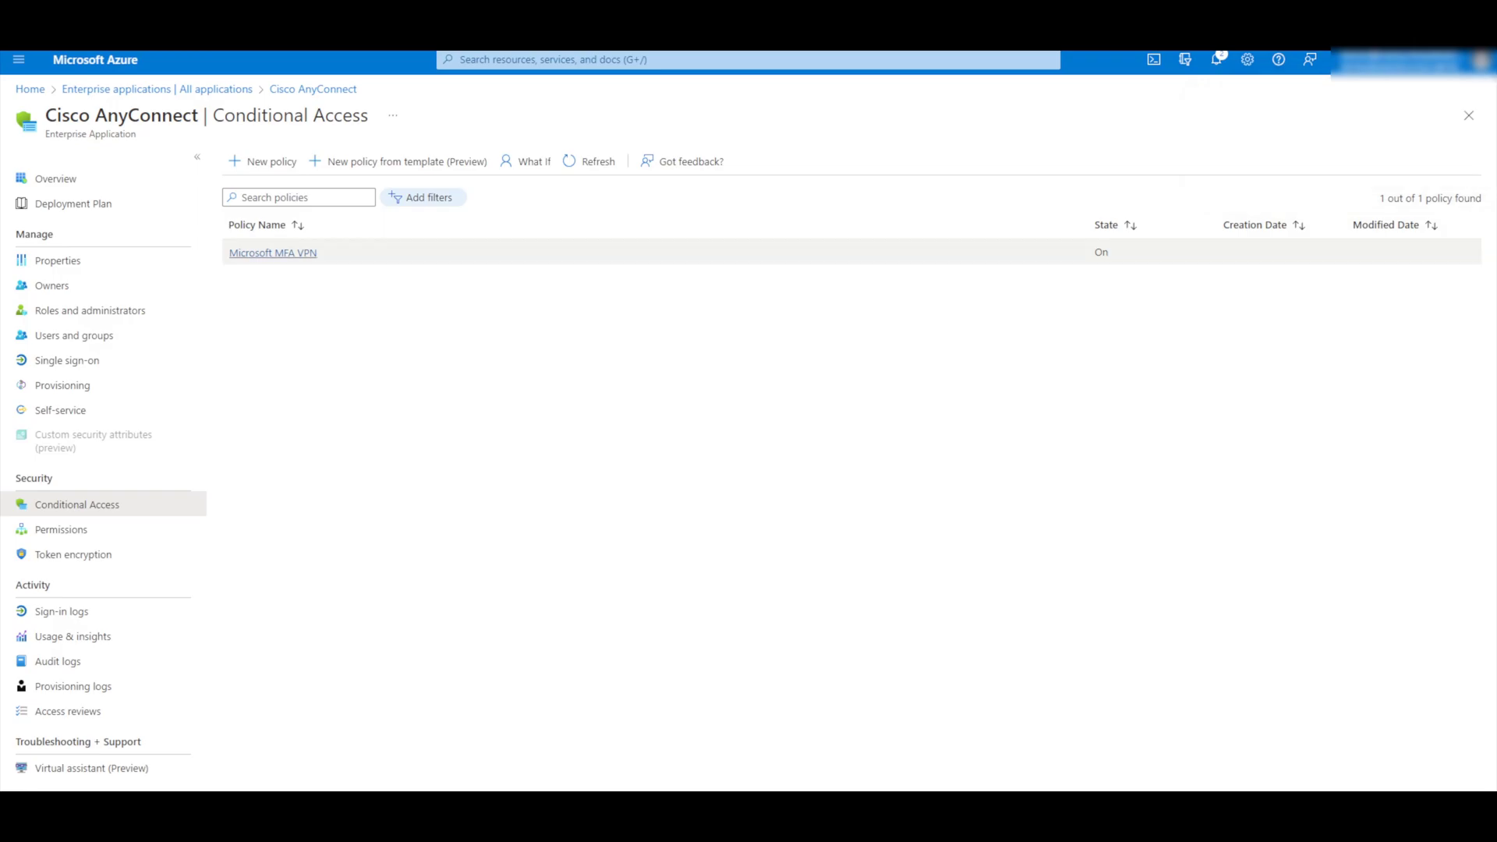
pyautogui.moveTo(273, 252)
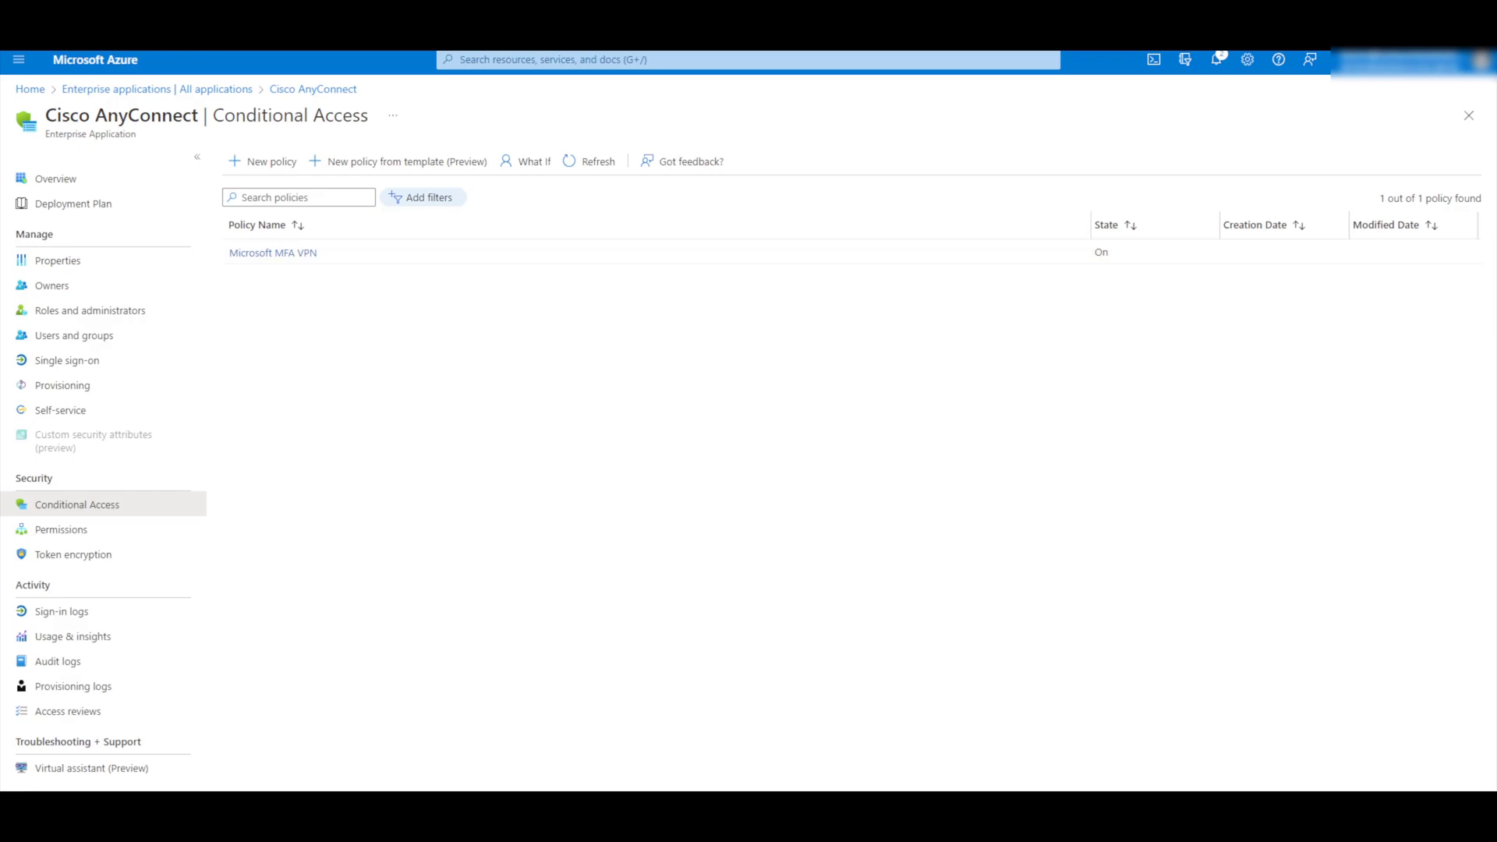
# Launch the web browser from the desktop to view Conditional Access policies.
pyautogui.click(272, 251)
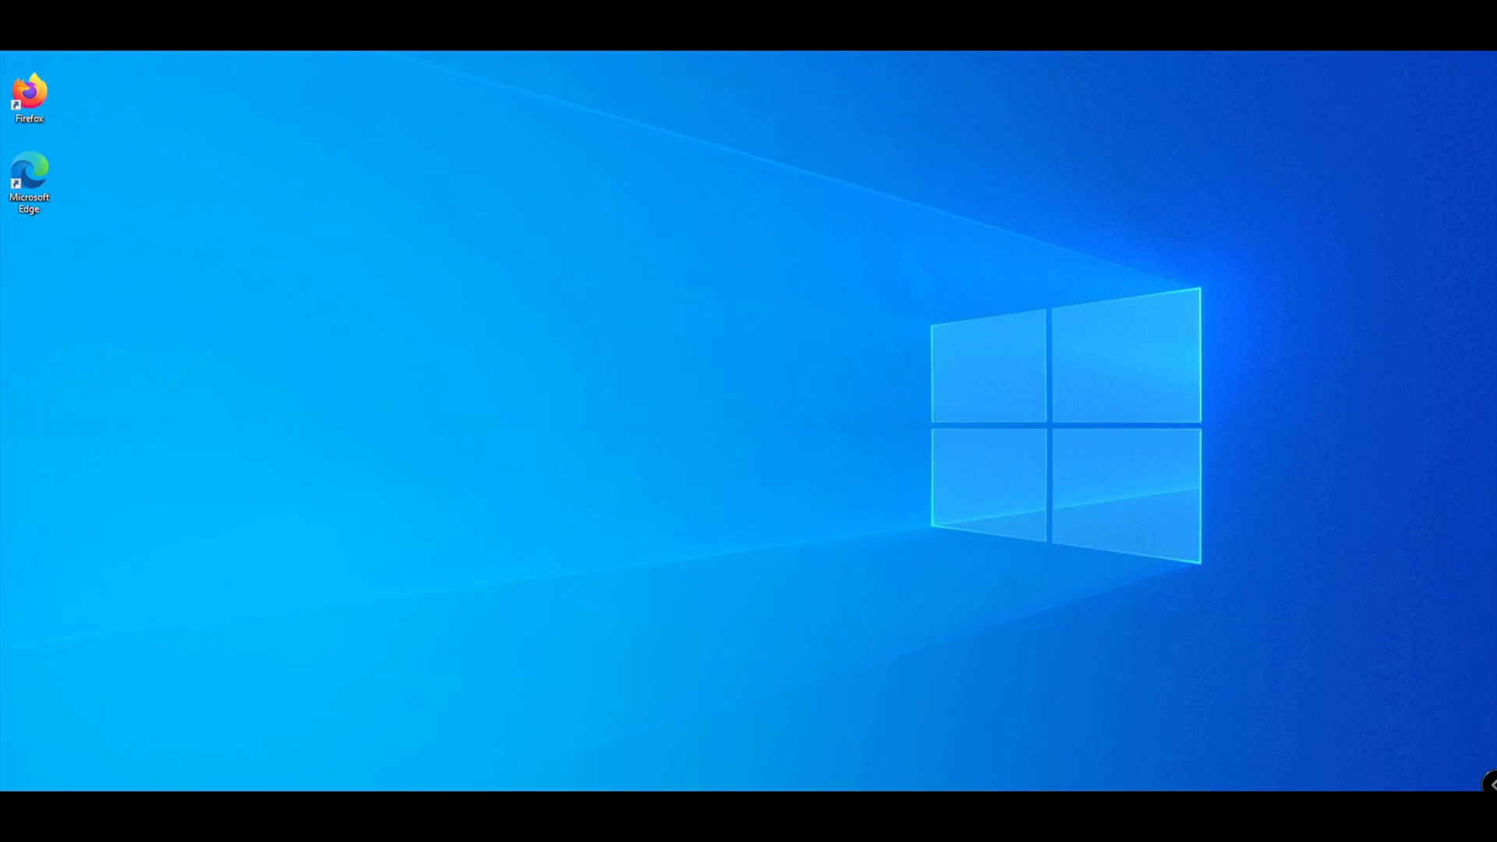
pyautogui.doubleClick(31, 91)
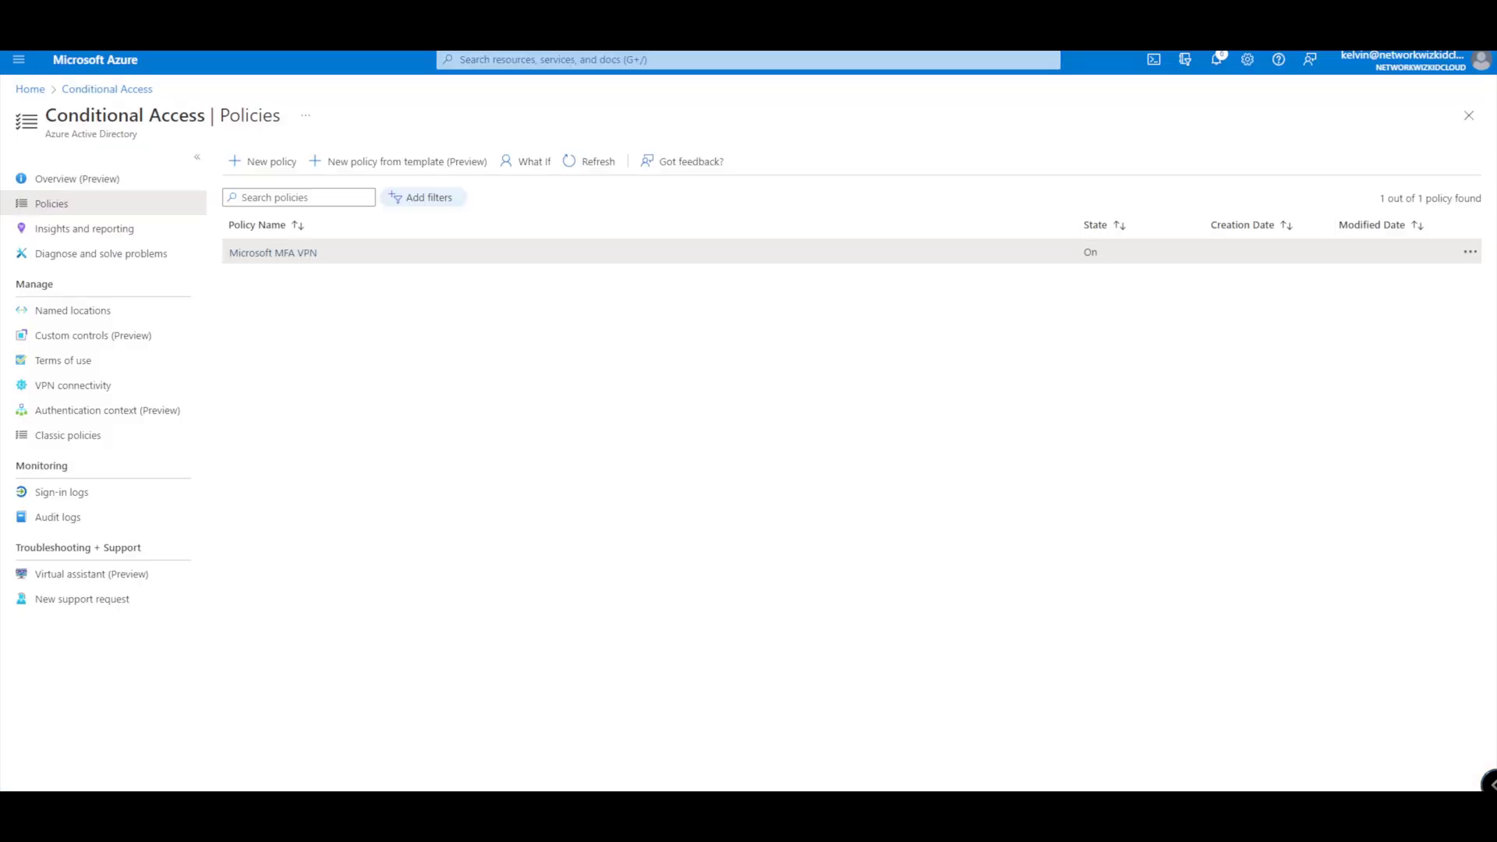
pyautogui.click(272, 252)
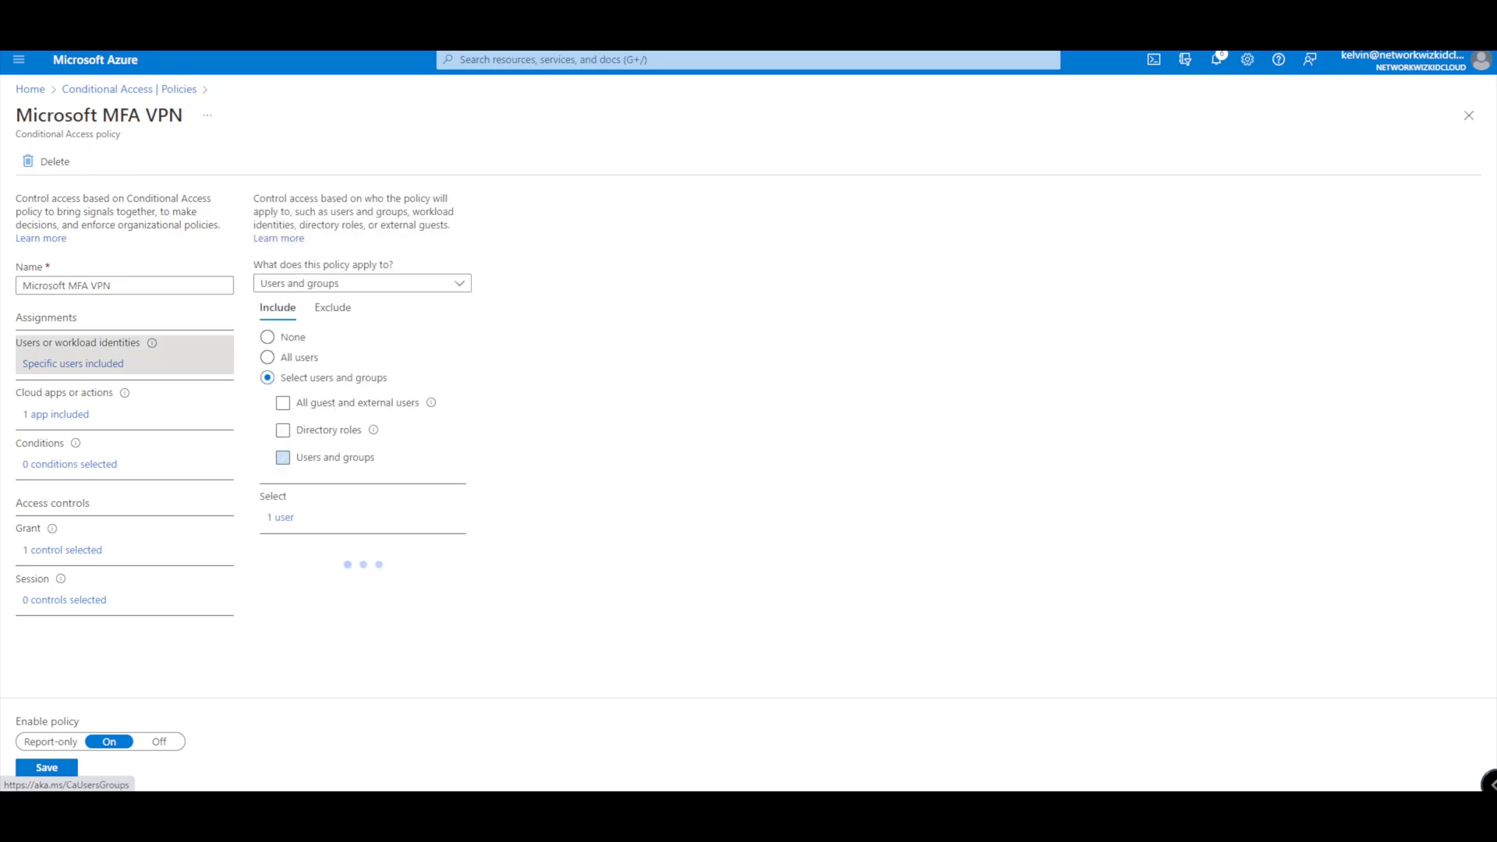
pyautogui.click(282, 457)
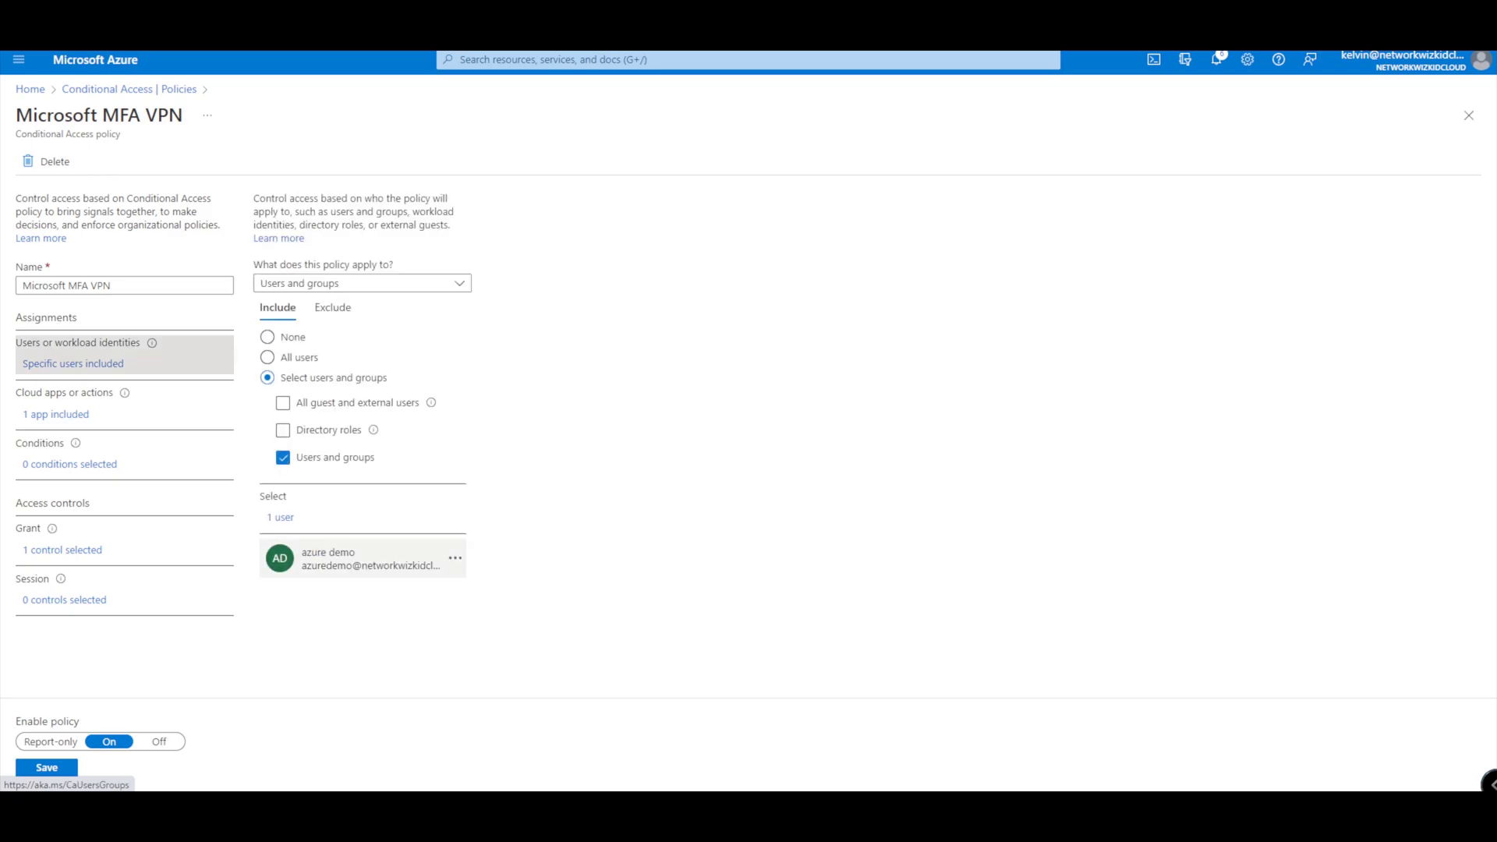
pyautogui.doubleClick(353, 565)
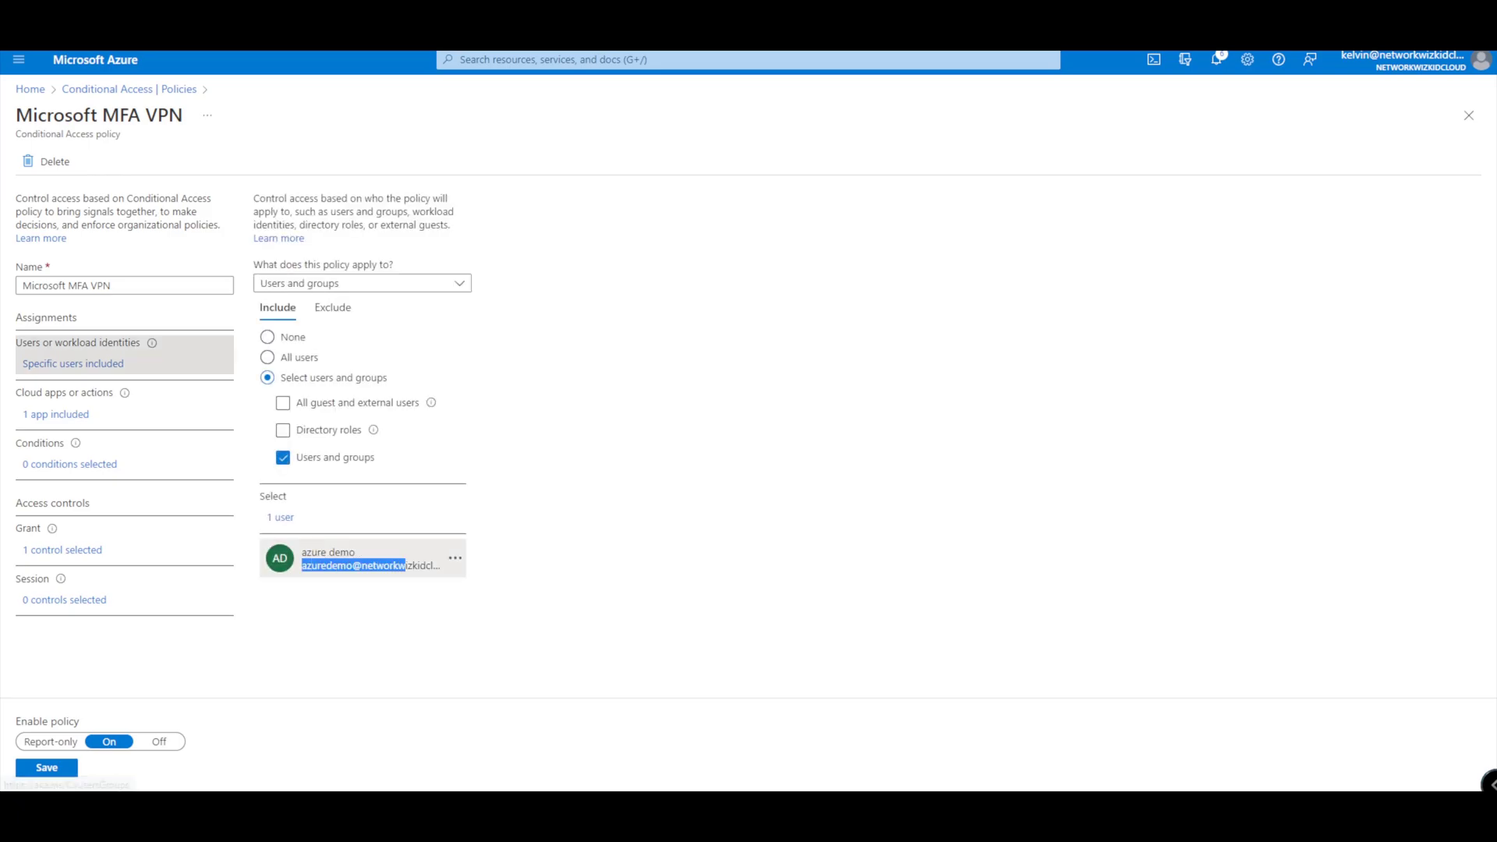
pyautogui.click(455, 557)
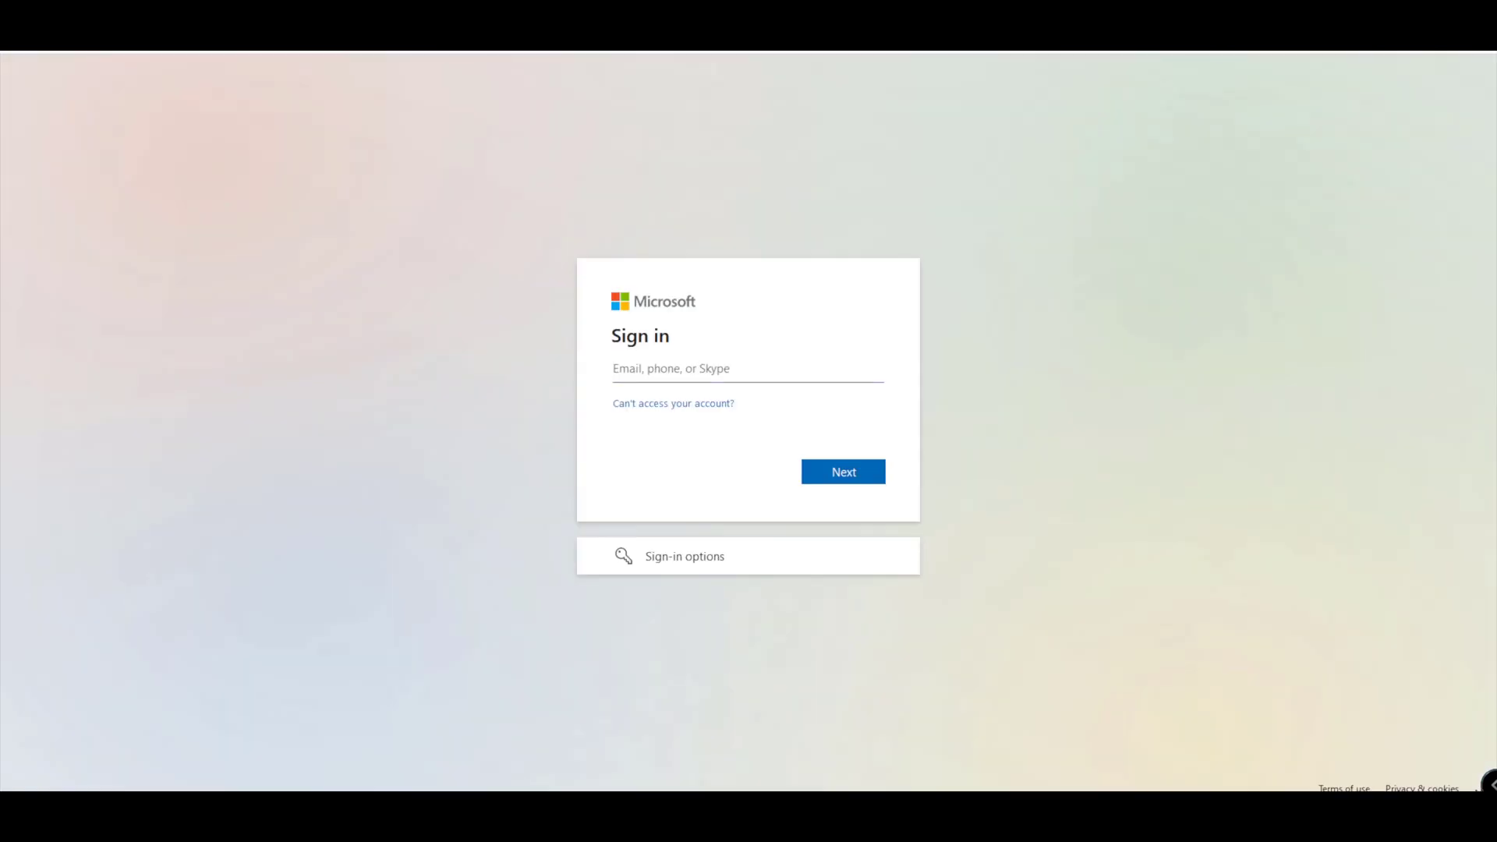
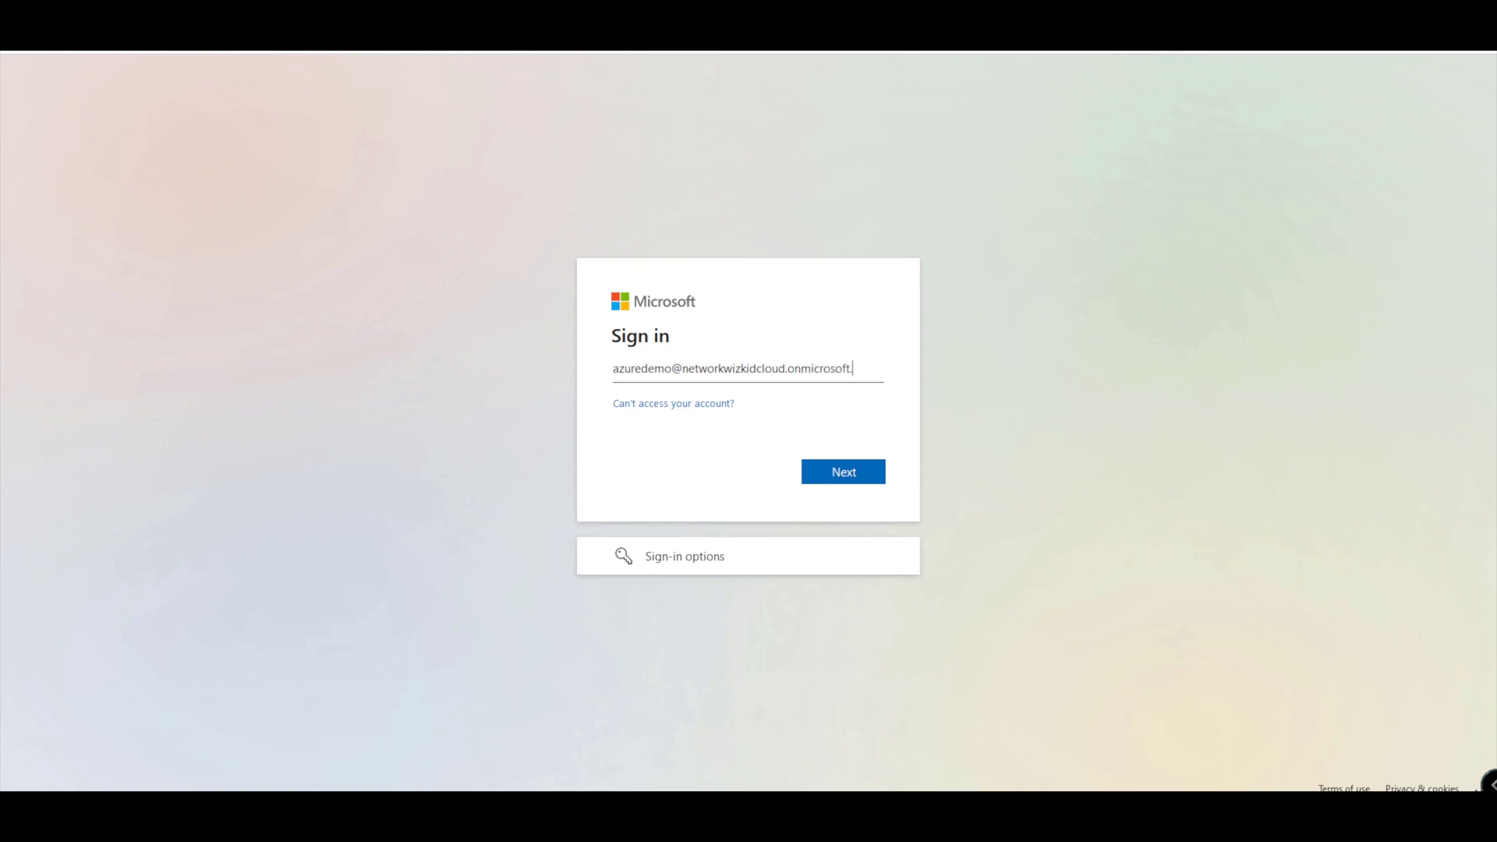
# Sign in to Microsoft with the test account's username and password.
pyautogui.click(843, 472)
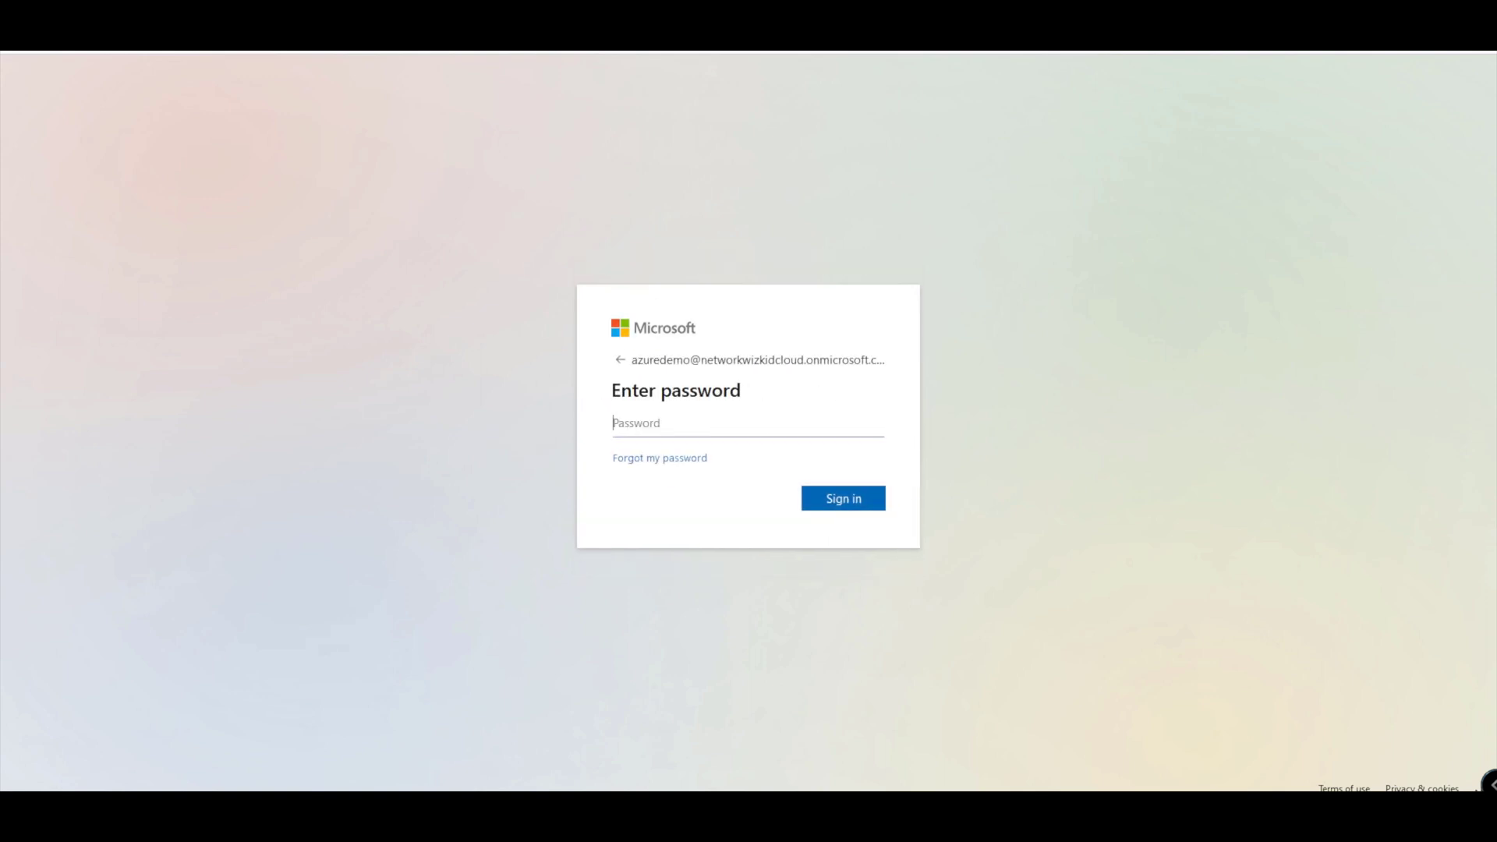
pyautogui.write('•')
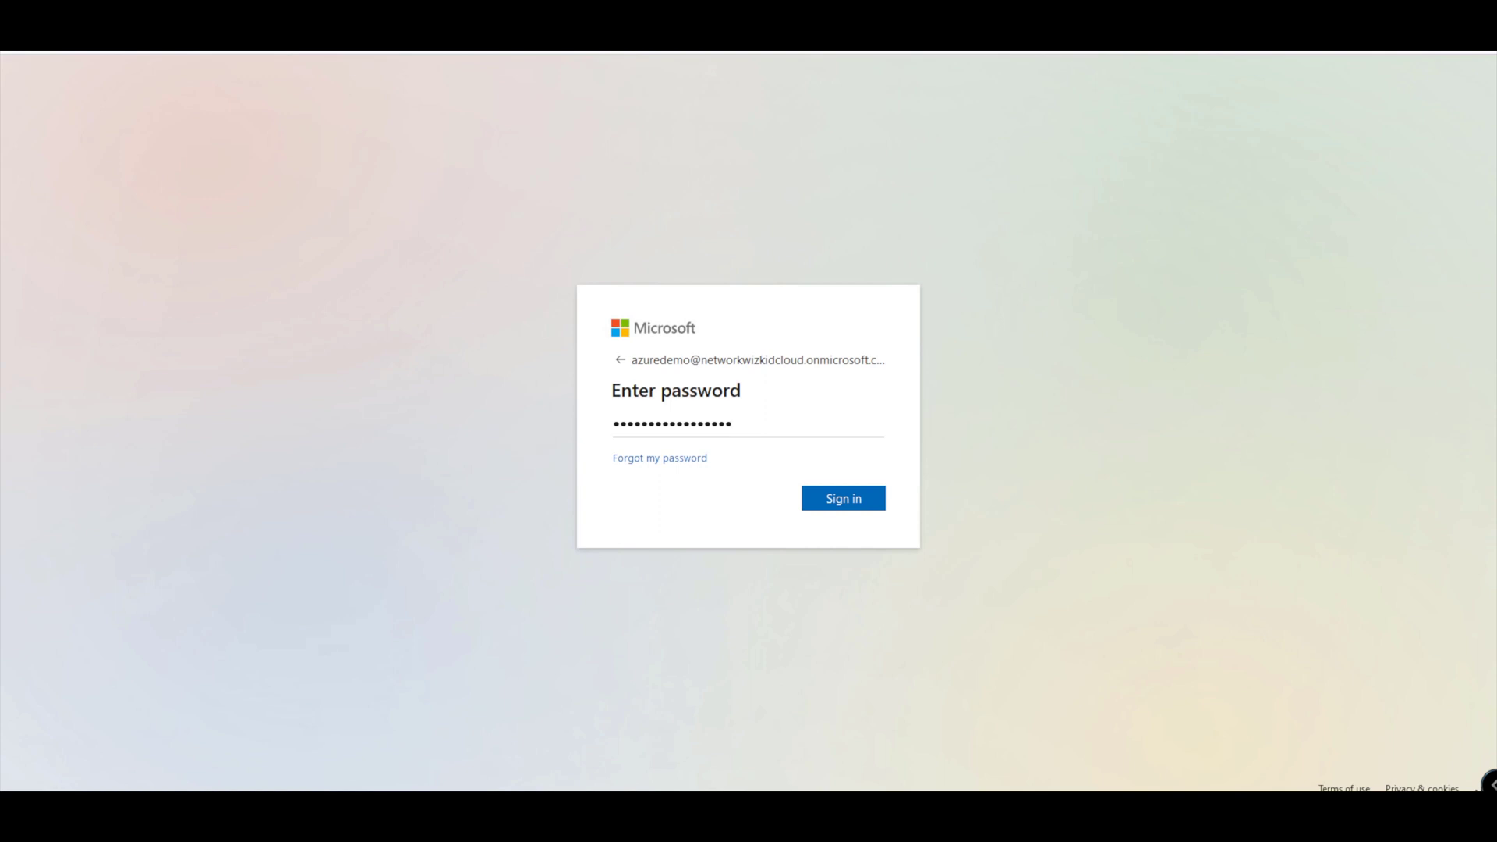
pyautogui.click(843, 498)
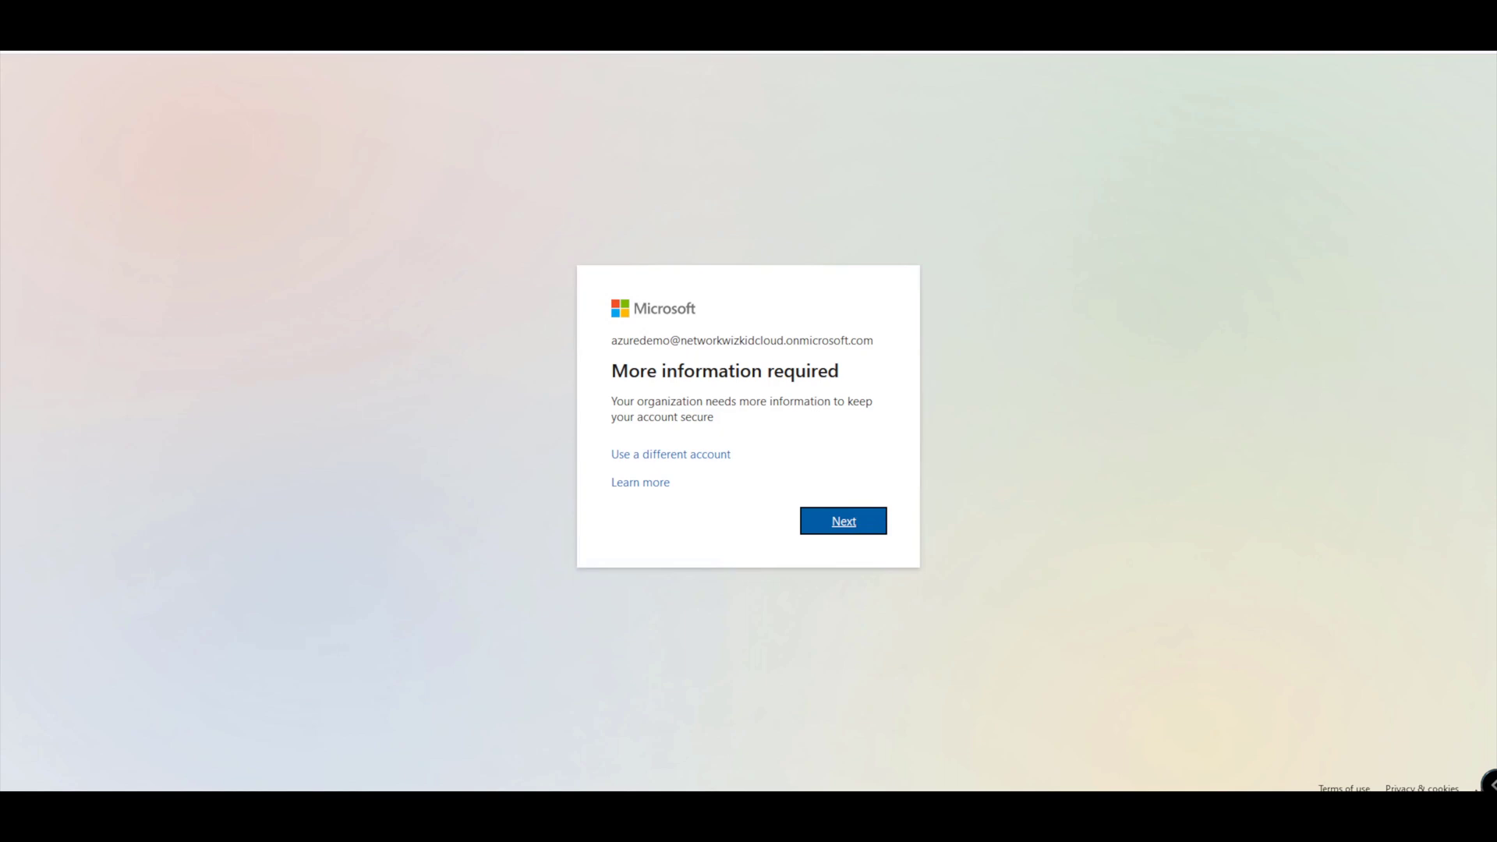
# Advance through the Authenticator setup pages: Get the app, Set up your account, and the QR code scan.
pyautogui.click(843, 521)
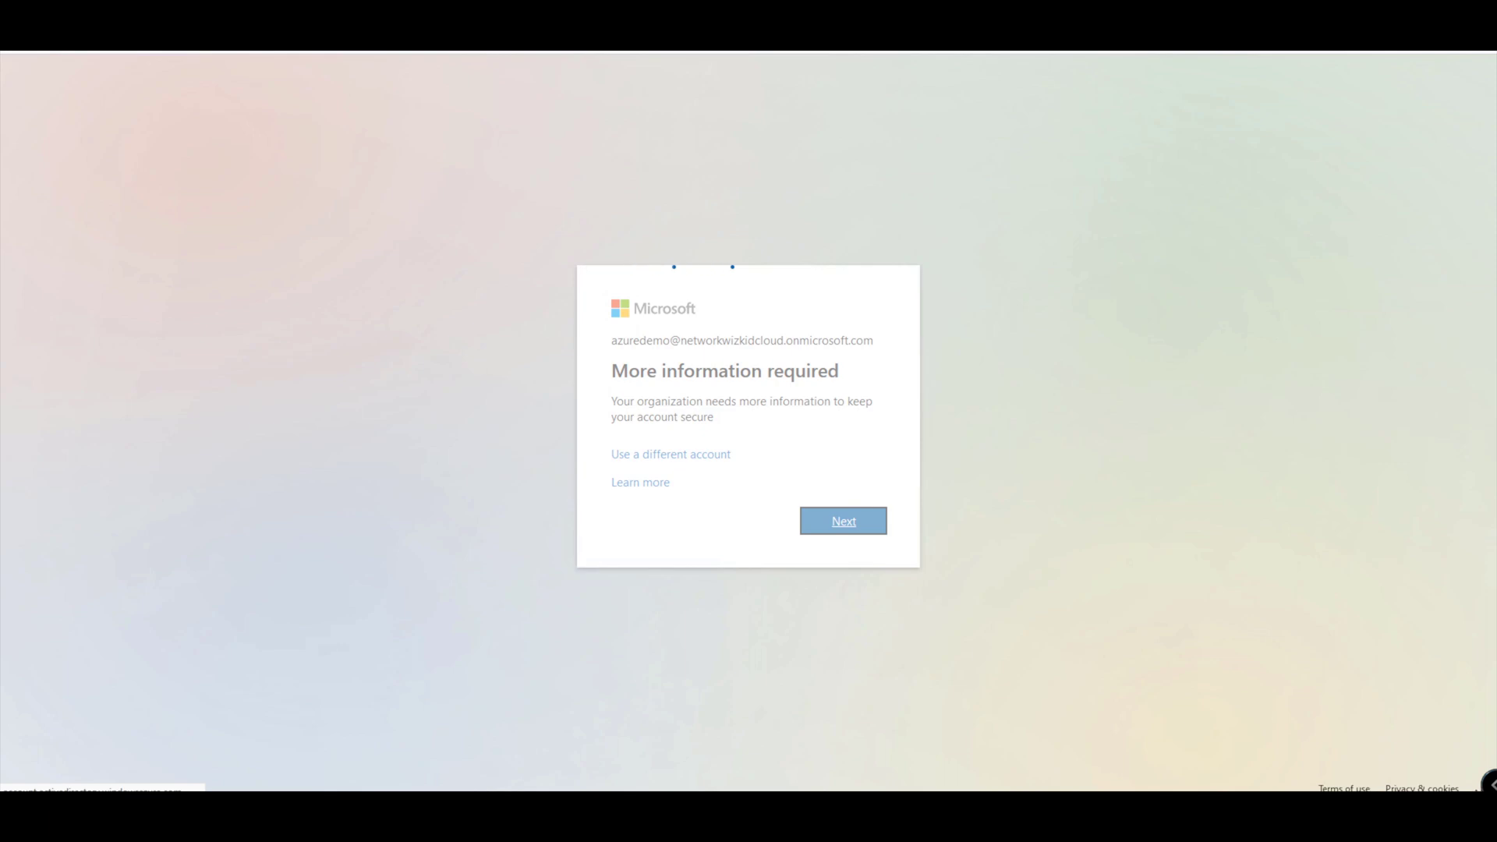
pyautogui.click(843, 521)
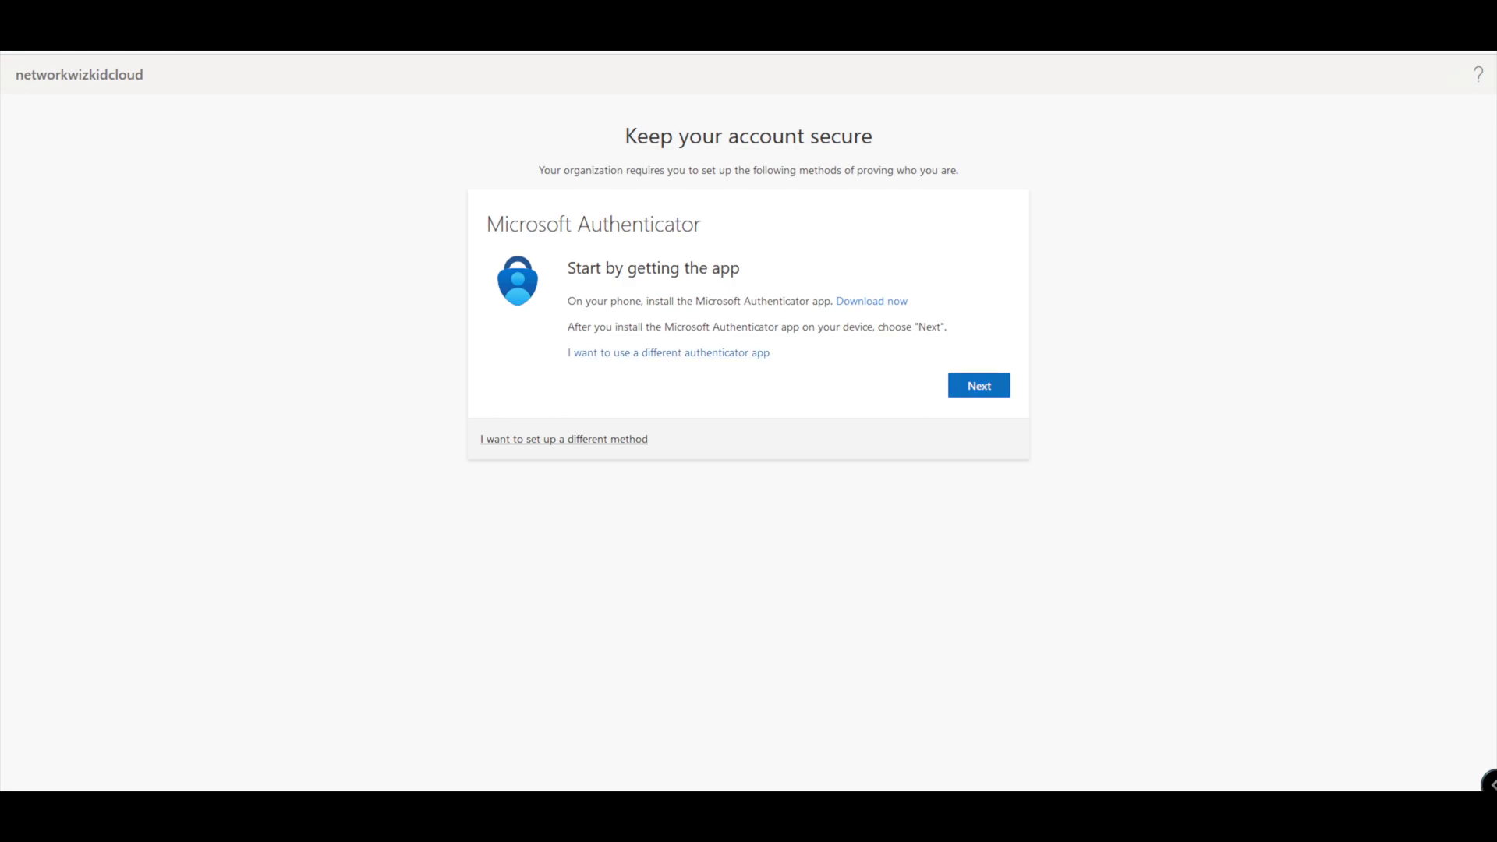
pyautogui.click(978, 385)
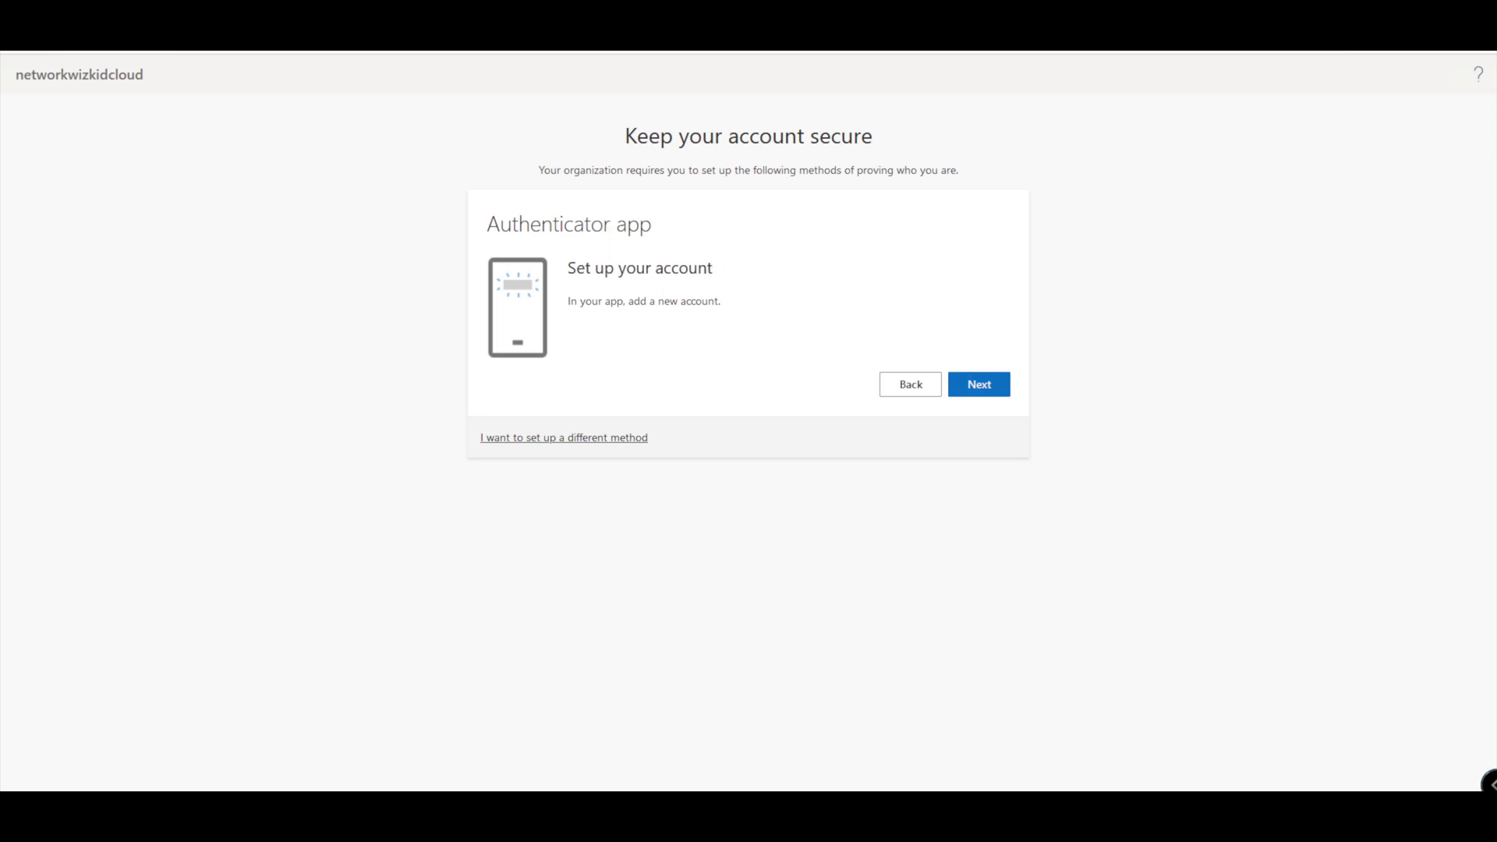
pyautogui.click(979, 384)
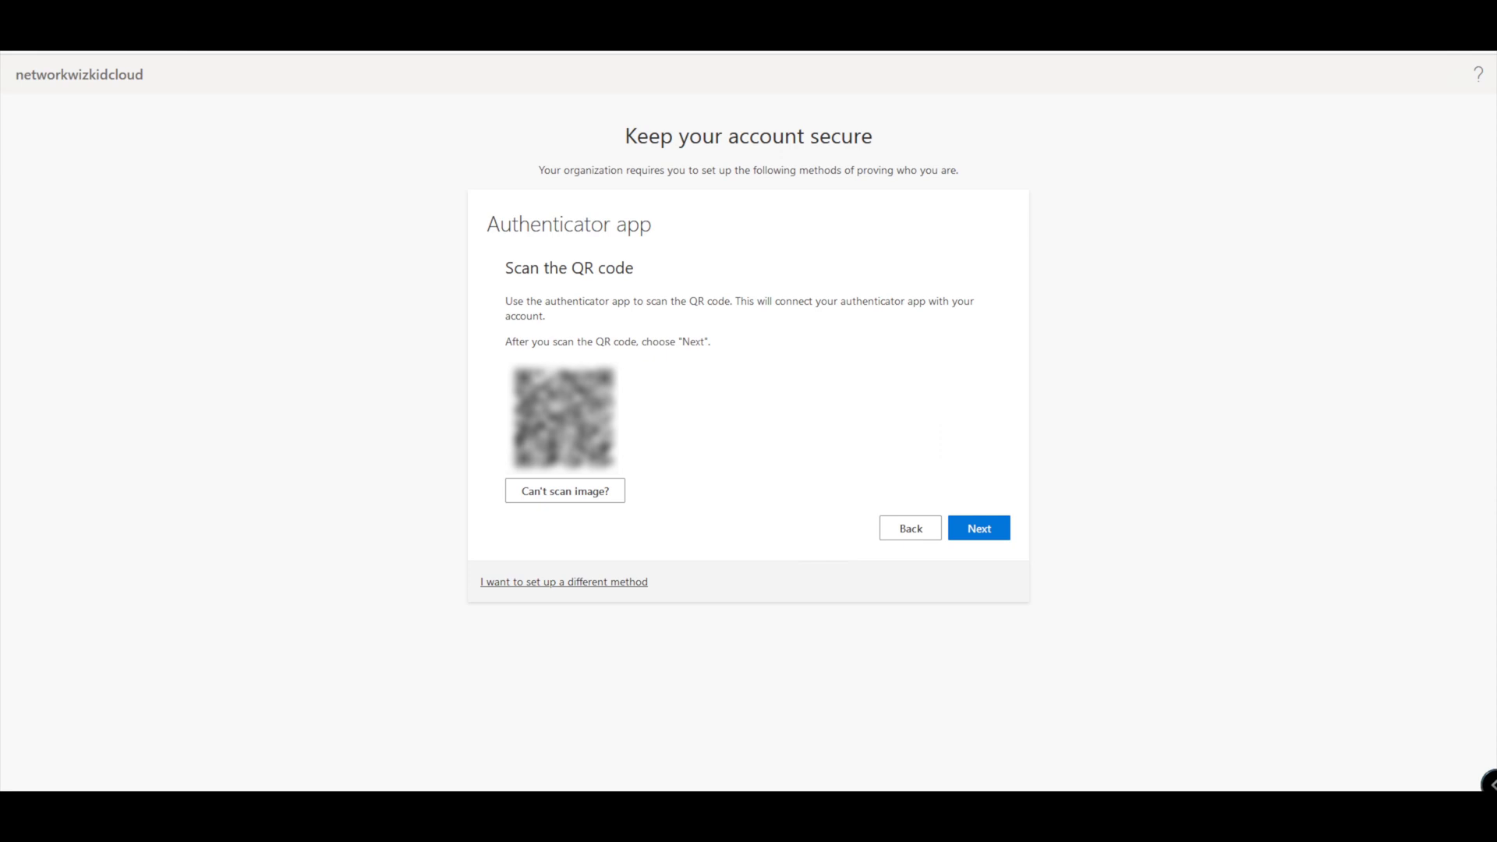
pyautogui.click(979, 528)
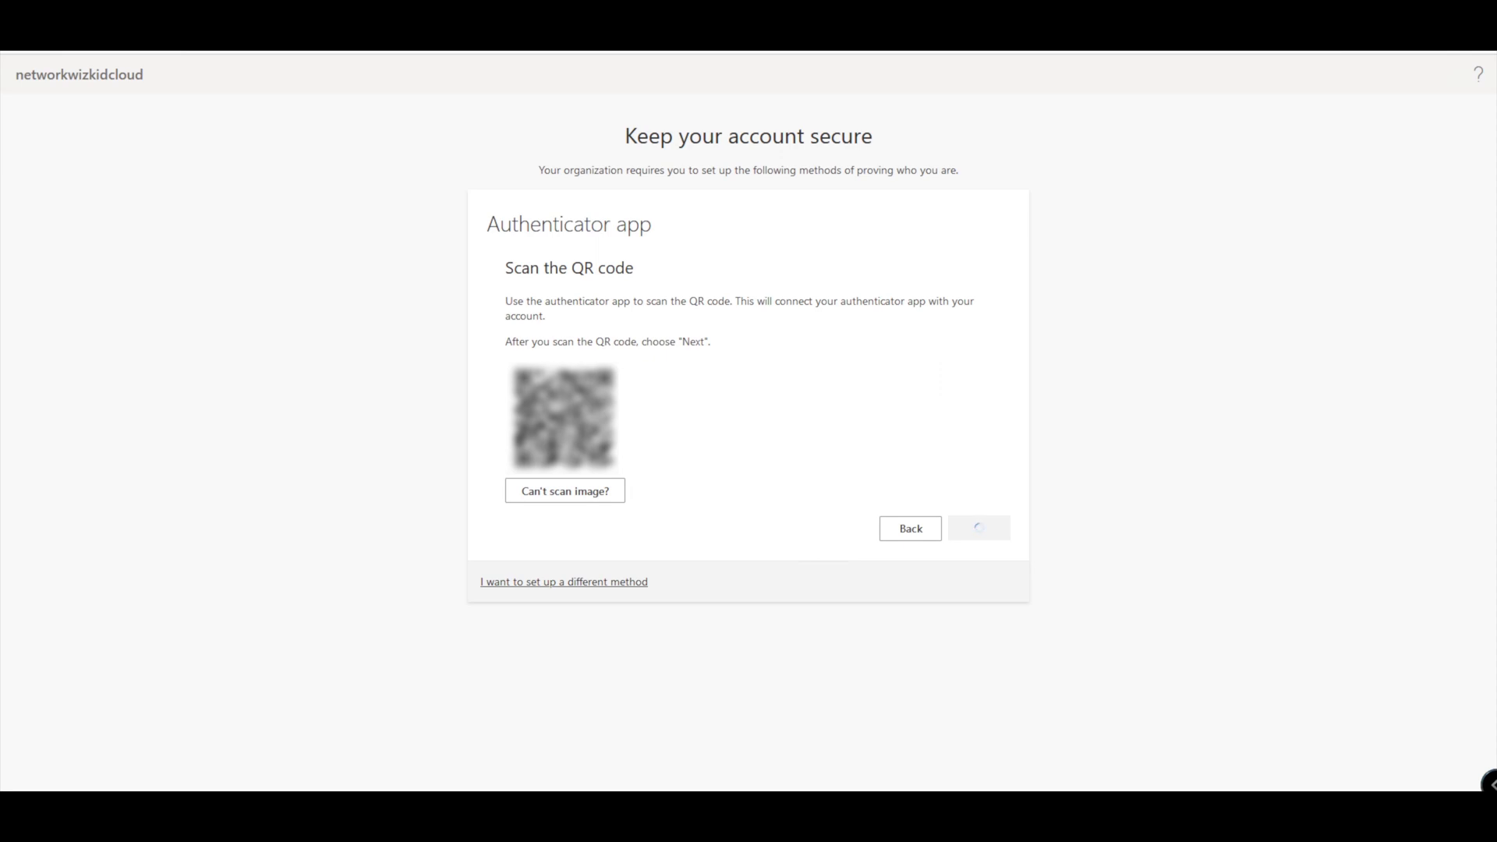
pyautogui.click(979, 528)
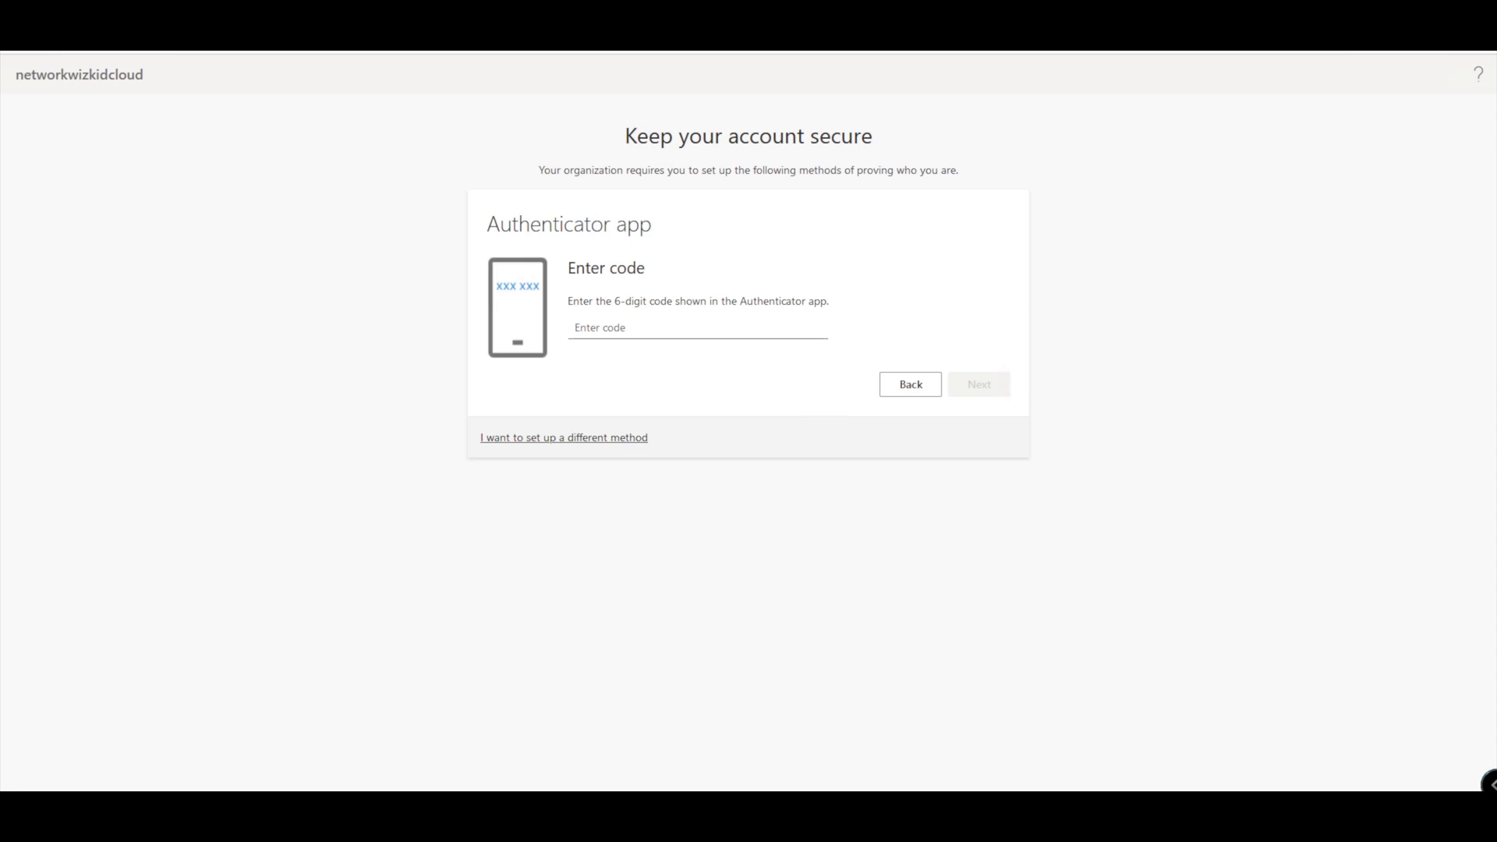
pyautogui.click(697, 328)
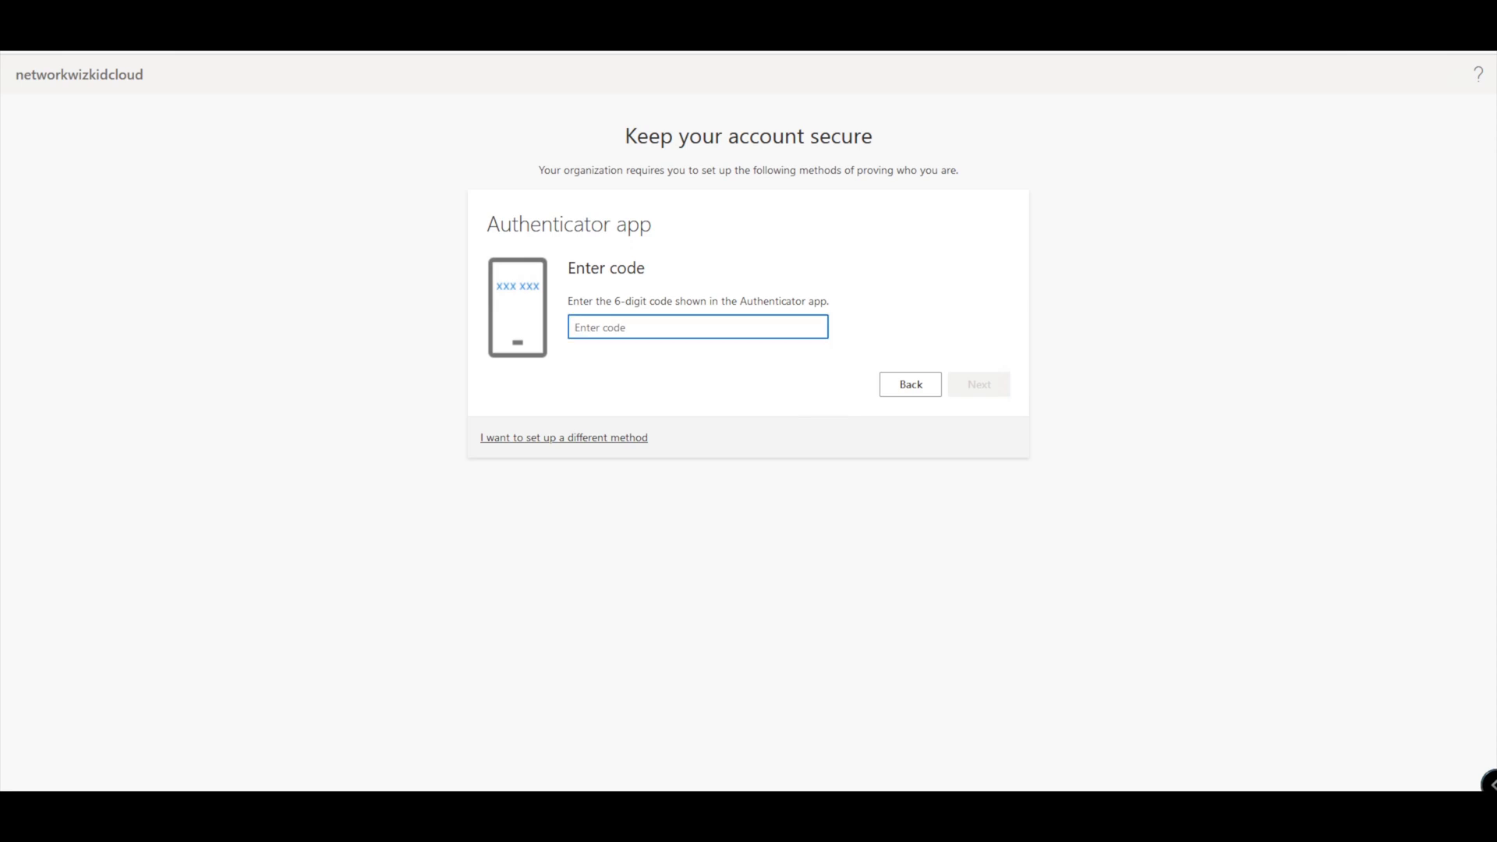
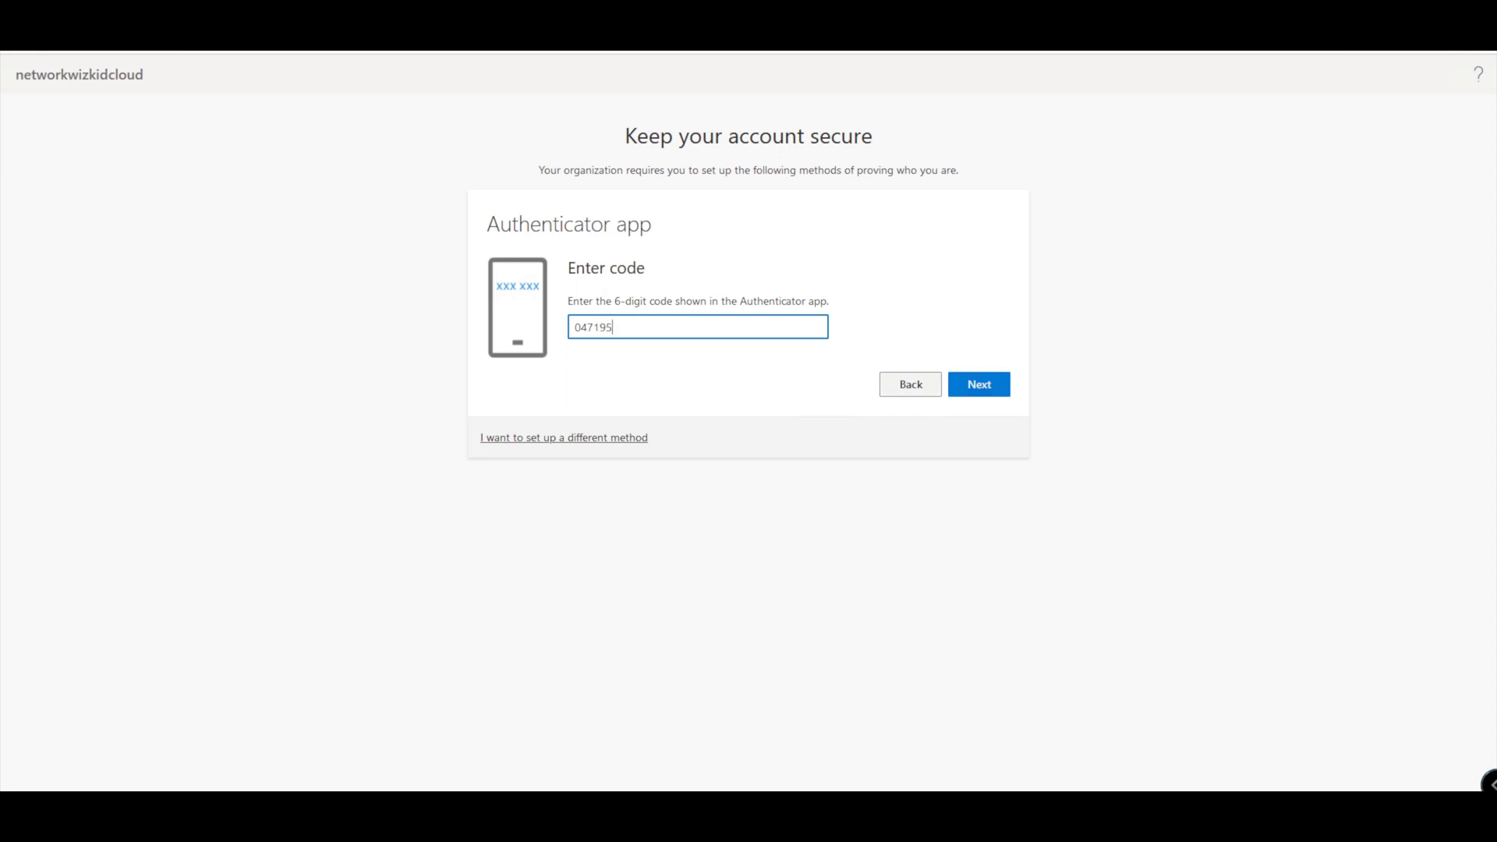
pyautogui.click(979, 384)
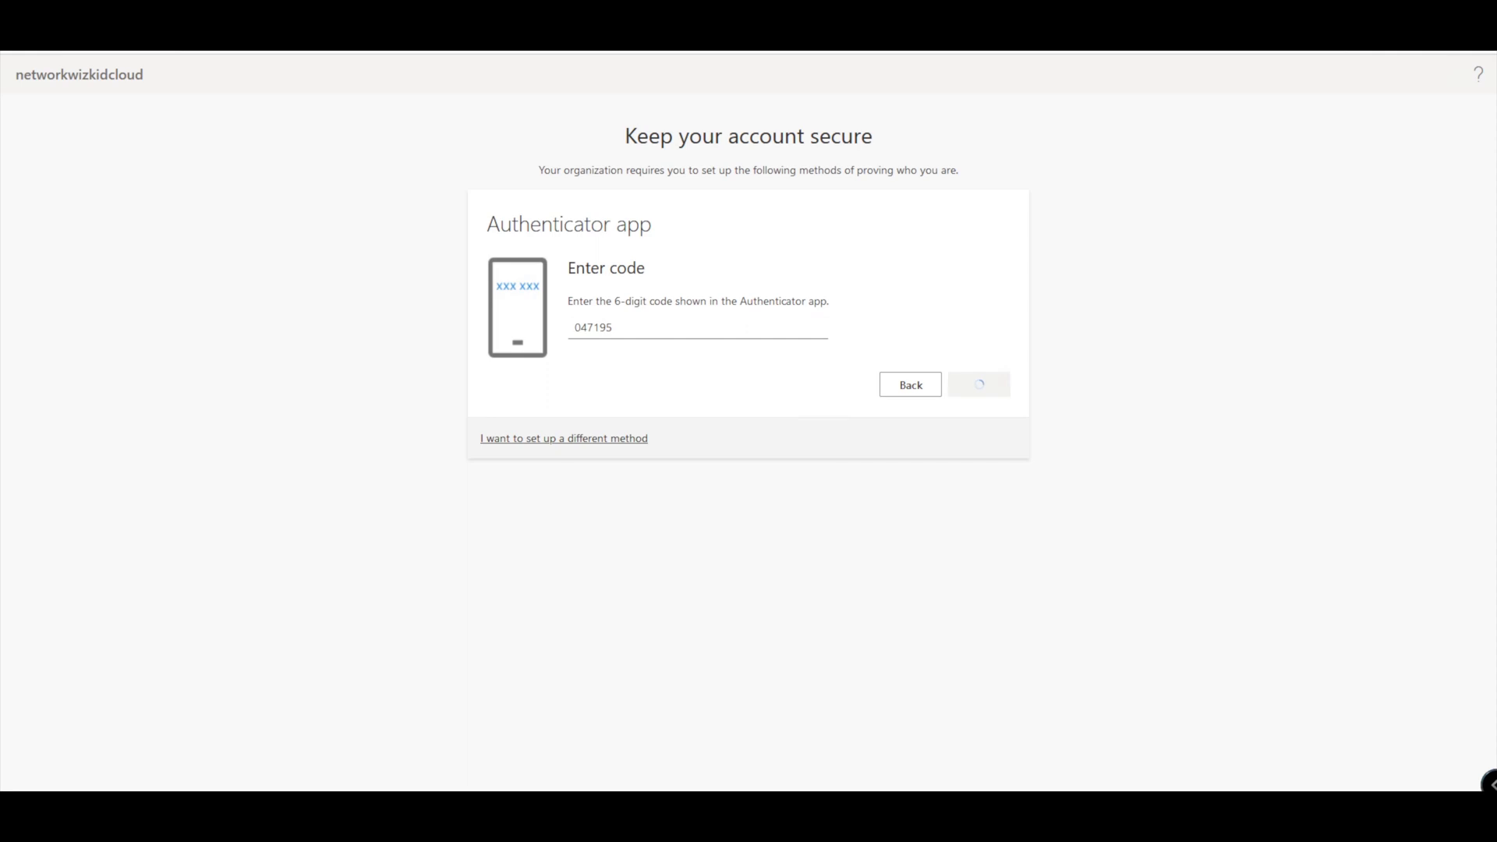
pyautogui.click(979, 384)
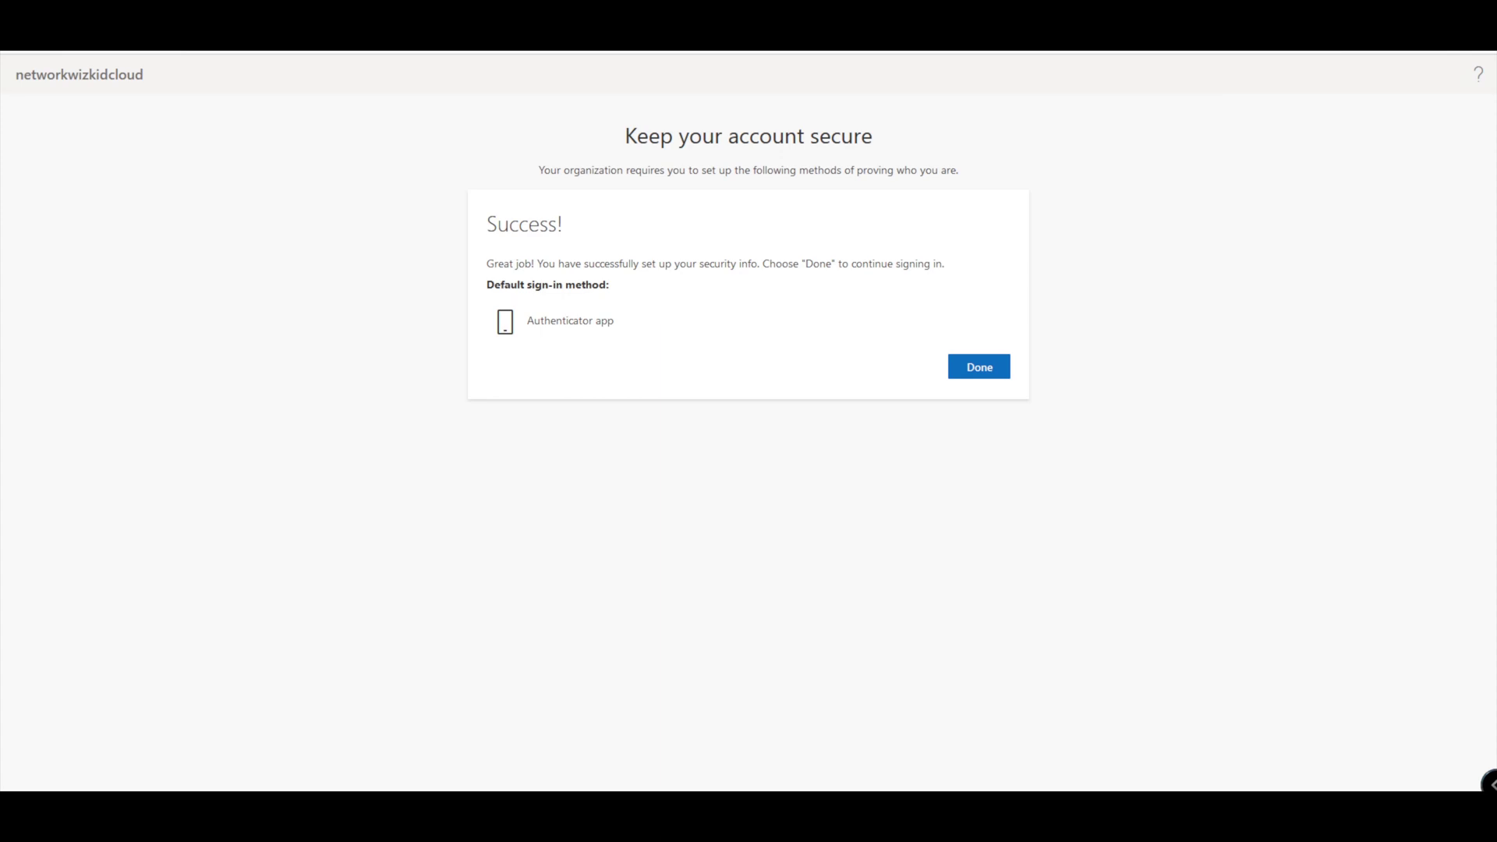
pyautogui.click(979, 365)
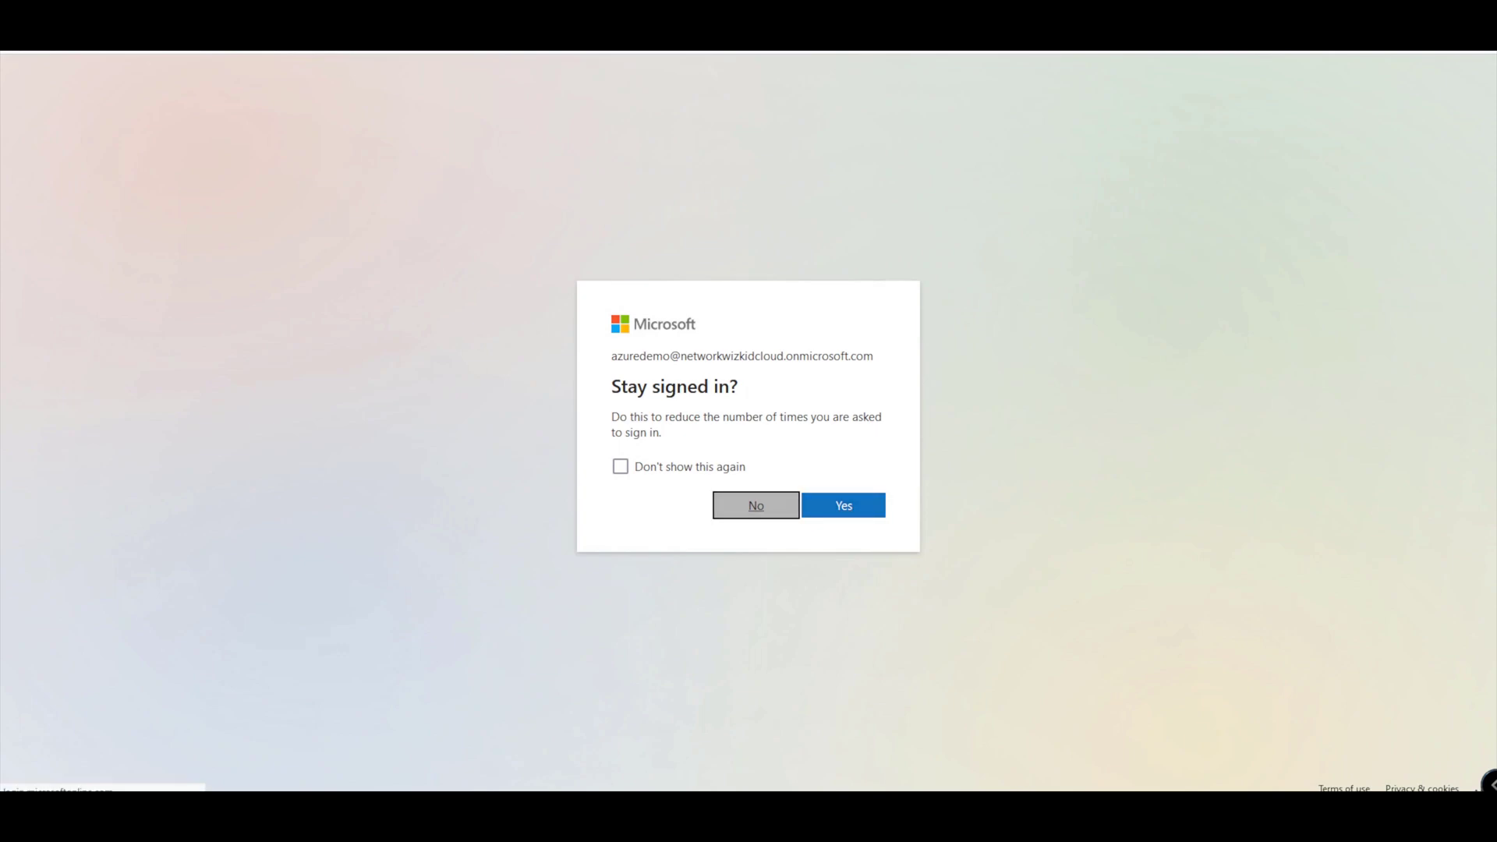
pyautogui.click(844, 506)
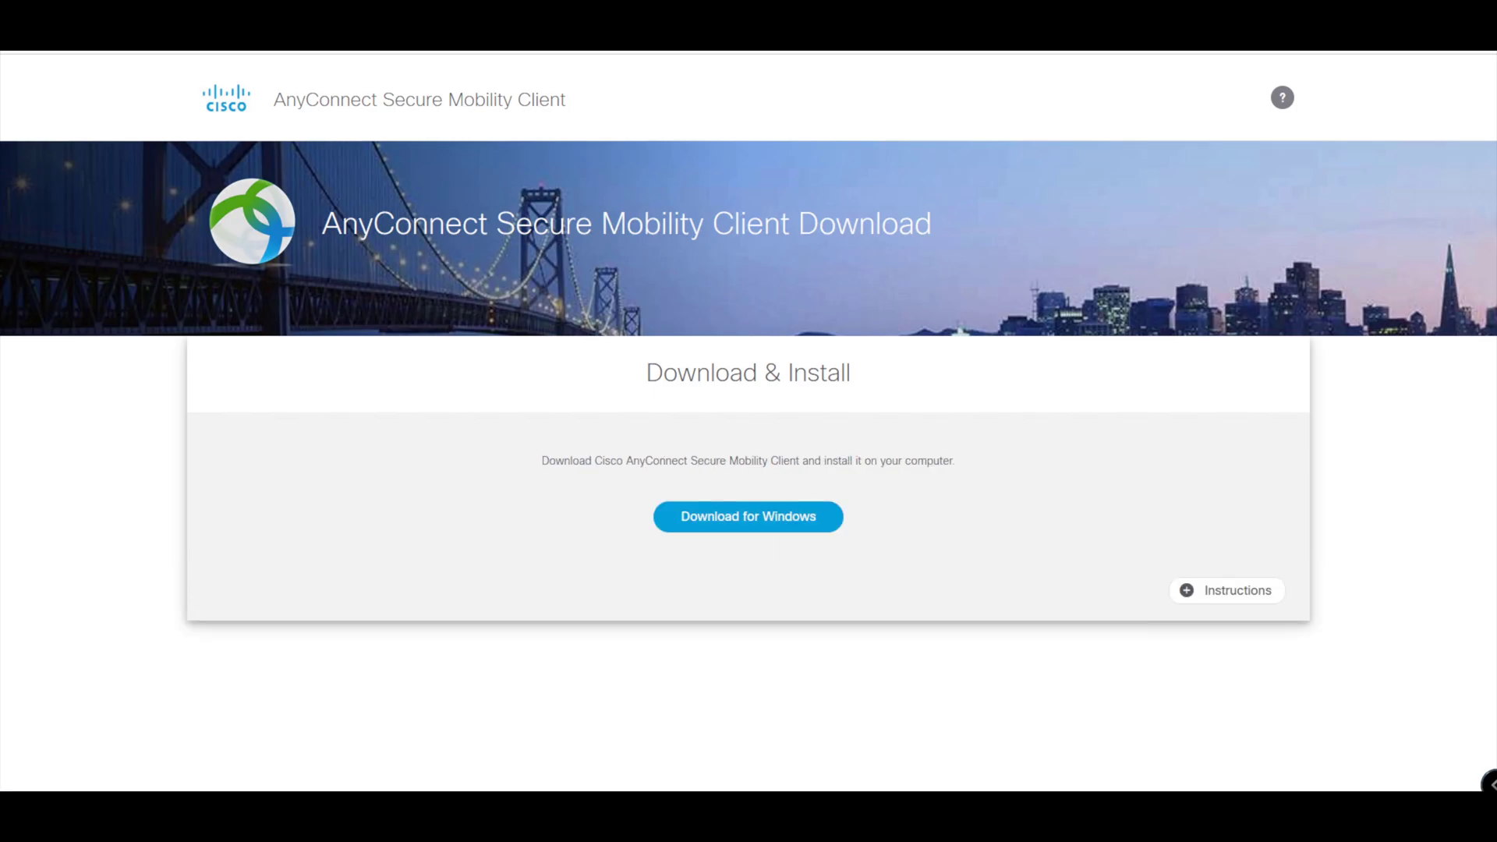
# Launch AnyConnect and connect to server asavpn.networkwizkid.com.
pyautogui.click(748, 516)
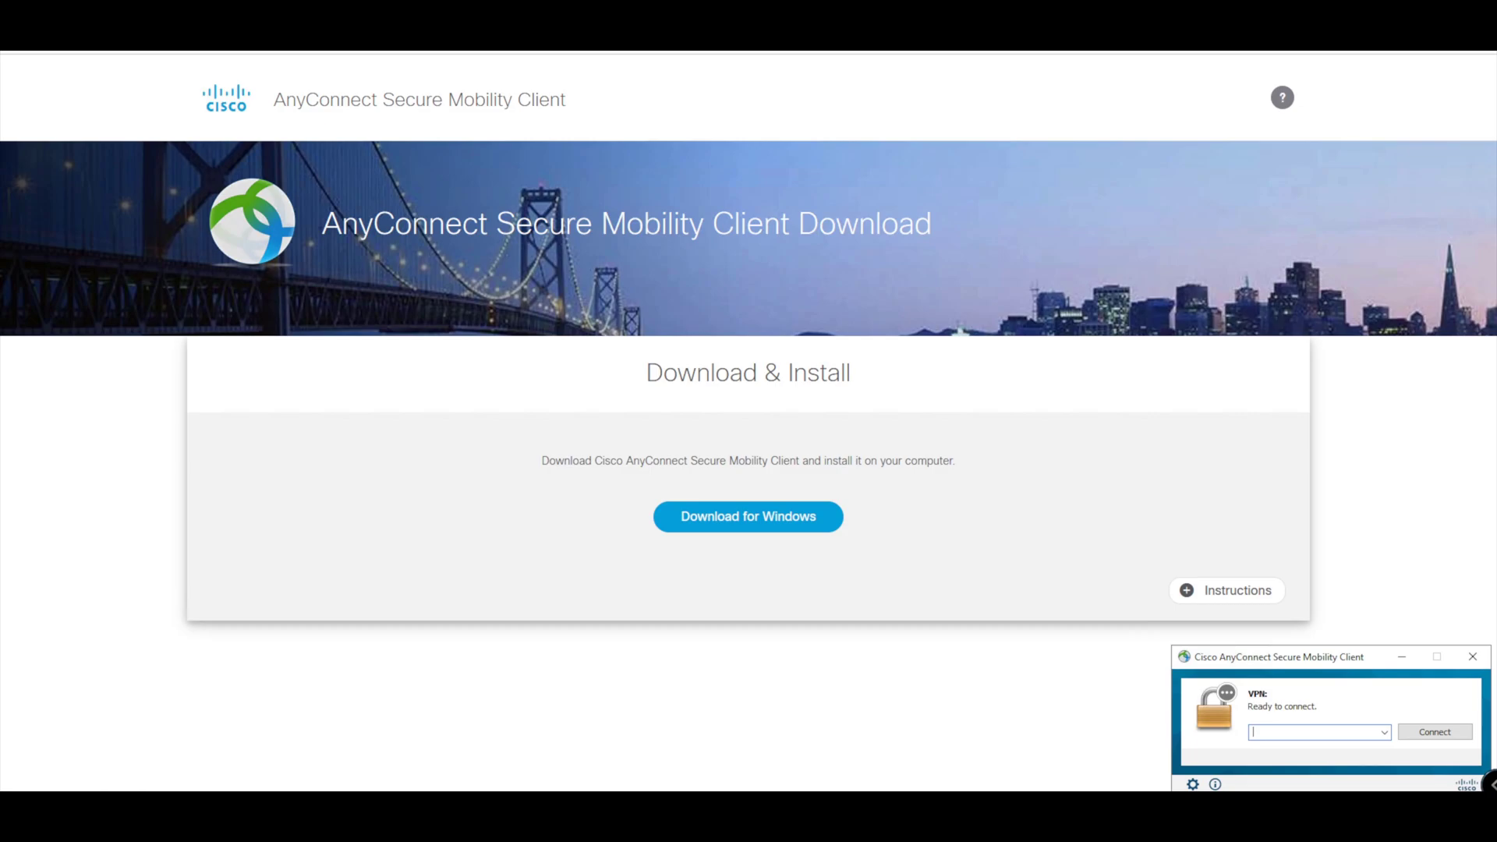
pyautogui.write('asavpn.networkwizkid.com')
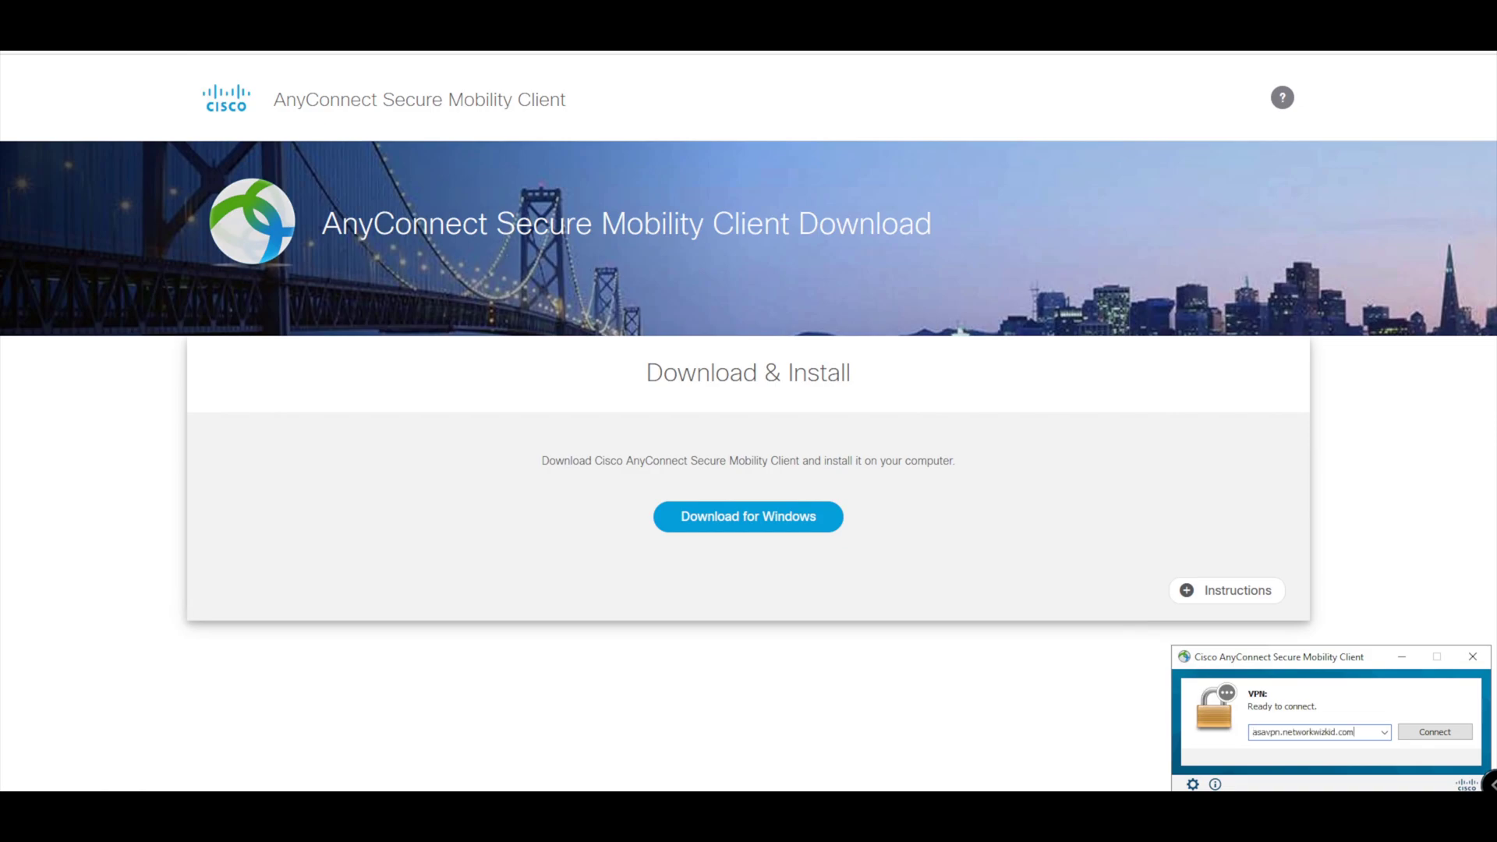
pyautogui.click(1436, 731)
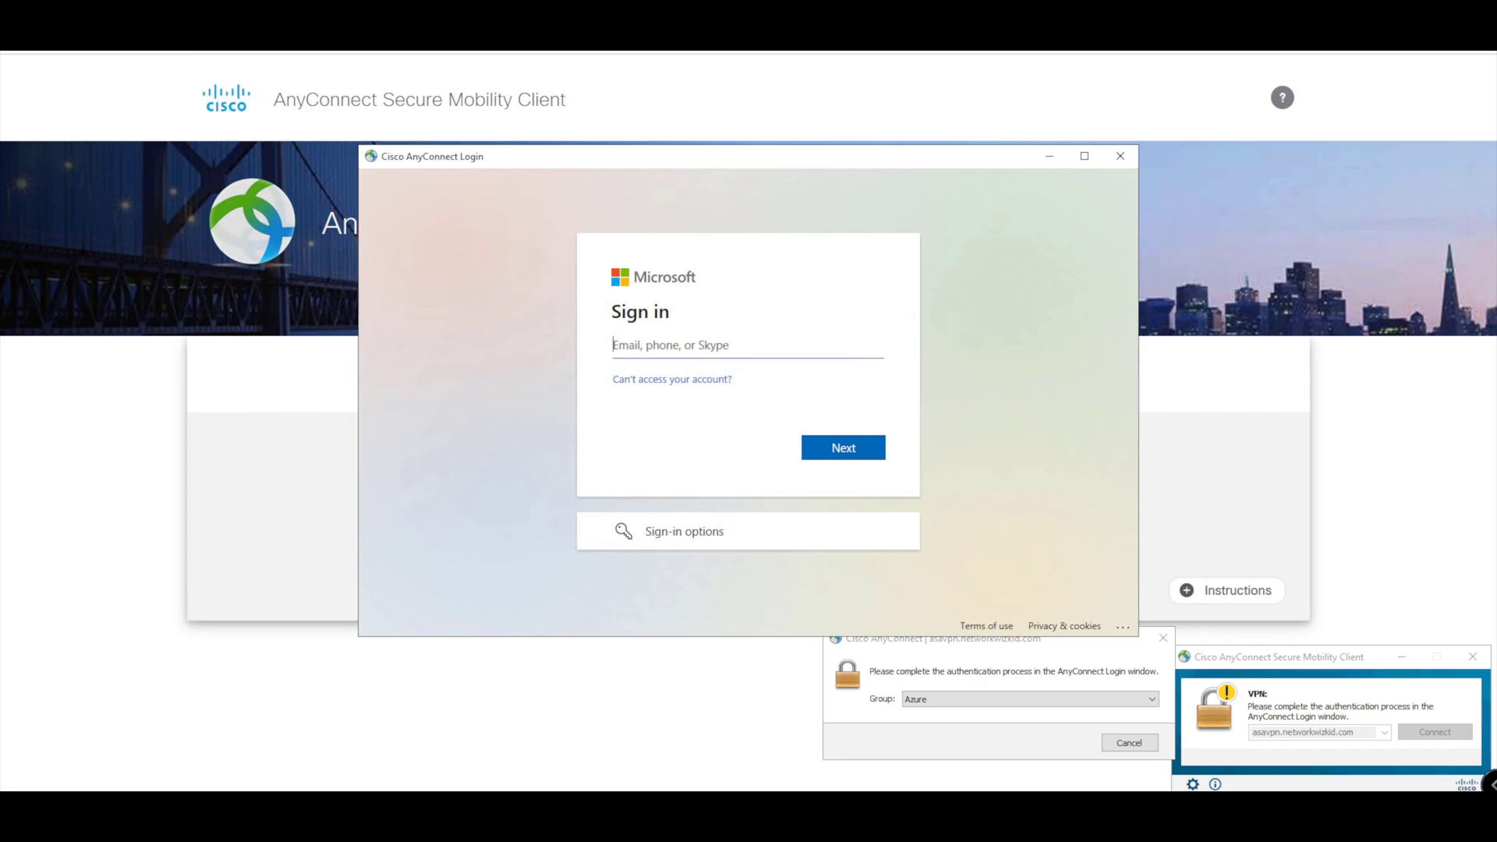
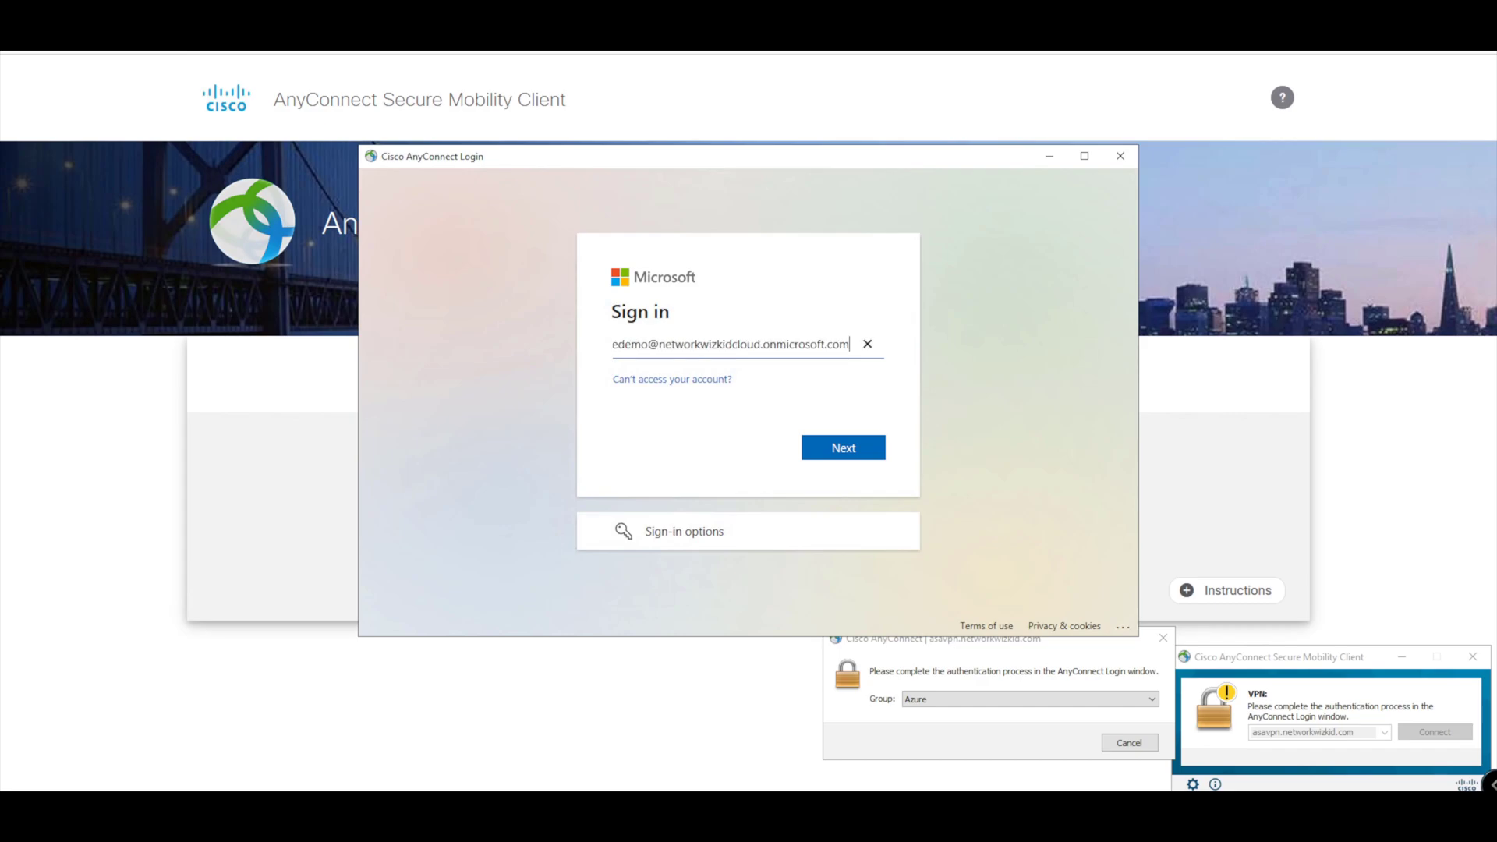
pyautogui.click(843, 447)
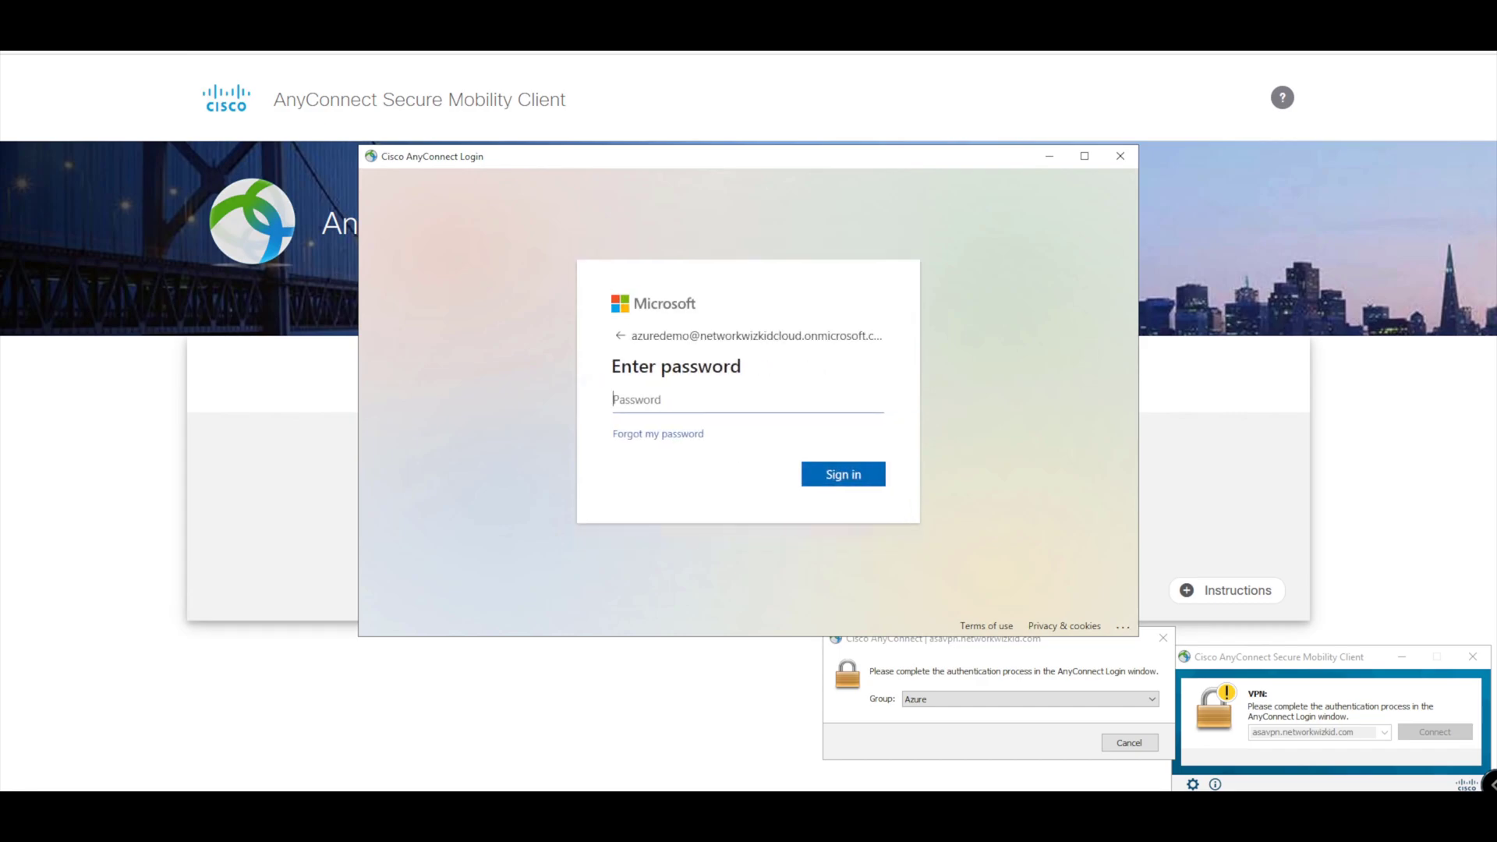
pyautogui.write('•••••')
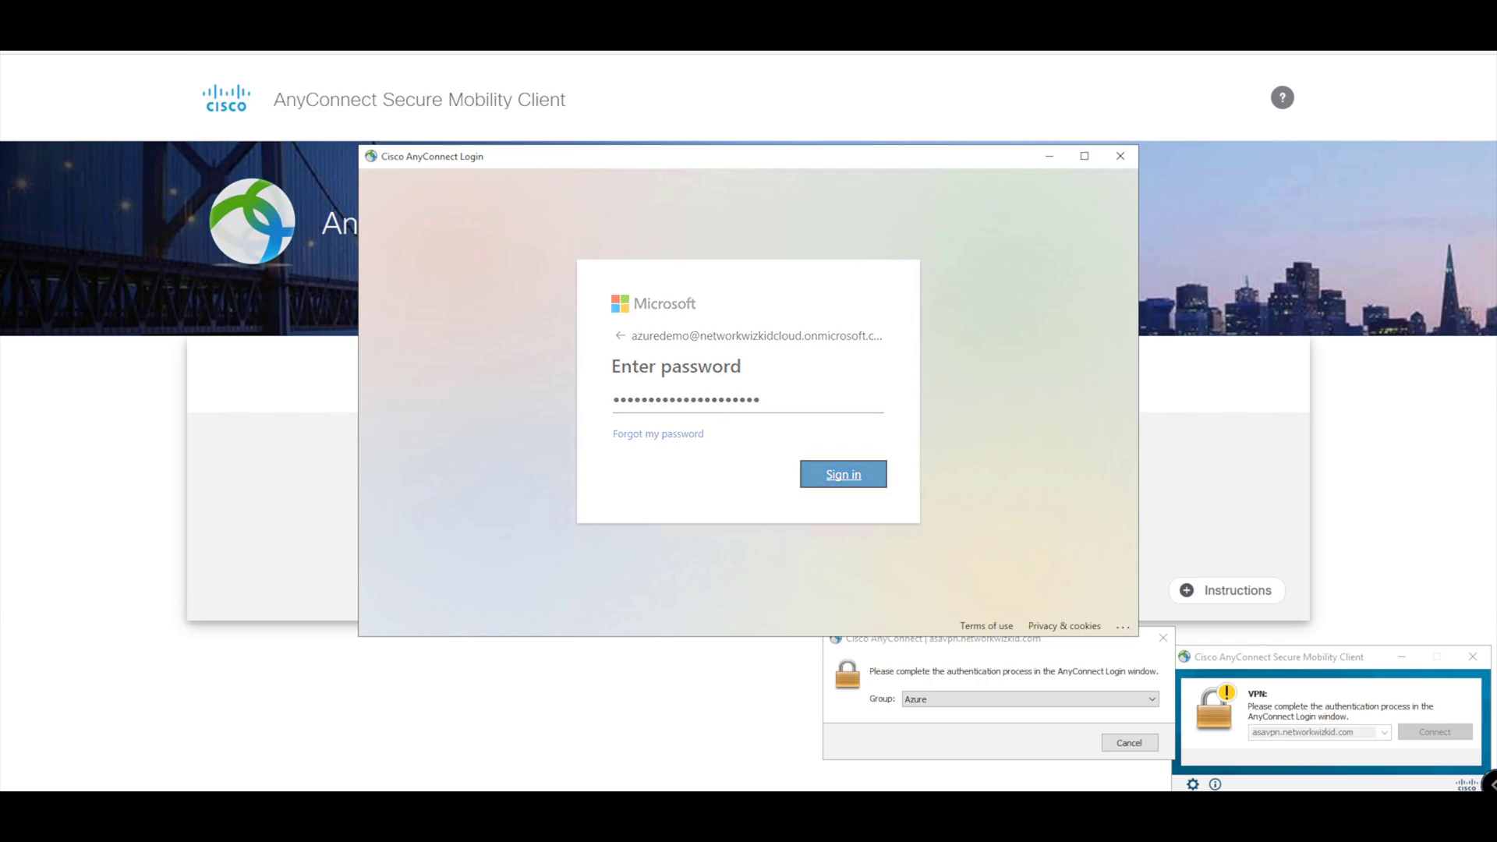
pyautogui.click(843, 474)
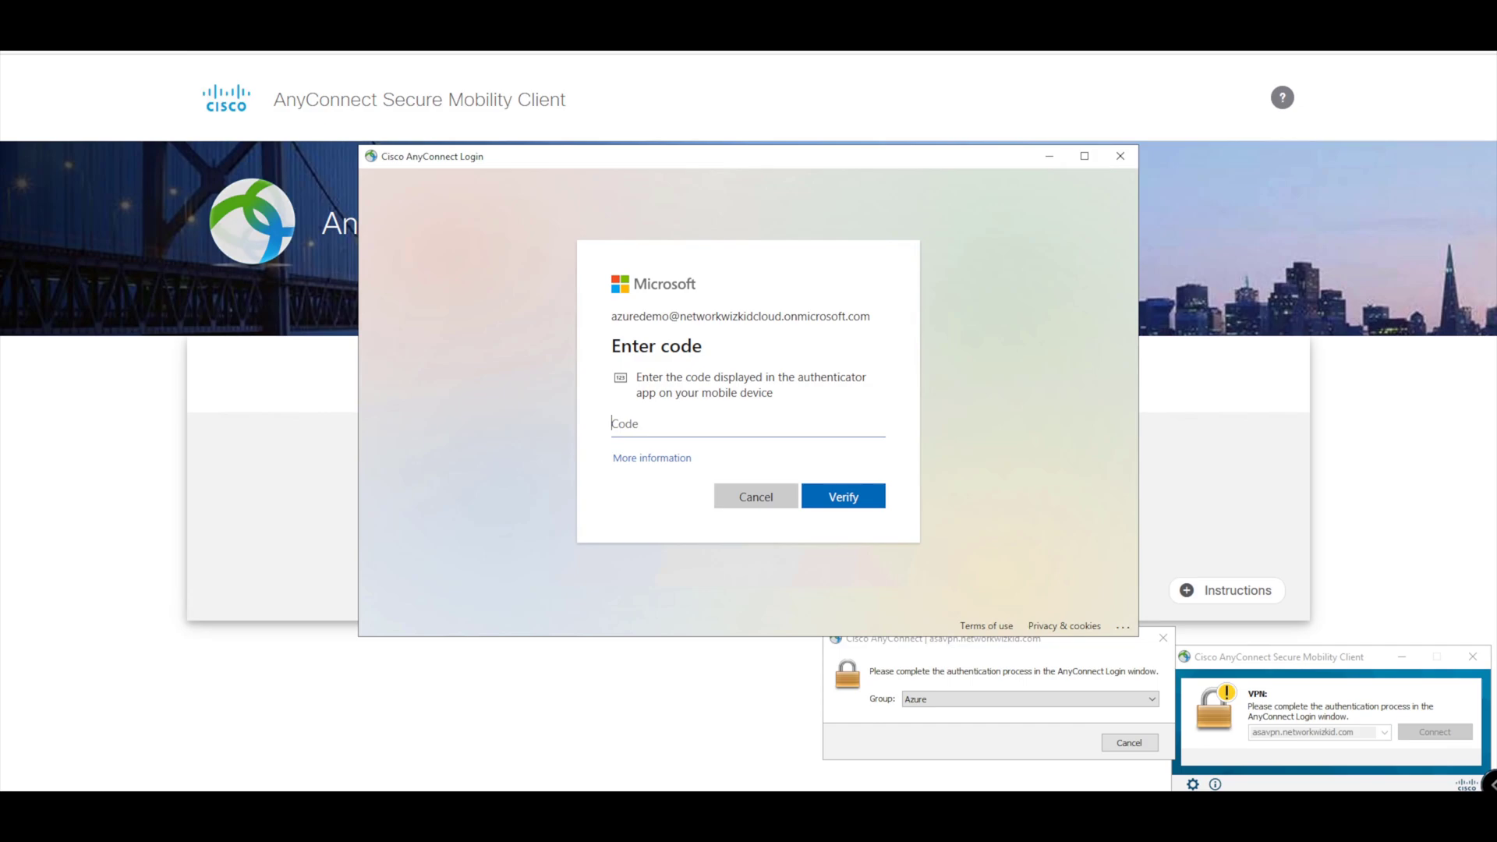
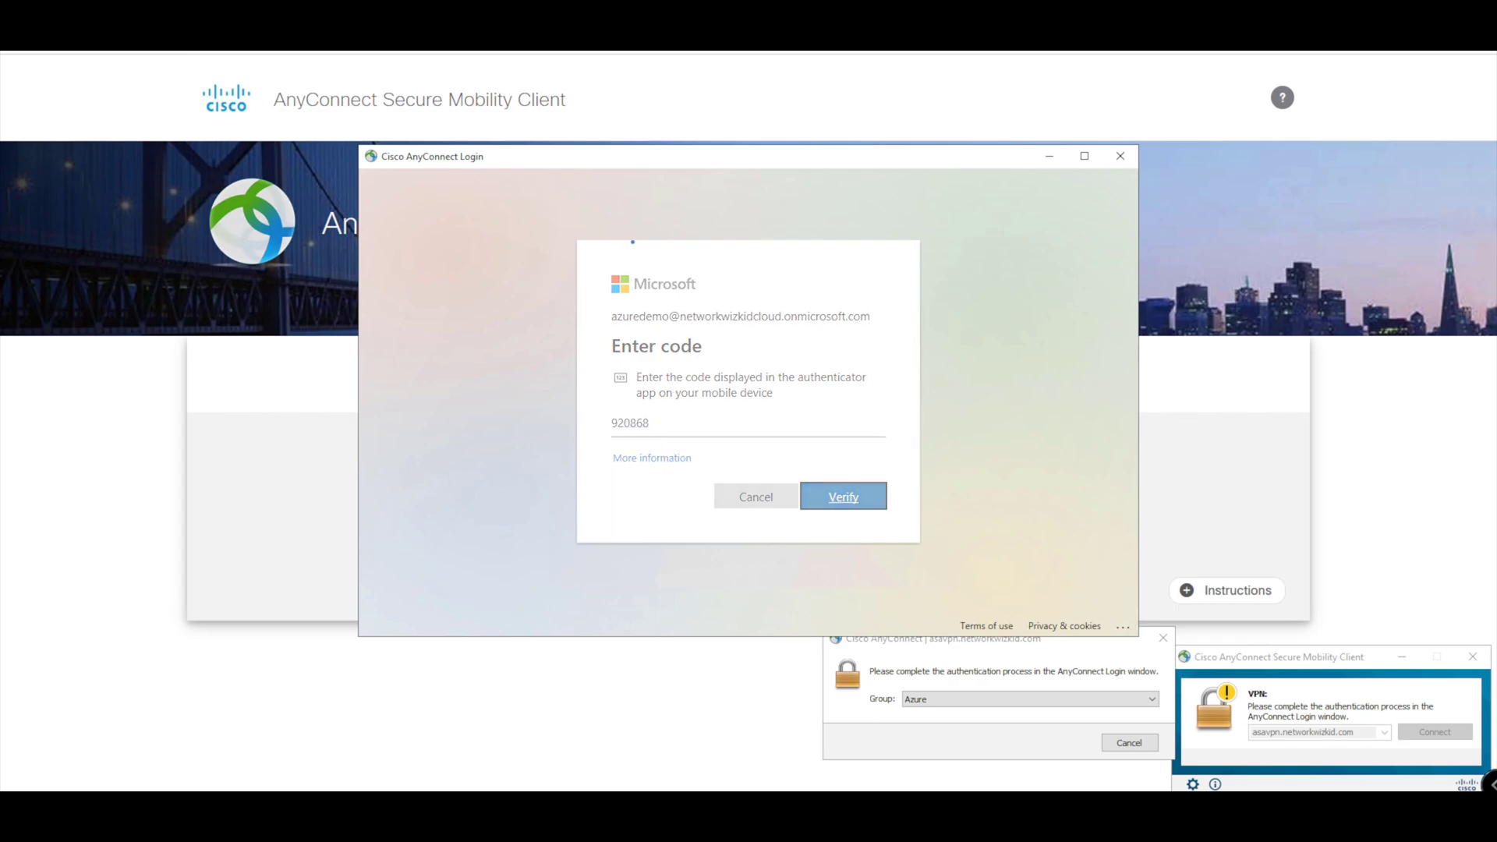
pyautogui.click(843, 496)
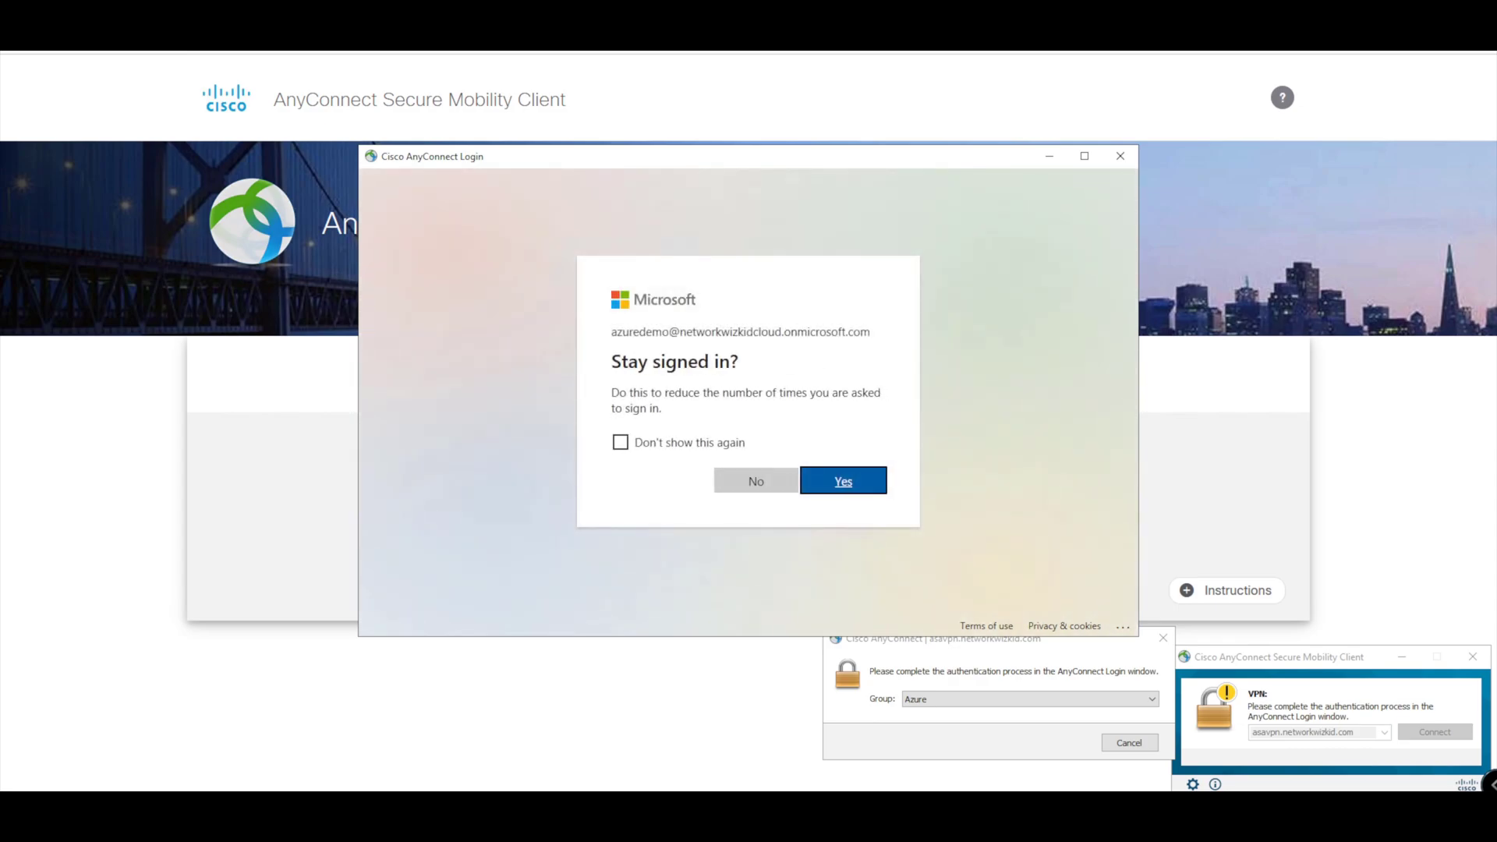
pyautogui.click(843, 480)
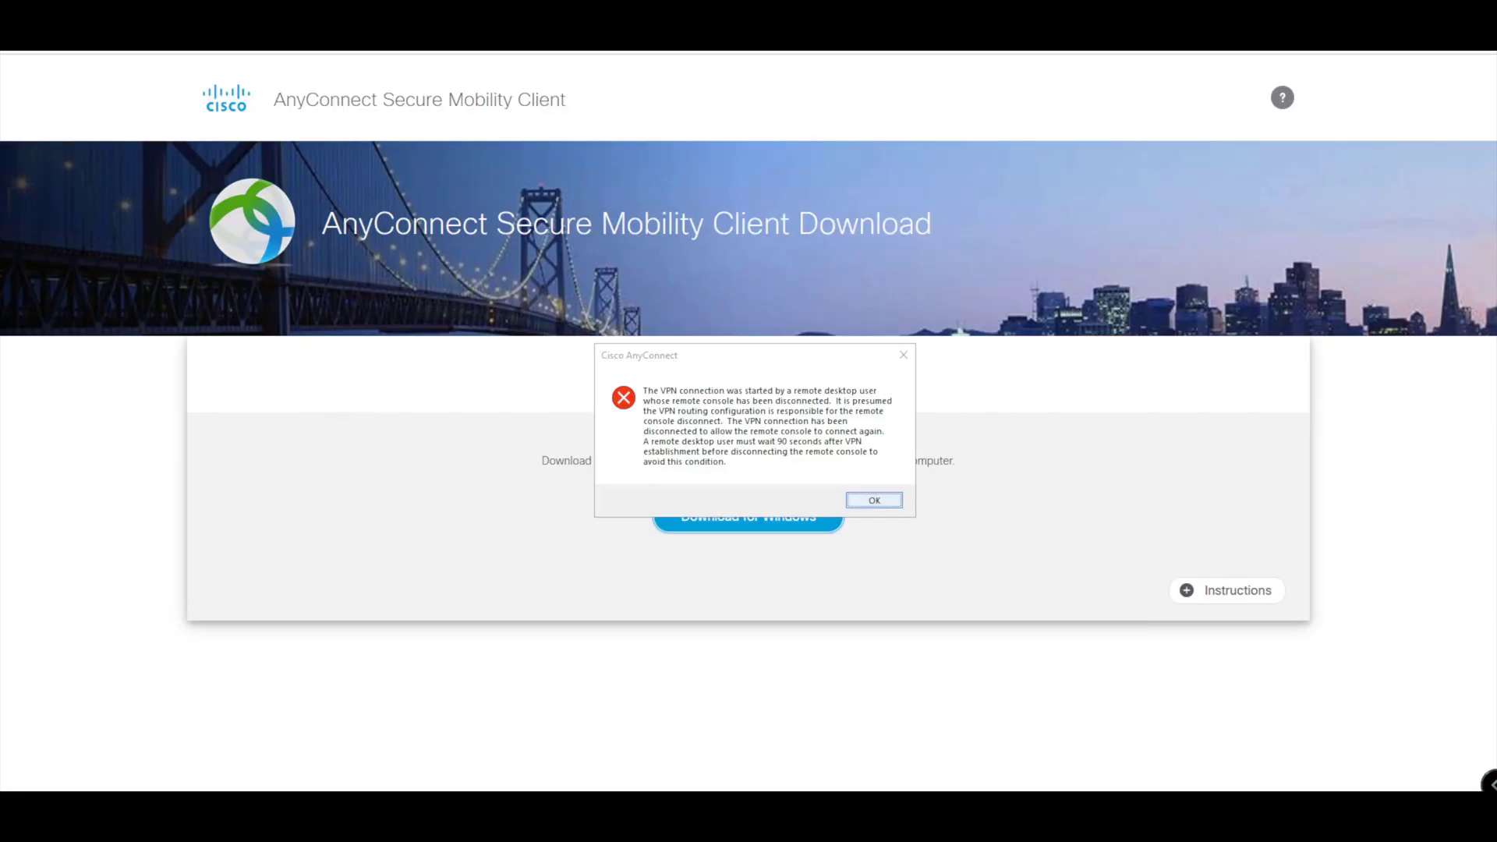
# Dismiss the VPN disconnect error and close the AnyConnect client window.
pyautogui.click(874, 500)
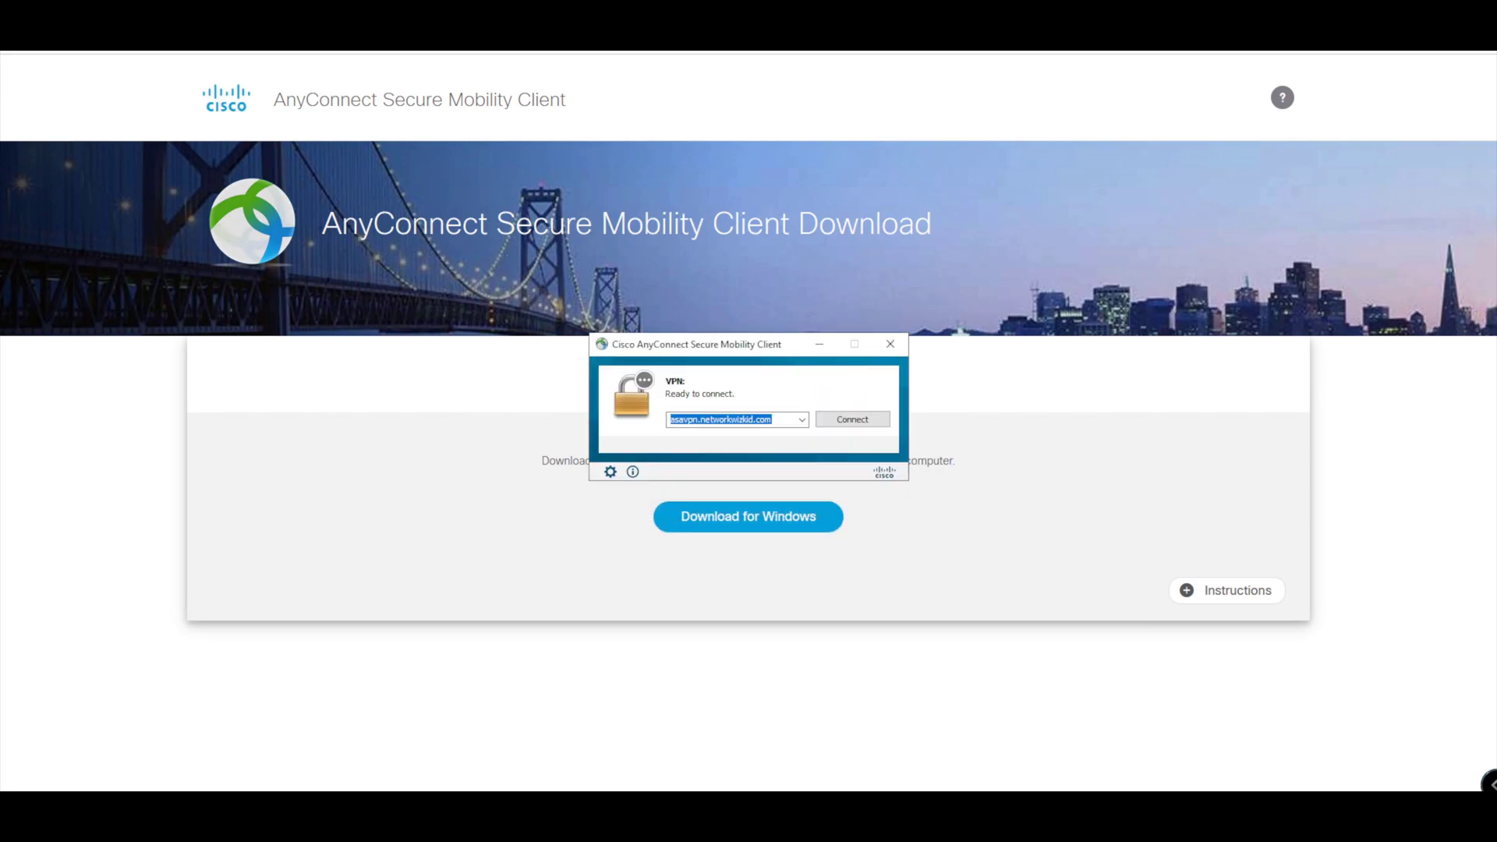
pyautogui.click(890, 344)
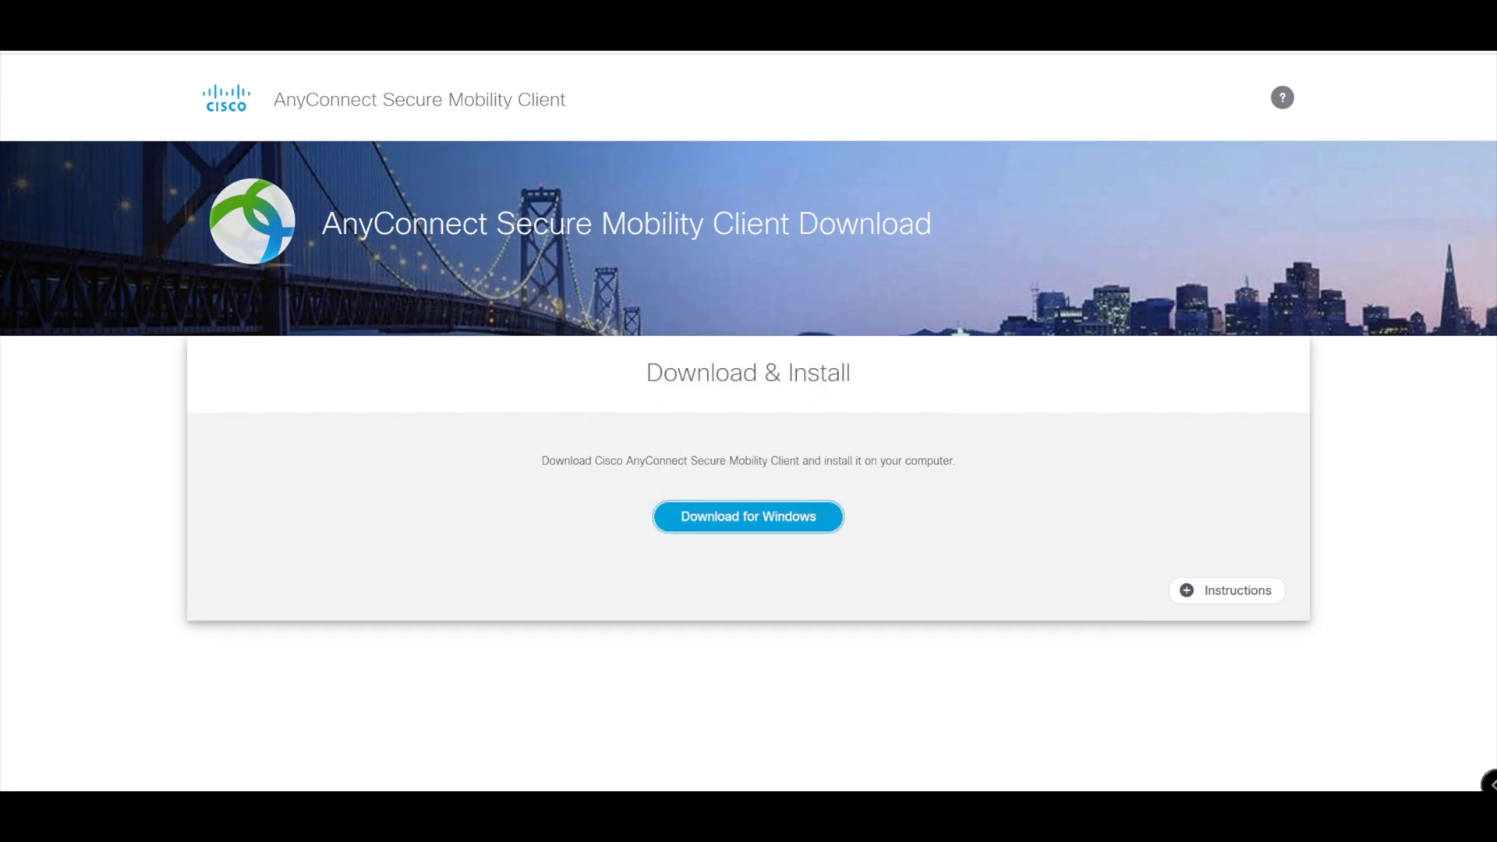